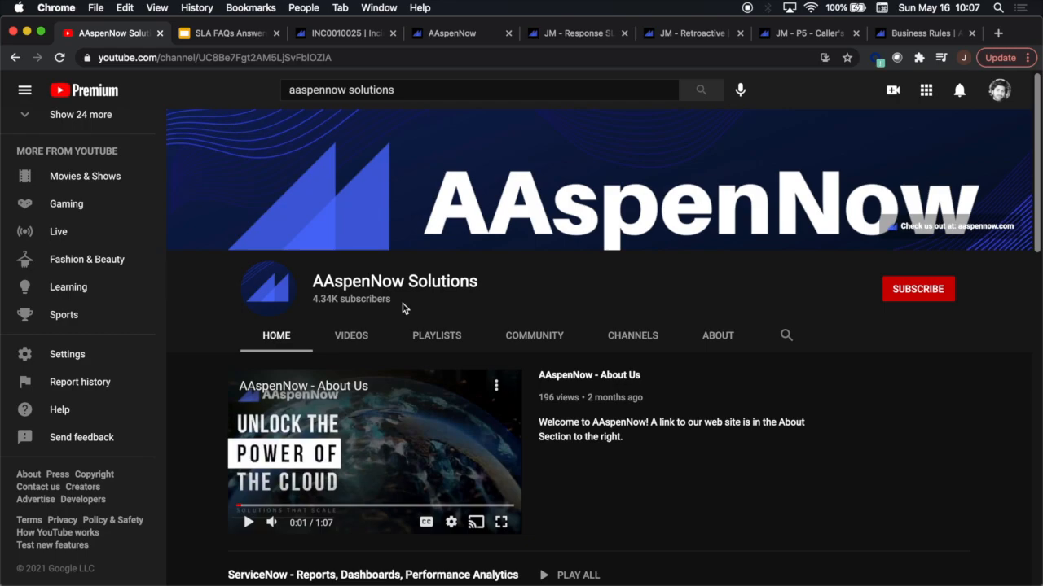
{"action": "mouse_move", "coordinate": [690, 303]}
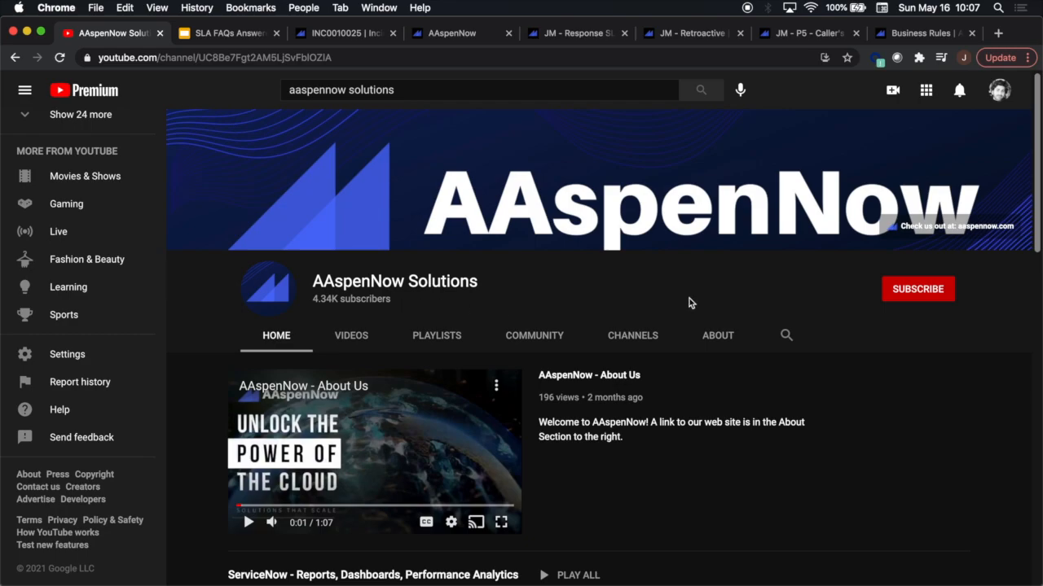
{"action": "mouse_move", "coordinate": [808, 333]}
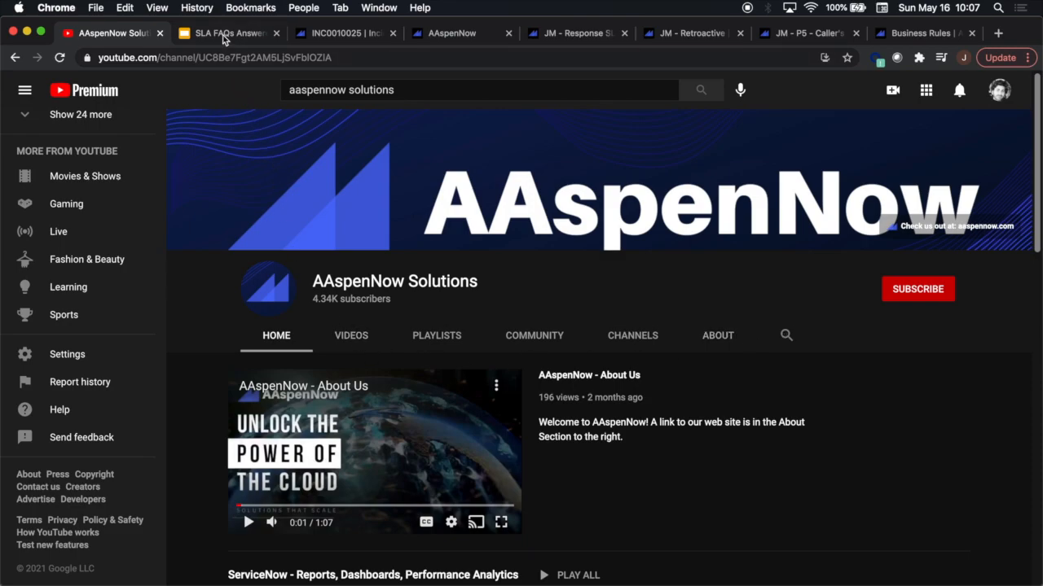
Advance the SLA FAQs deck to the 'My SLA won't fire' question slide.
{"action": "left_click", "coordinate": [228, 33]}
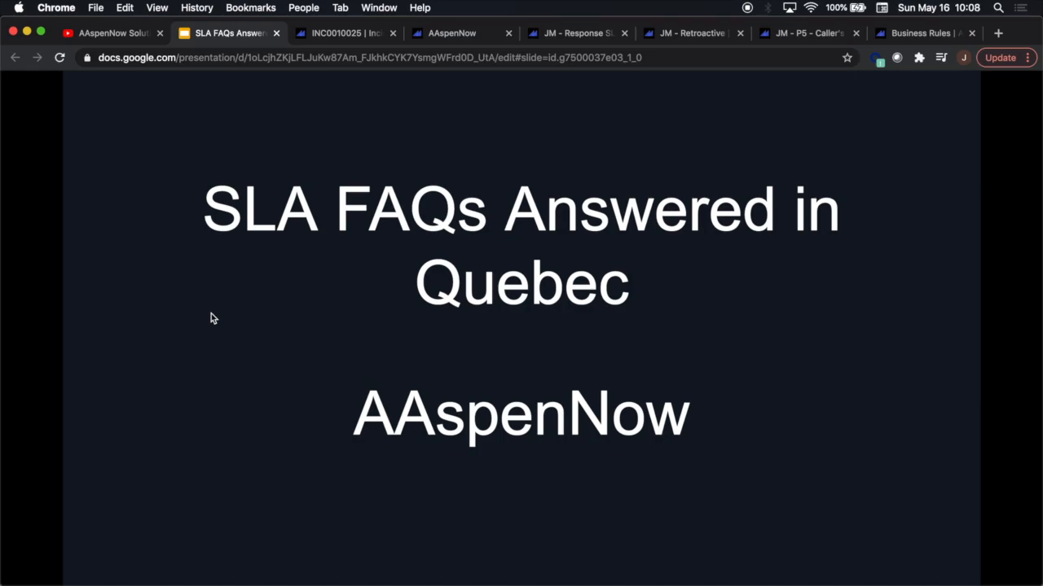
{"action": "key", "text": "Right"}
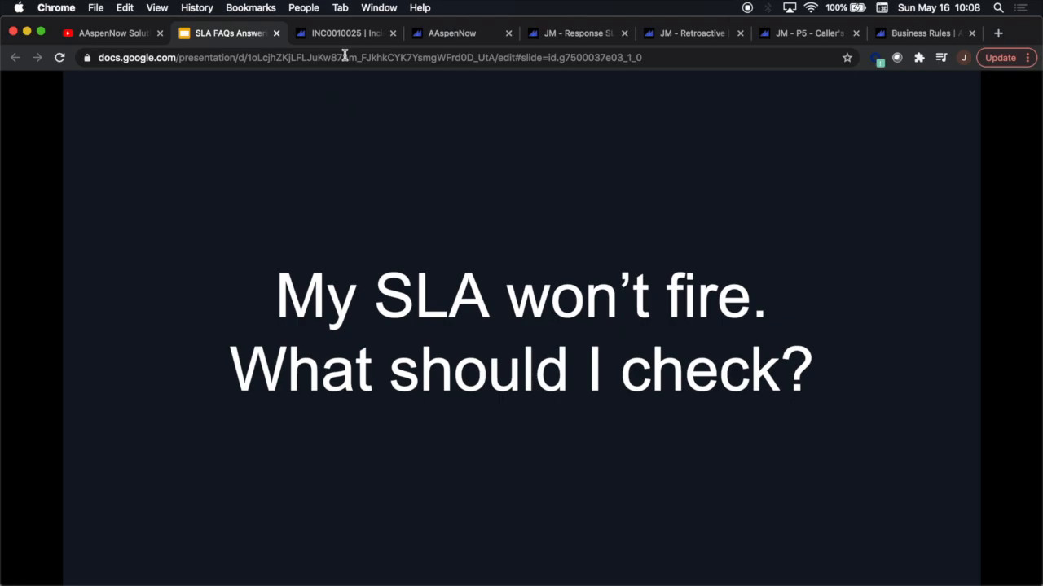
Show the JM - Response SLA Not Firing definition, checking the SLA Definitions module on the way.
{"action": "left_click", "coordinate": [573, 32]}
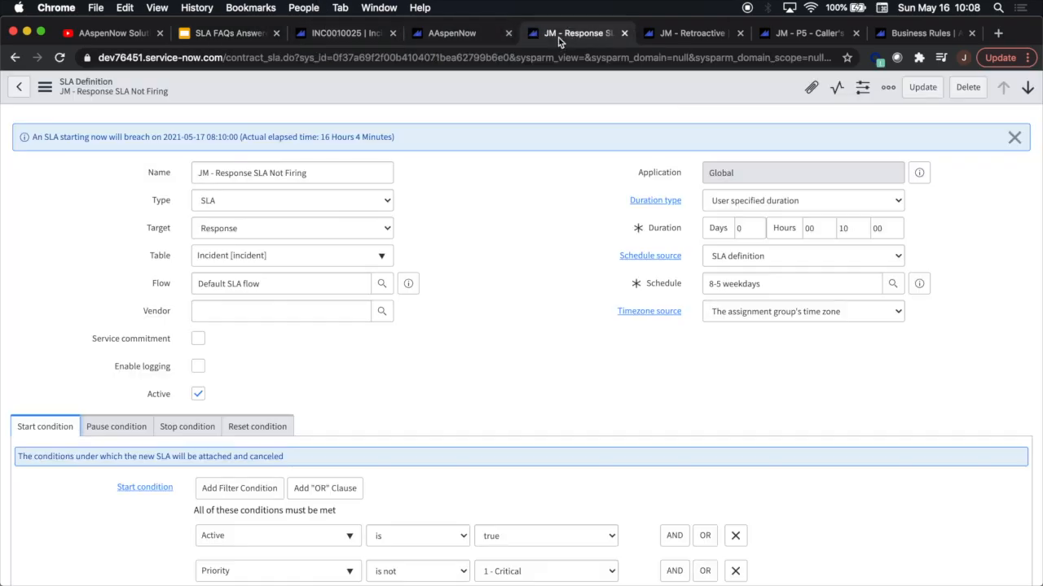
{"action": "left_click", "coordinate": [452, 32]}
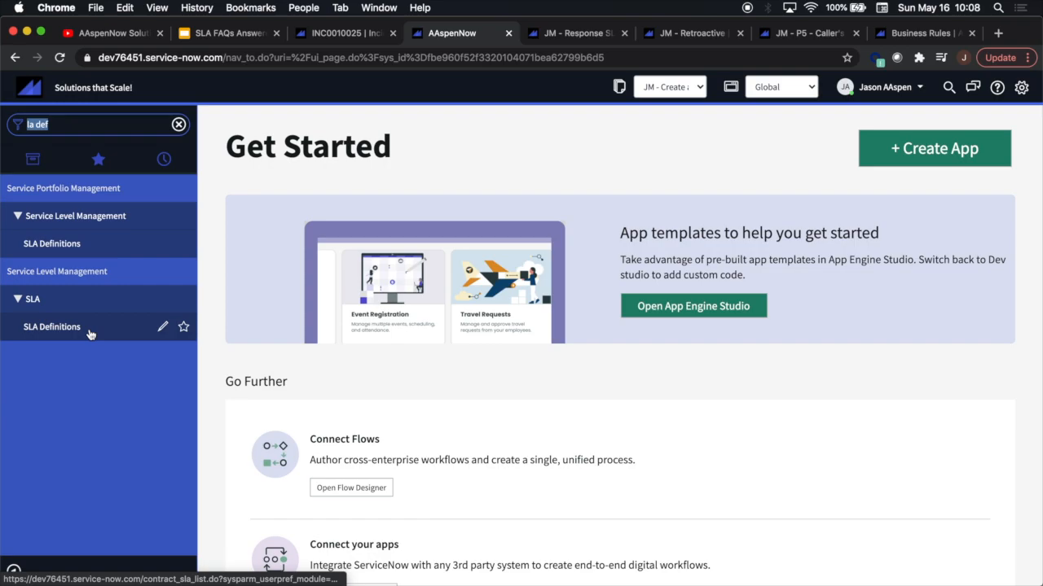
{"action": "mouse_move", "coordinate": [242, 258]}
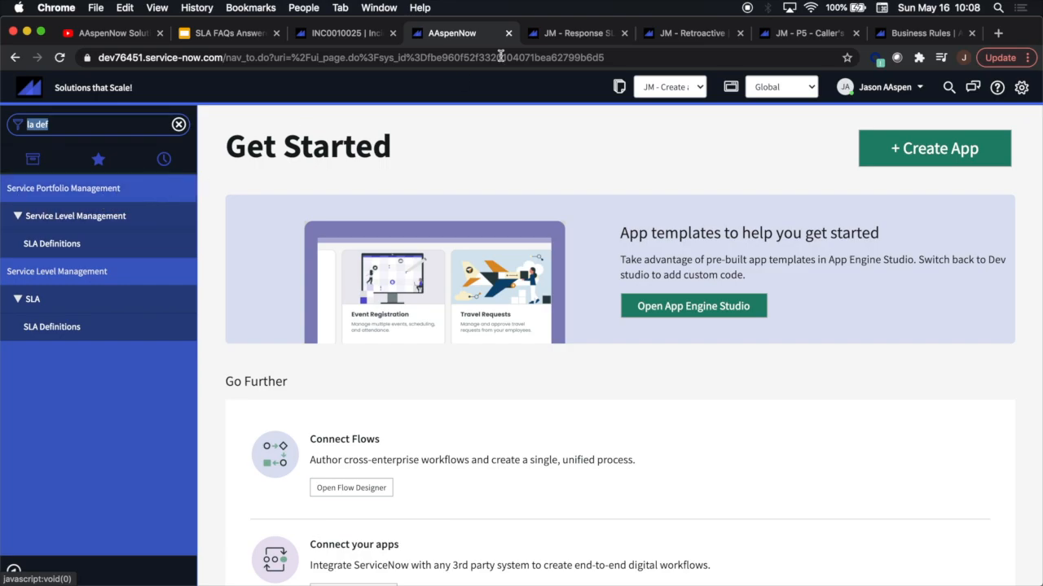
{"action": "left_click", "coordinate": [574, 33]}
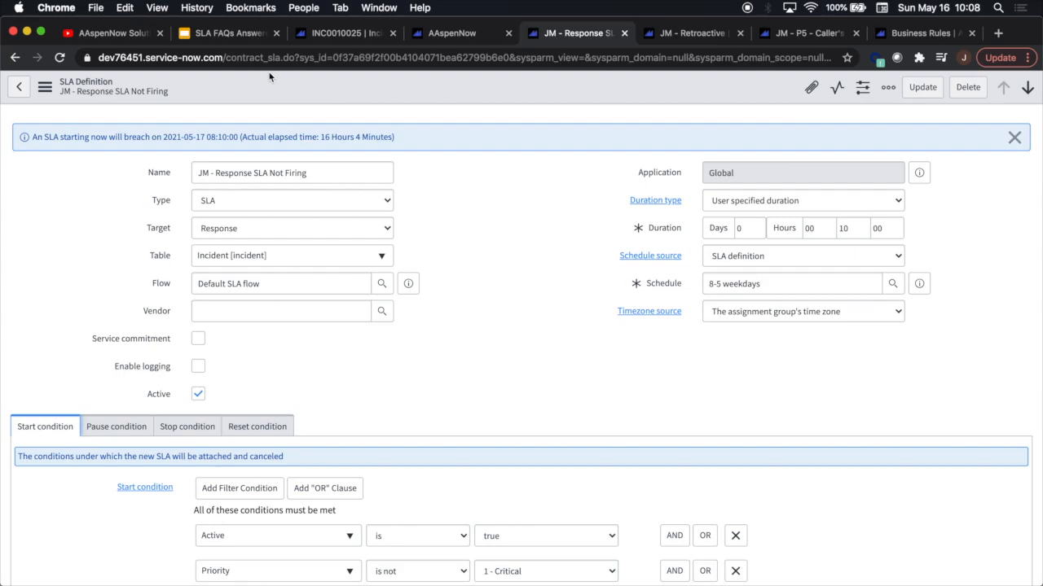
{"action": "mouse_move", "coordinate": [394, 88]}
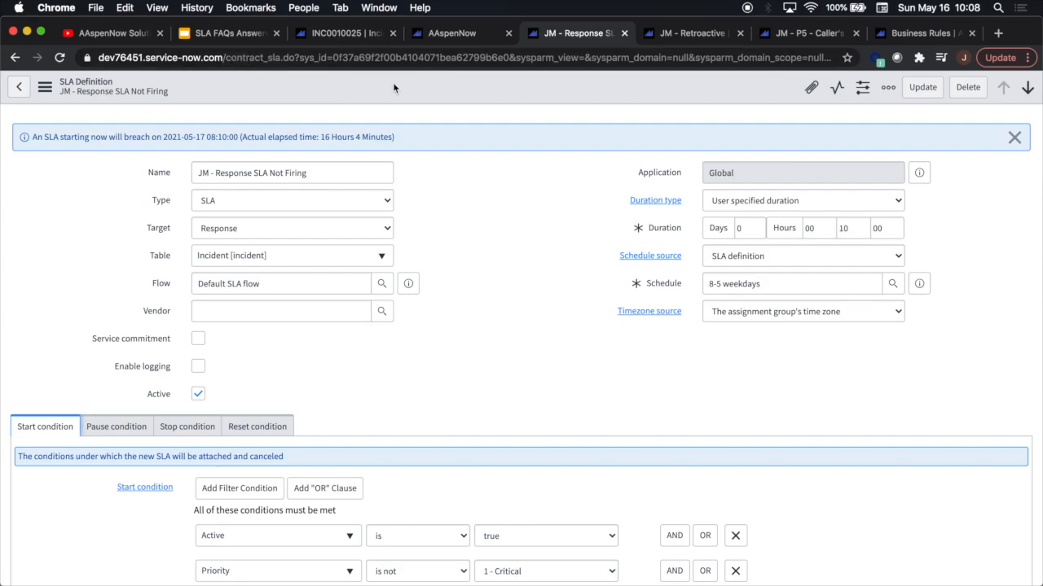
{"action": "mouse_move", "coordinate": [476, 218]}
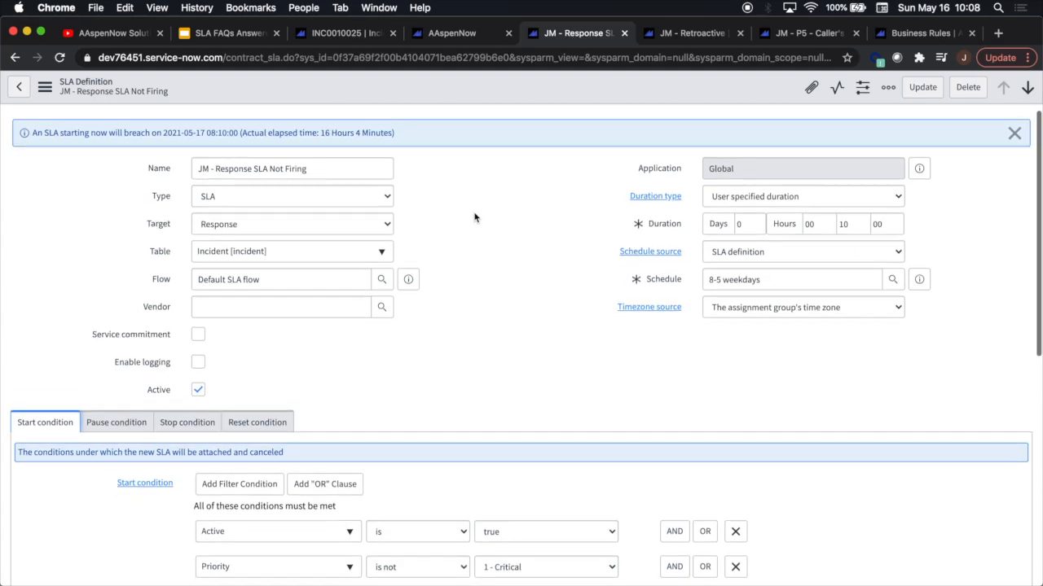
{"action": "scroll", "scroll_direction": "down", "scroll_amount": 3}
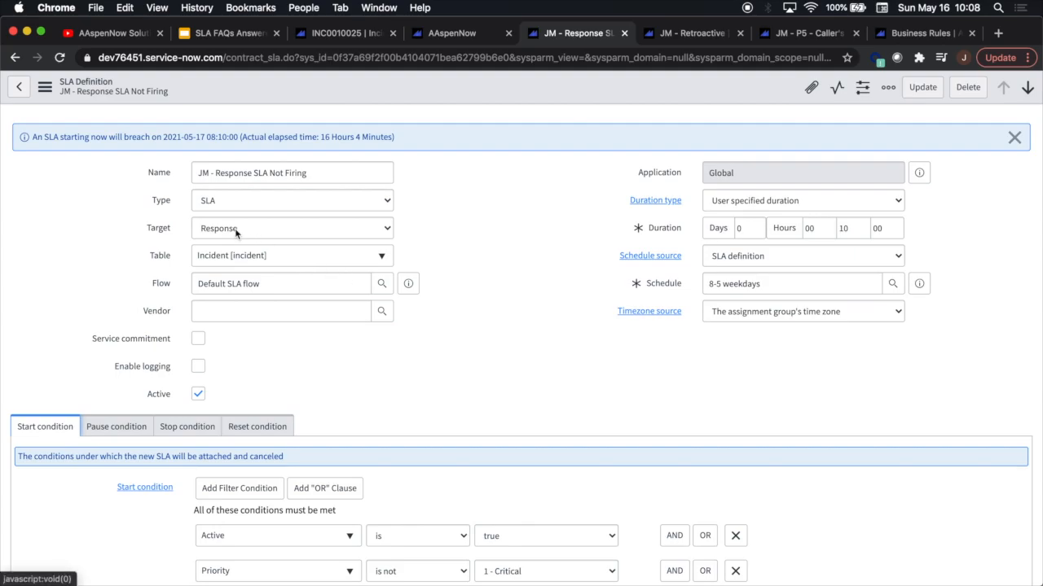
{"action": "mouse_move", "coordinate": [536, 300]}
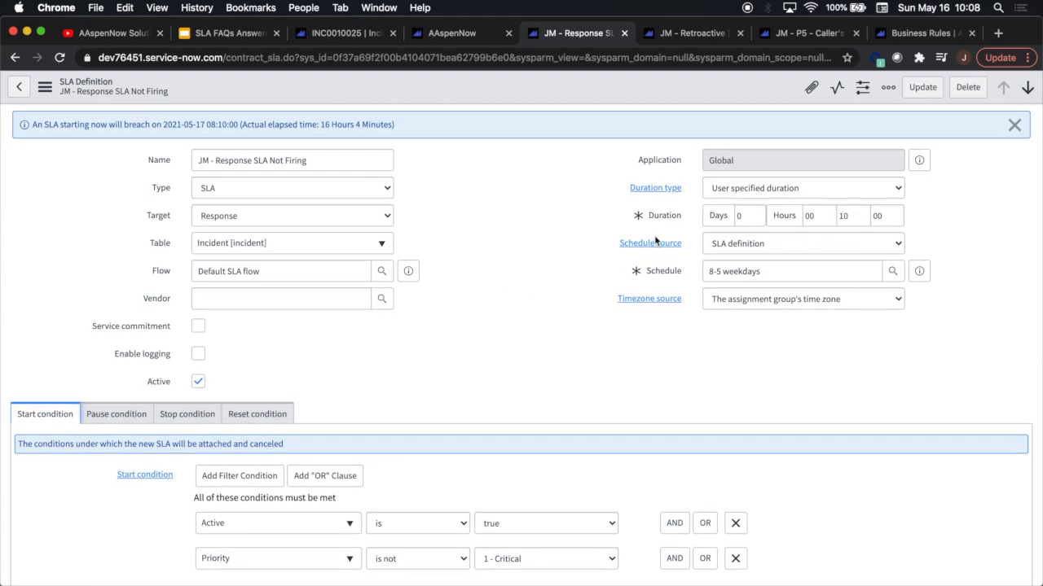
{"action": "scroll", "scroll_direction": "down", "scroll_amount": 3}
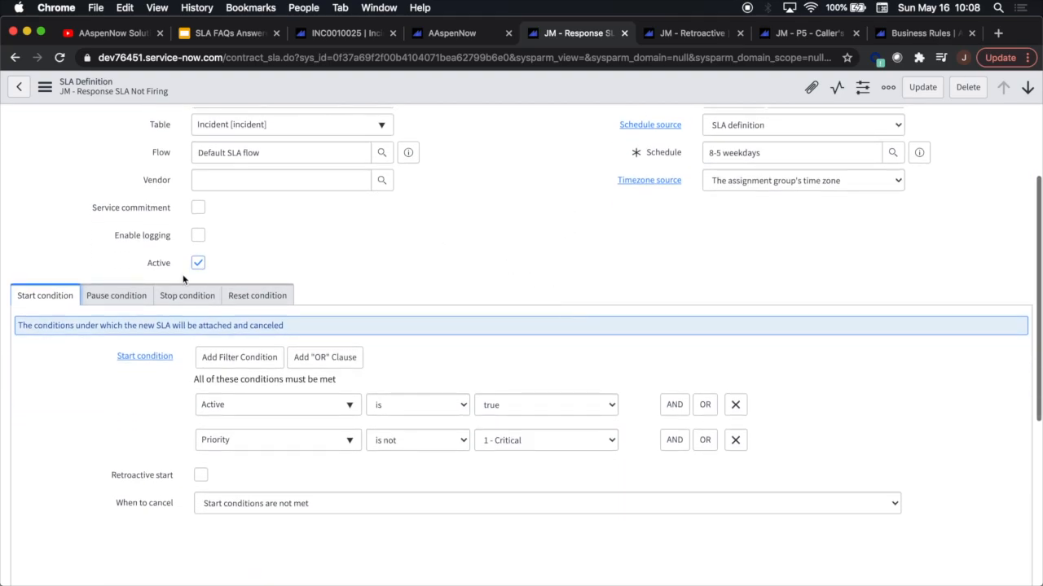
{"action": "scroll", "scroll_direction": "down", "scroll_amount": 3}
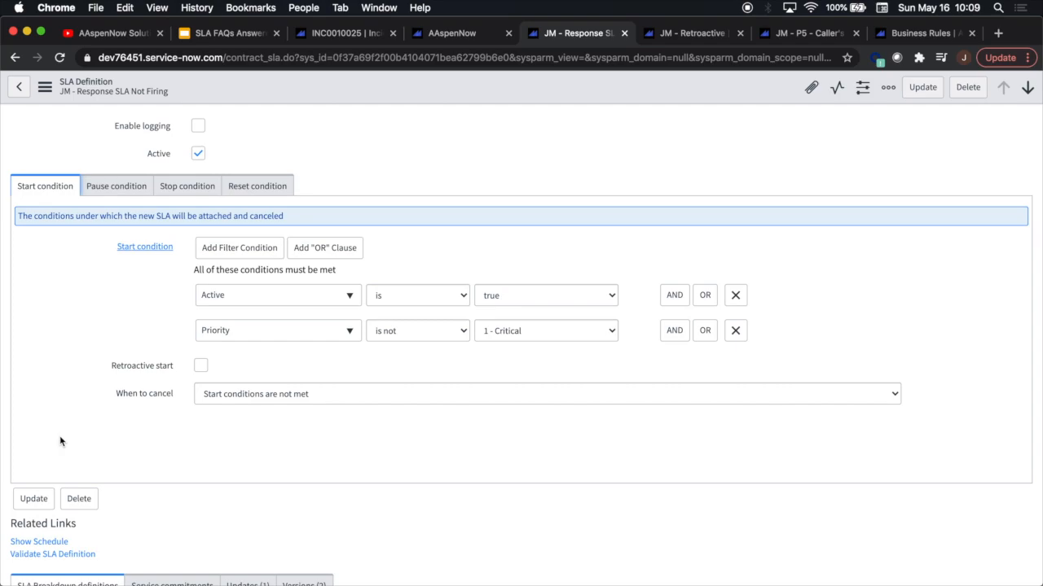
{"action": "mouse_move", "coordinate": [143, 296]}
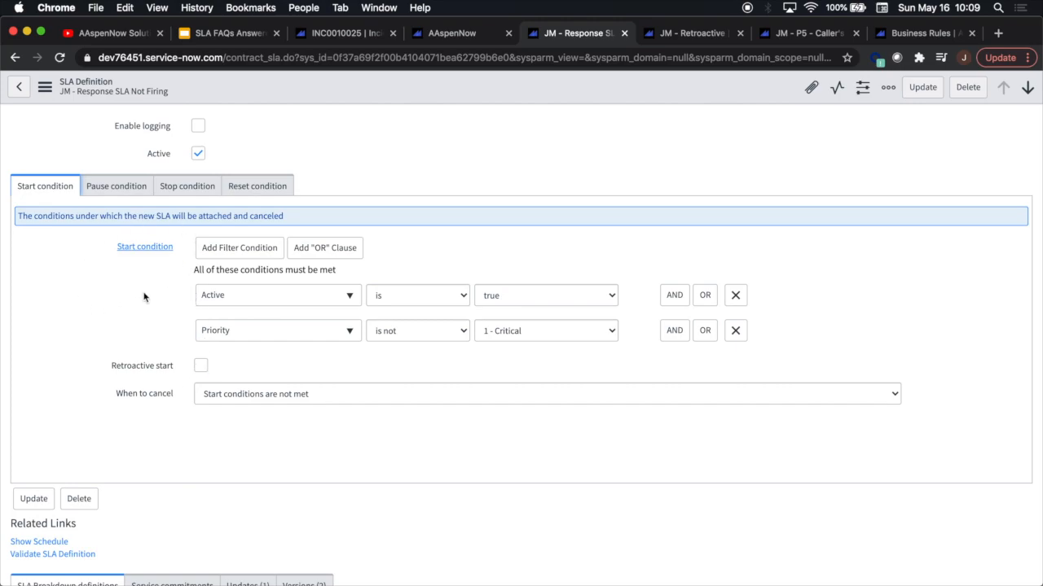
{"action": "mouse_move", "coordinate": [541, 365]}
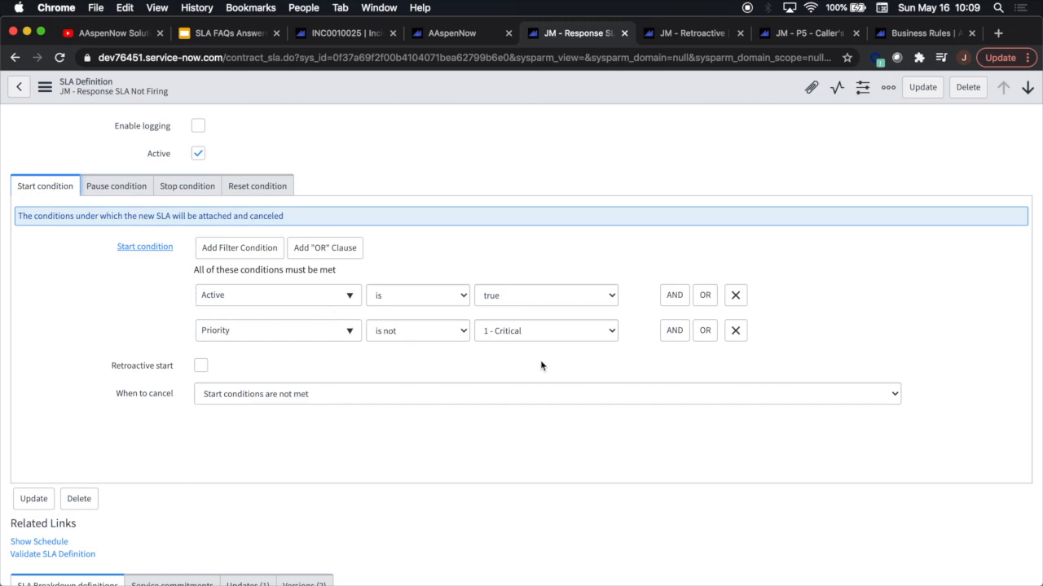
{"action": "mouse_move", "coordinate": [467, 307]}
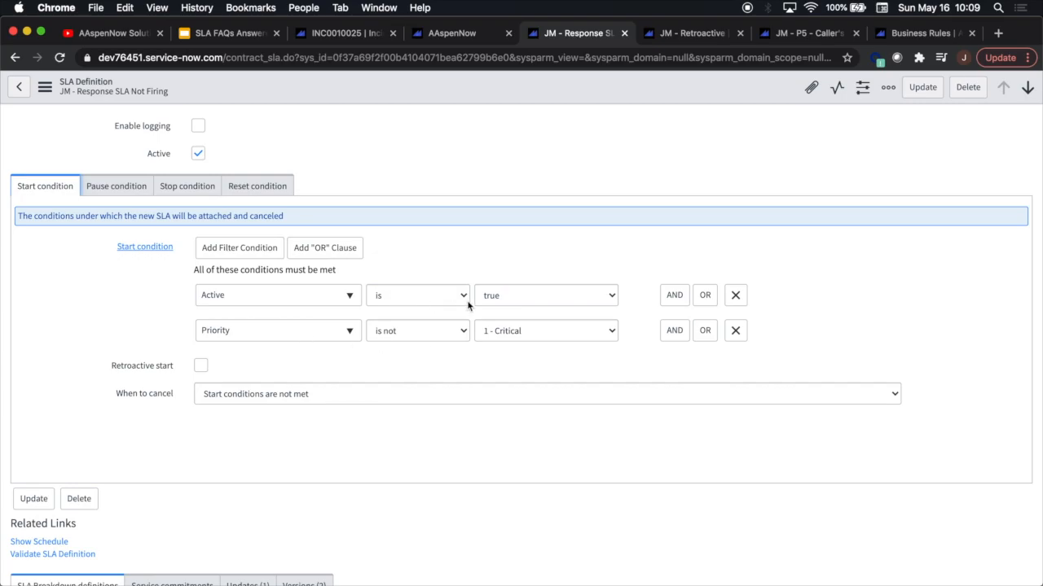
{"action": "mouse_move", "coordinate": [376, 360]}
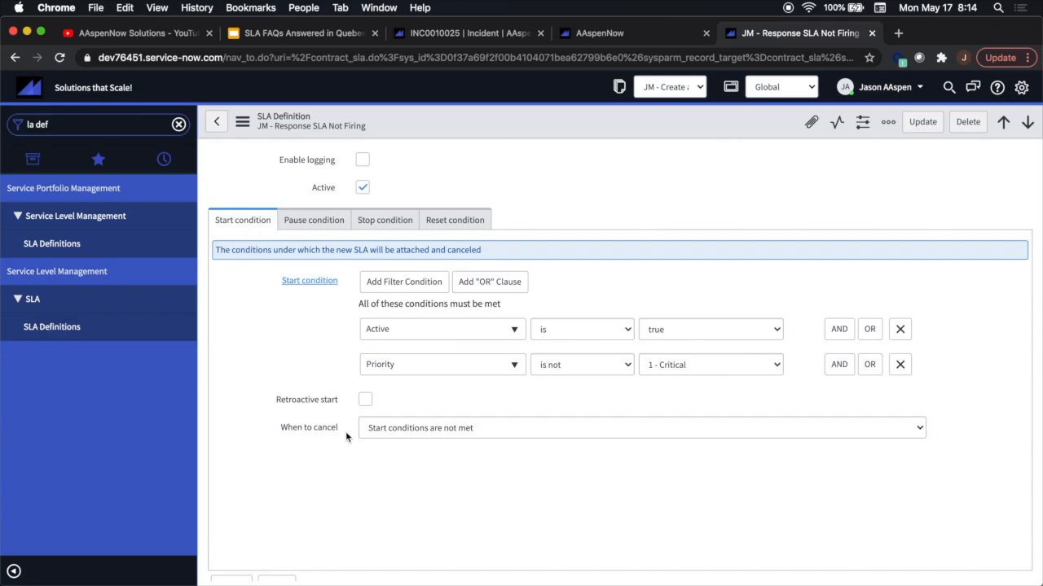
{"action": "mouse_move", "coordinate": [345, 337]}
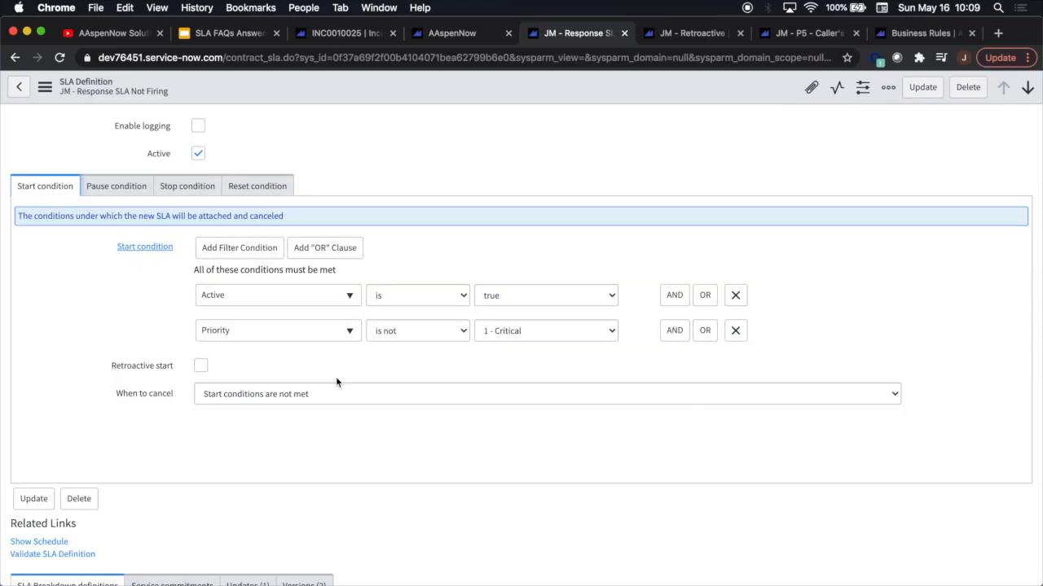
{"action": "scroll", "scroll_direction": "up", "scroll_amount": 3}
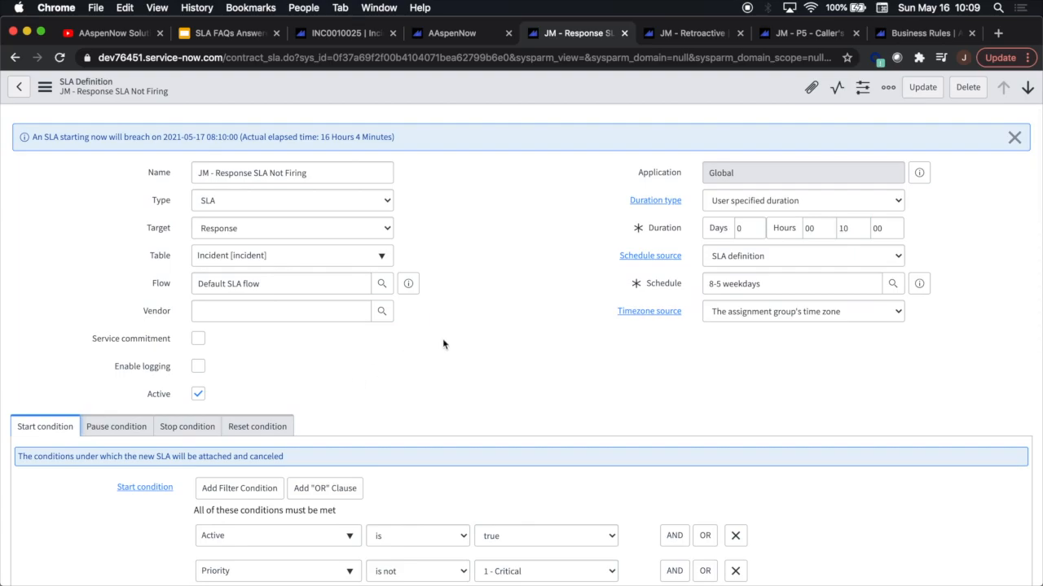
{"action": "left_click", "coordinate": [335, 32]}
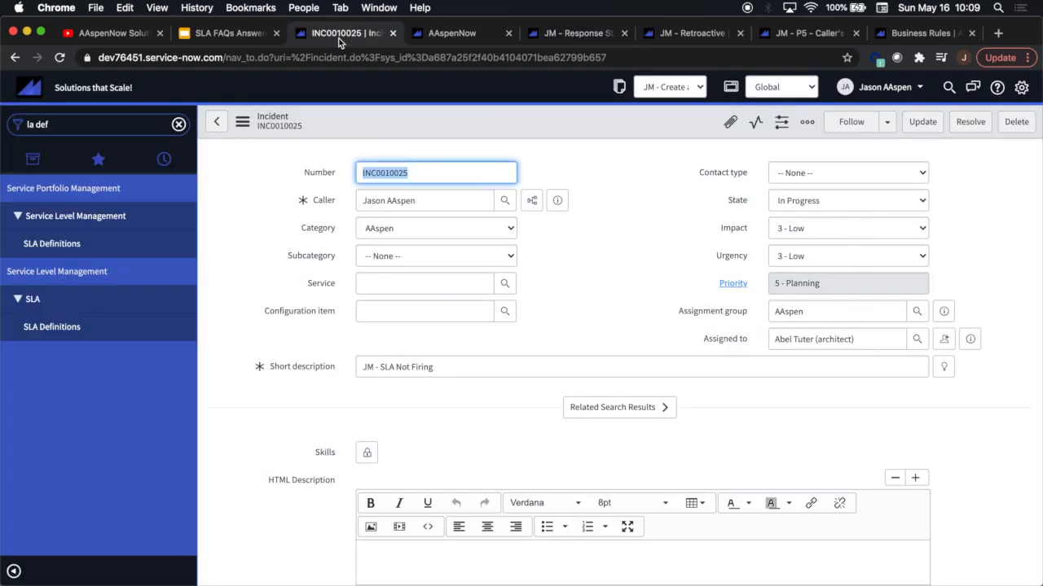
{"action": "left_click", "coordinate": [241, 121]}
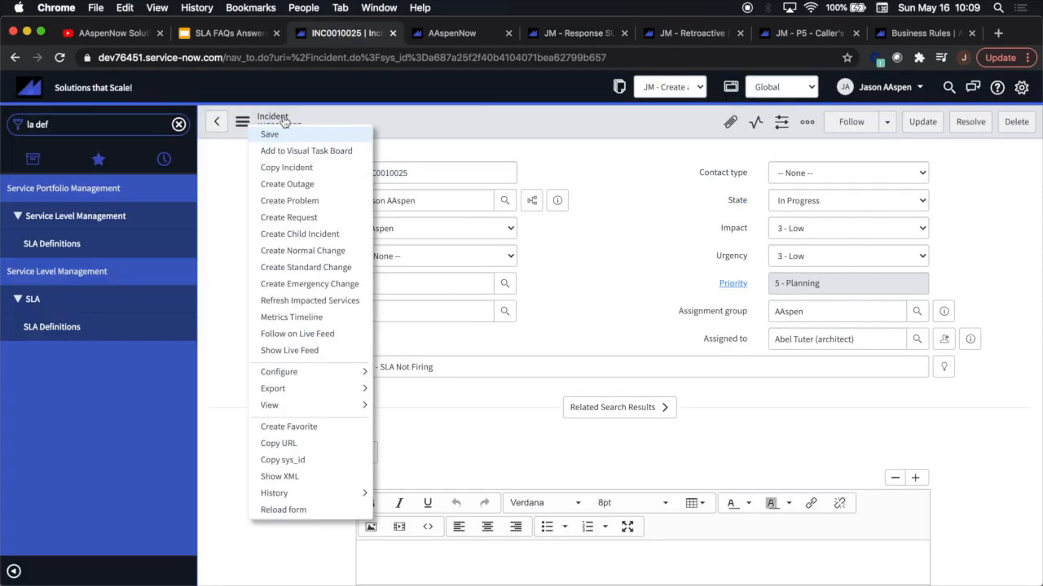
{"action": "left_click", "coordinate": [270, 134]}
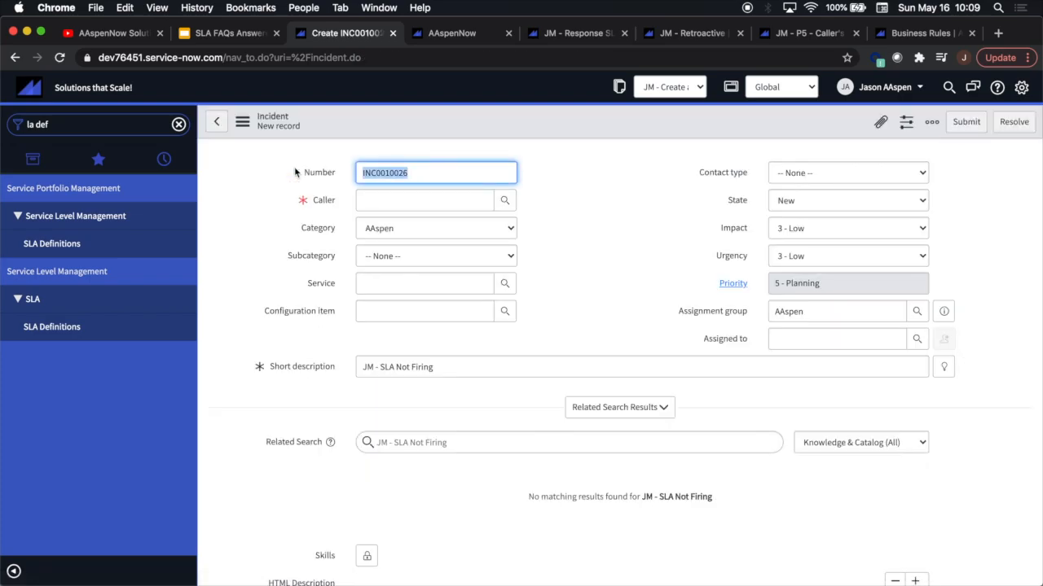
{"action": "type", "text": "Jason AAspen"}
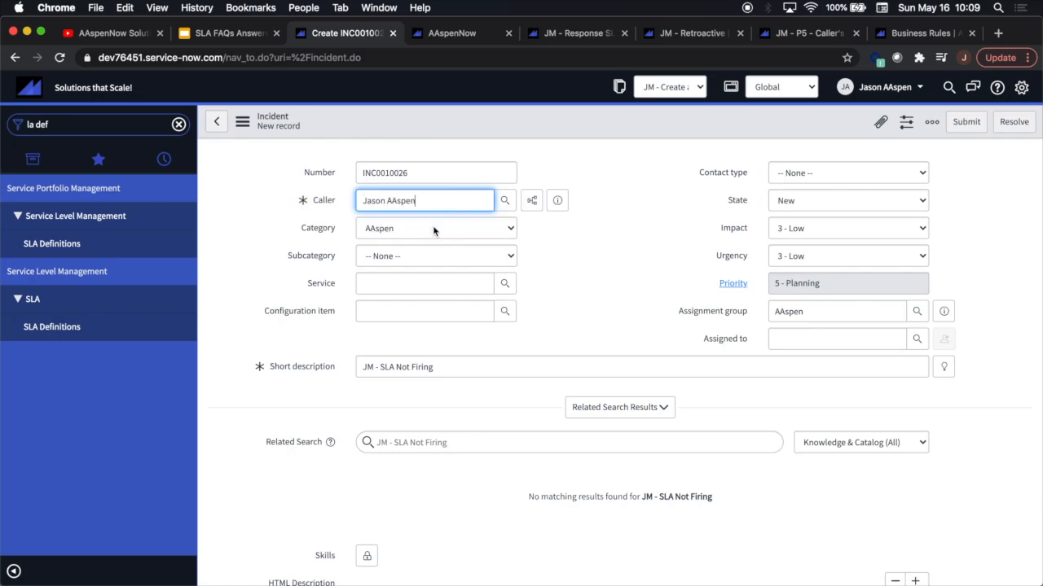
{"action": "left_click", "coordinate": [834, 337]}
{"action": "type", "text": "Abel Tuter (architect)"}
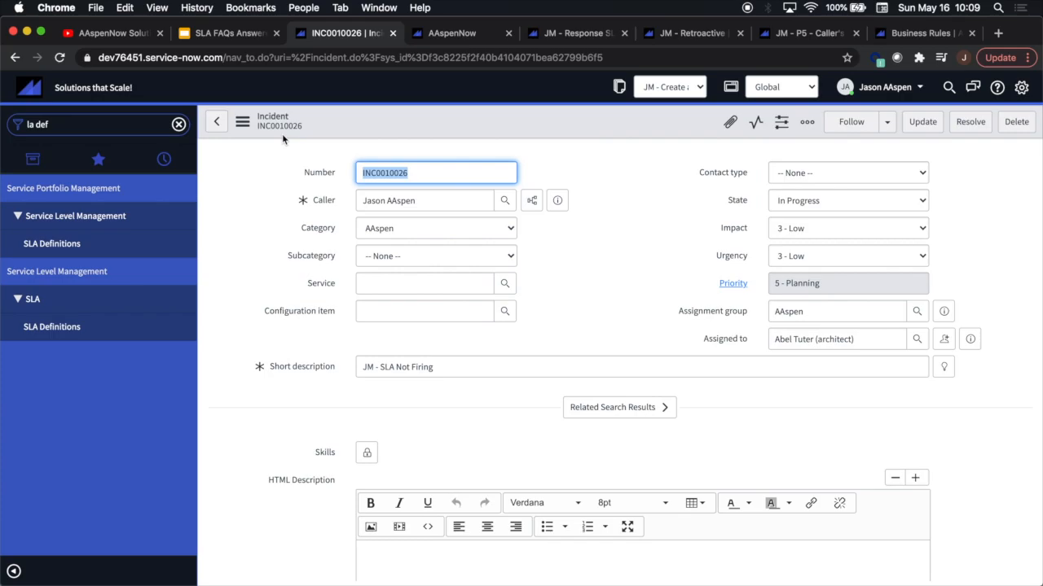
Show the Response SLA Not Firing stop condition, Assigned to is not empty.
{"action": "scroll", "scroll_direction": "down", "scroll_amount": 3}
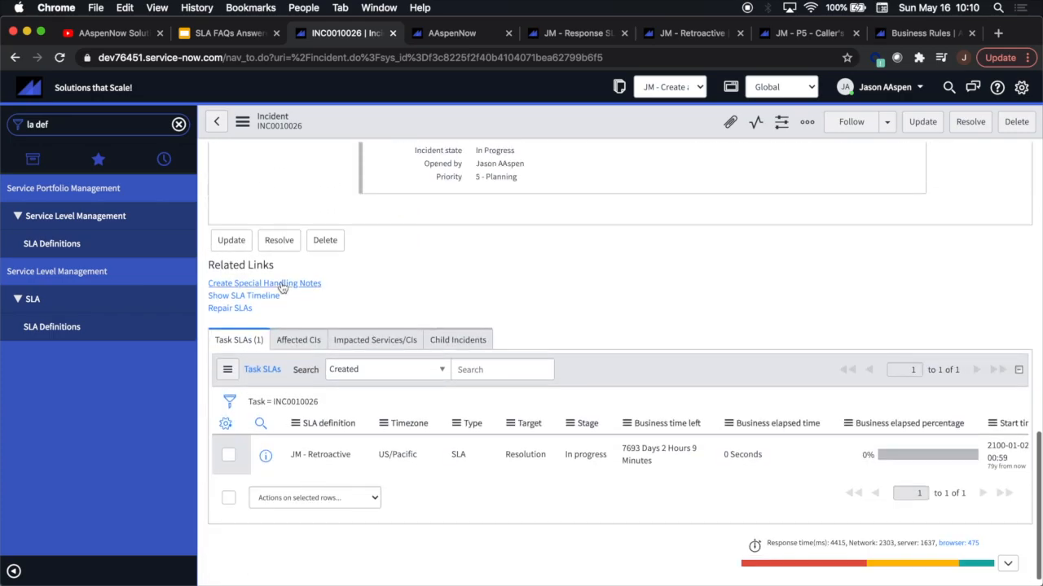
{"action": "left_click", "coordinate": [319, 455]}
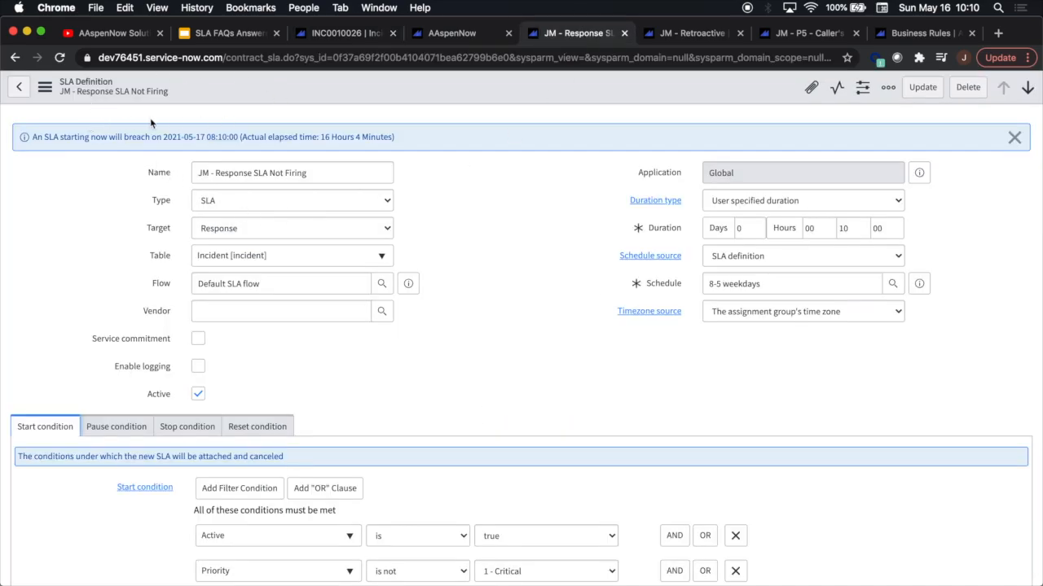
{"action": "scroll", "scroll_direction": "down", "scroll_amount": 3}
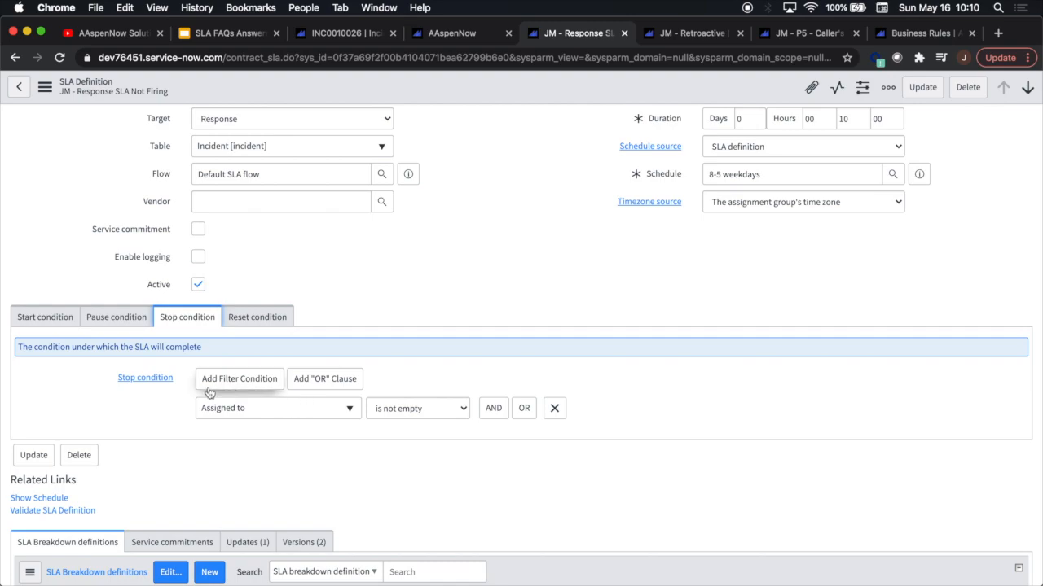
{"action": "mouse_move", "coordinate": [627, 437]}
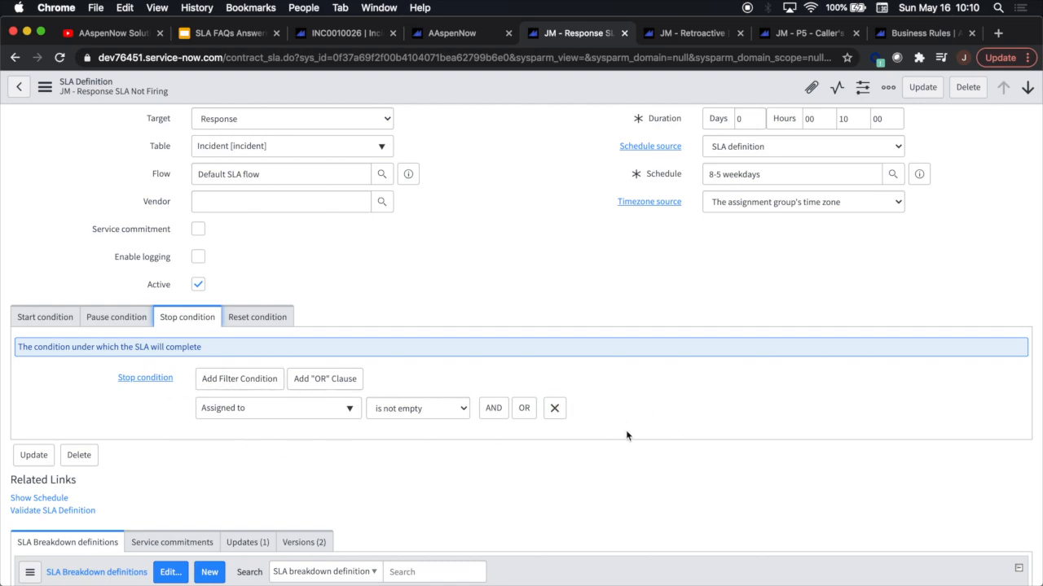
{"action": "mouse_move", "coordinate": [651, 430]}
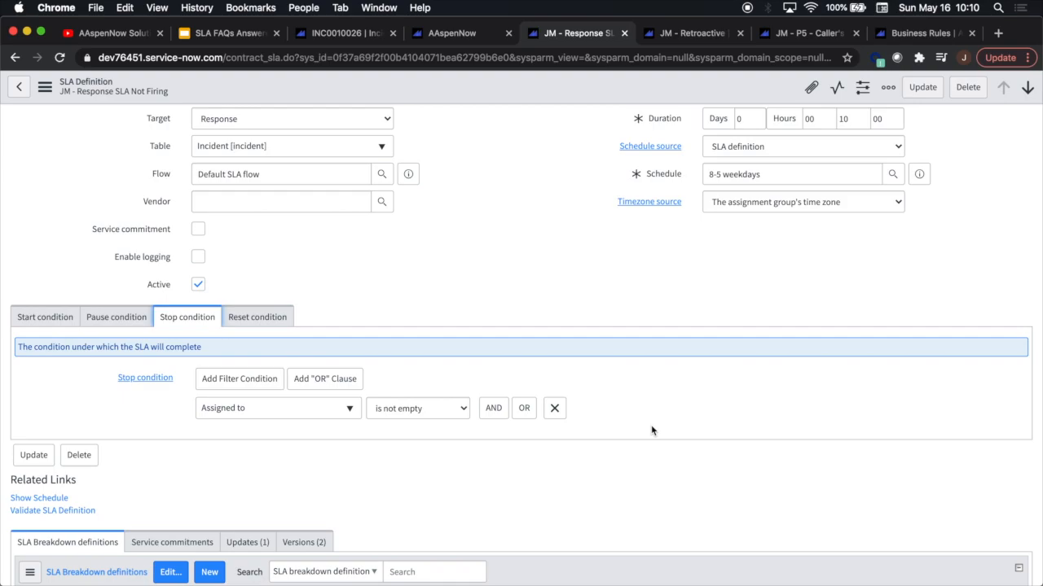
{"action": "mouse_move", "coordinate": [166, 395]}
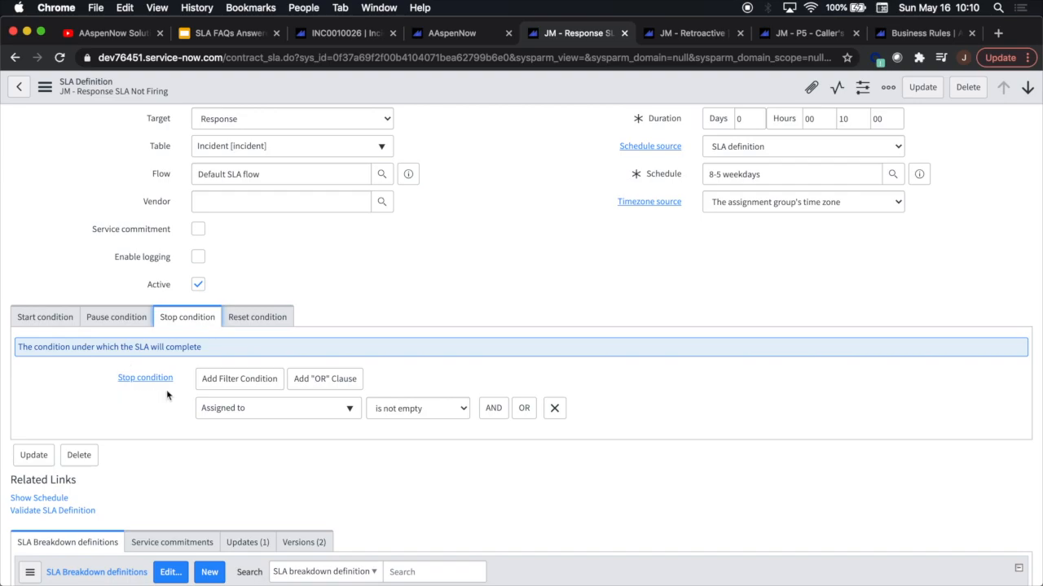
Clear Abel Tuter from Assigned to on incident INC0010026.
{"action": "left_click", "coordinate": [339, 32]}
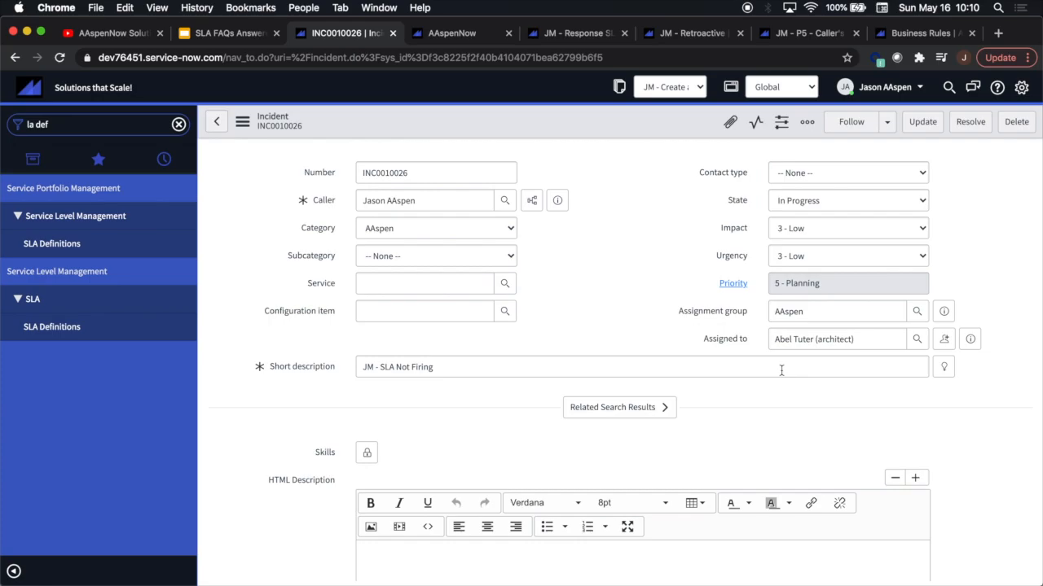
{"action": "mouse_move", "coordinate": [818, 358]}
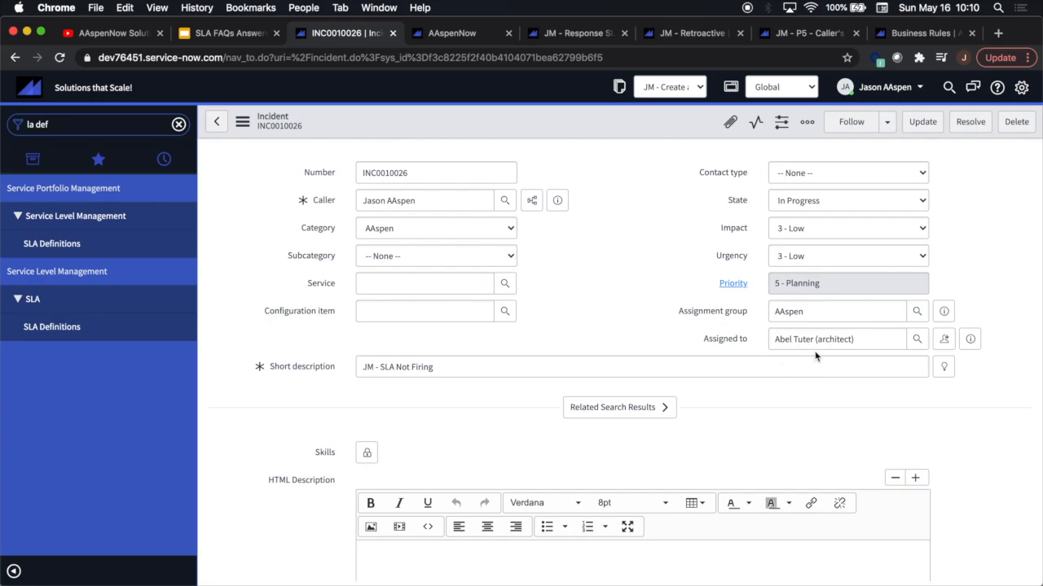
{"action": "mouse_move", "coordinate": [753, 318]}
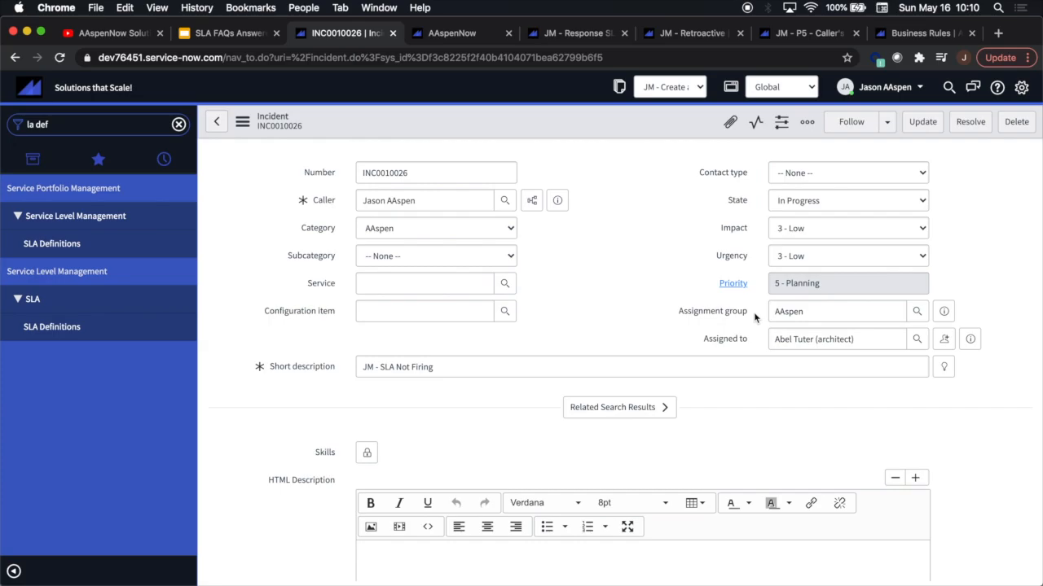
{"action": "mouse_move", "coordinate": [741, 319]}
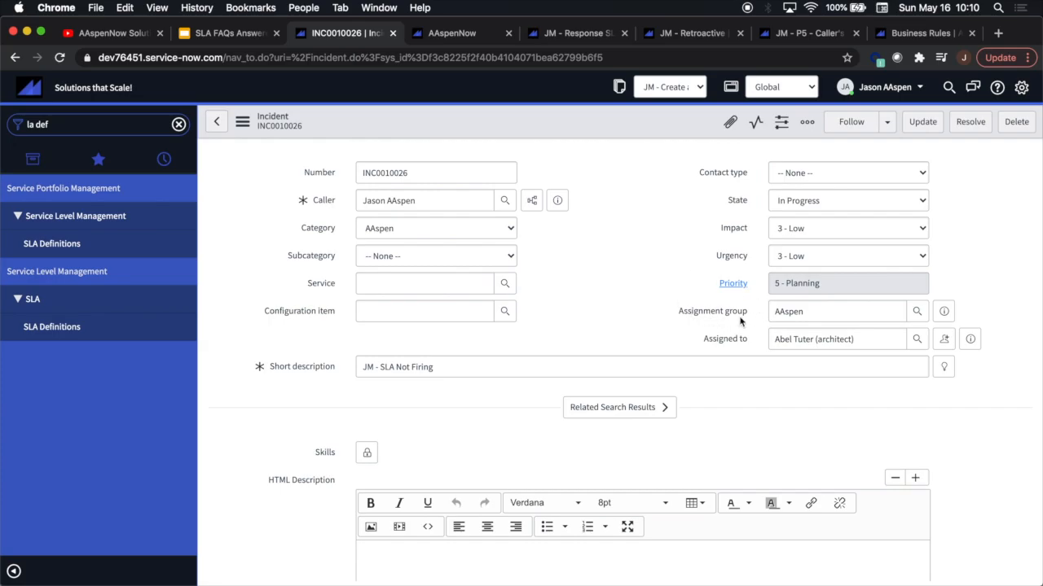
{"action": "mouse_move", "coordinate": [743, 319]}
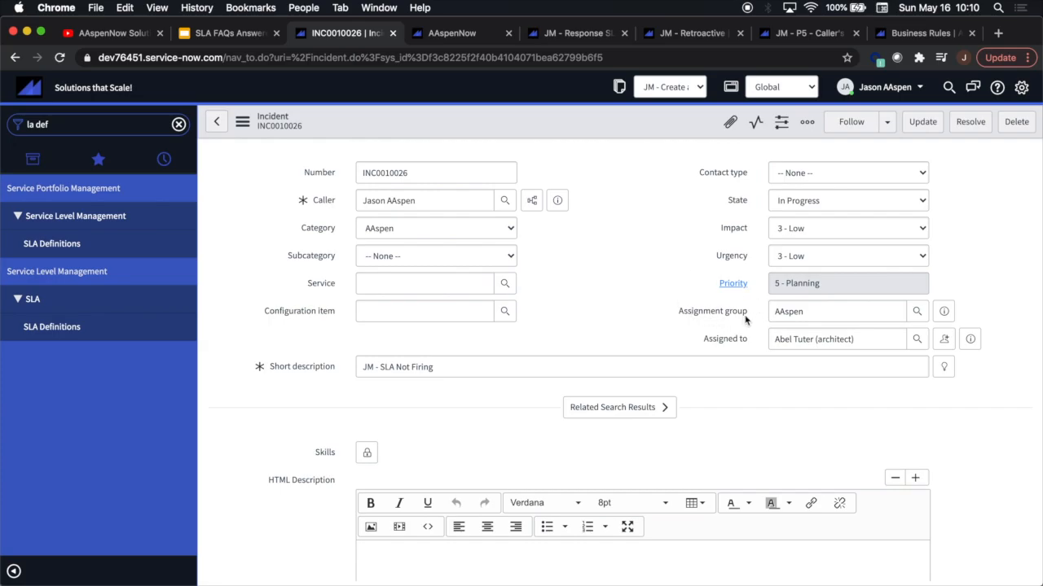
{"action": "mouse_move", "coordinate": [780, 361]}
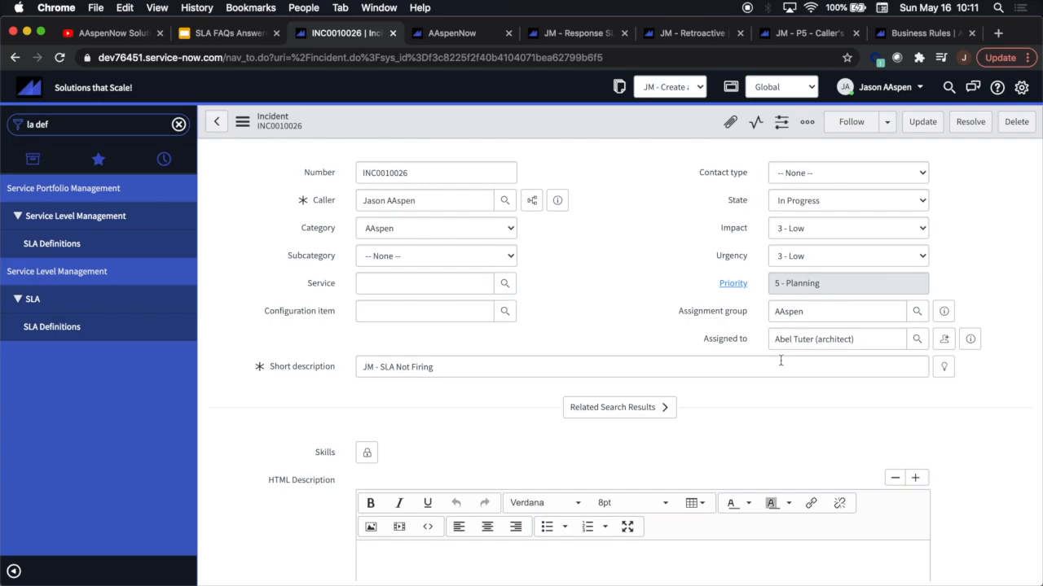
{"action": "mouse_move", "coordinate": [293, 433]}
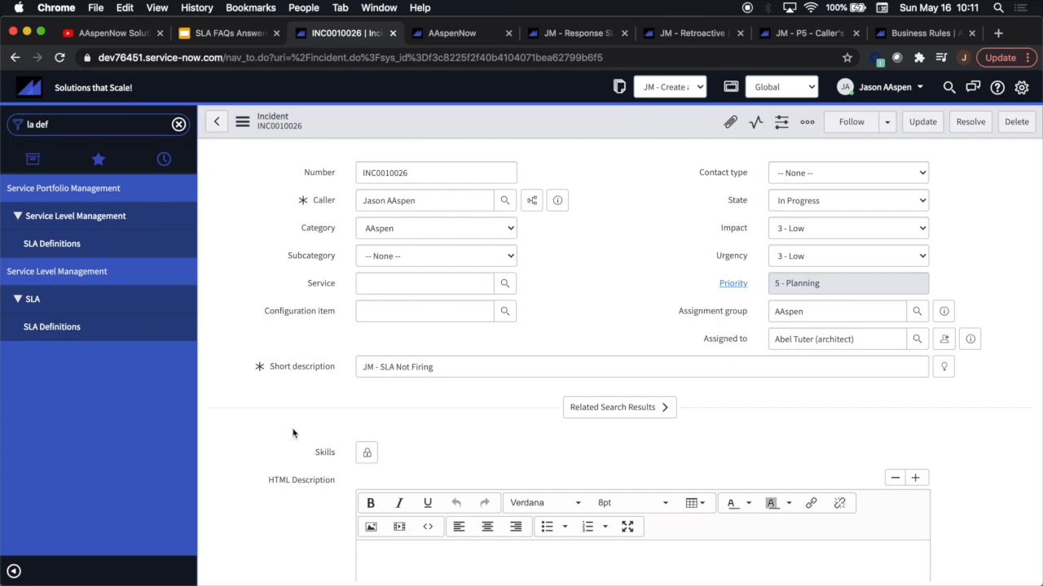
{"action": "scroll", "scroll_direction": "down", "scroll_amount": 3}
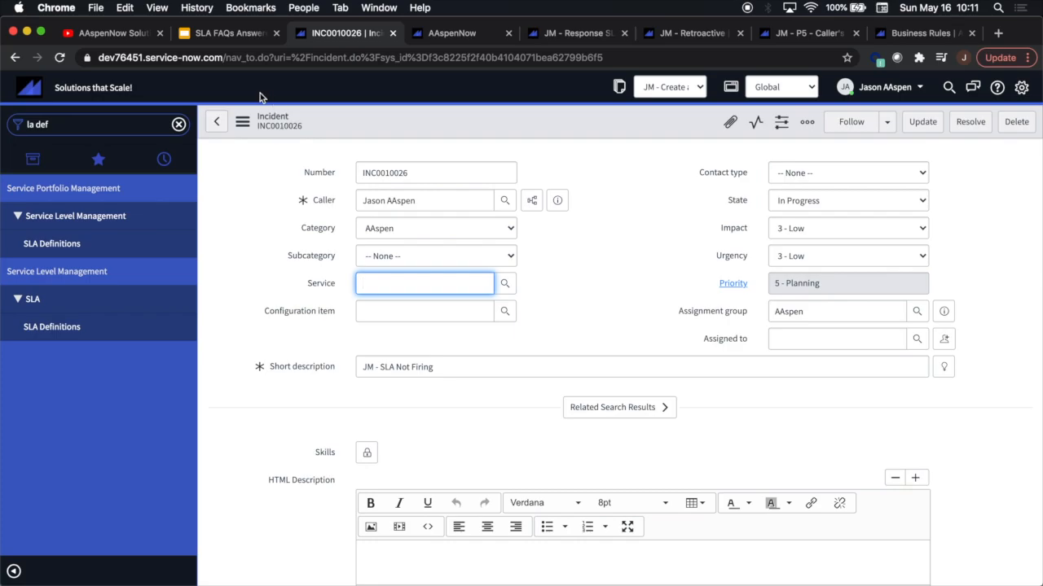
{"action": "mouse_move", "coordinate": [241, 120]}
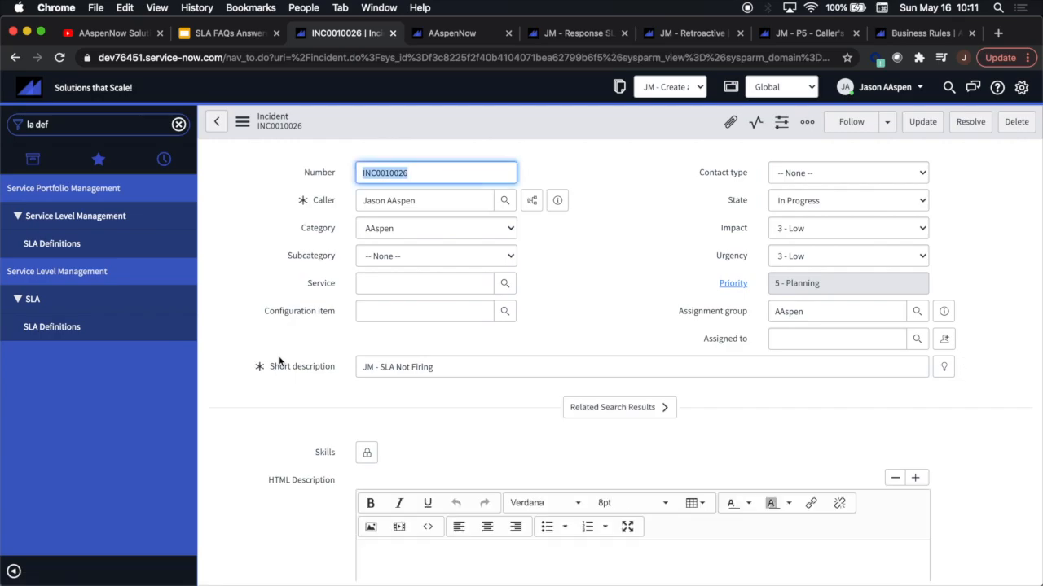
Review the four in-progress task SLAs on INC0010026, highlighting Response SLA Not Firing.
{"action": "scroll", "scroll_direction": "down", "scroll_amount": 3}
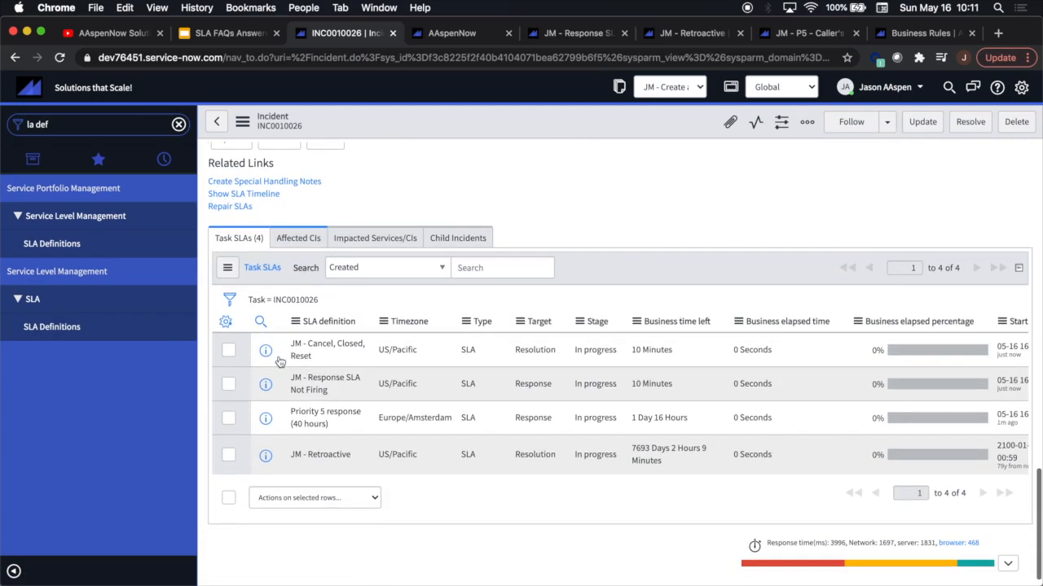
{"action": "left_click", "coordinate": [329, 383]}
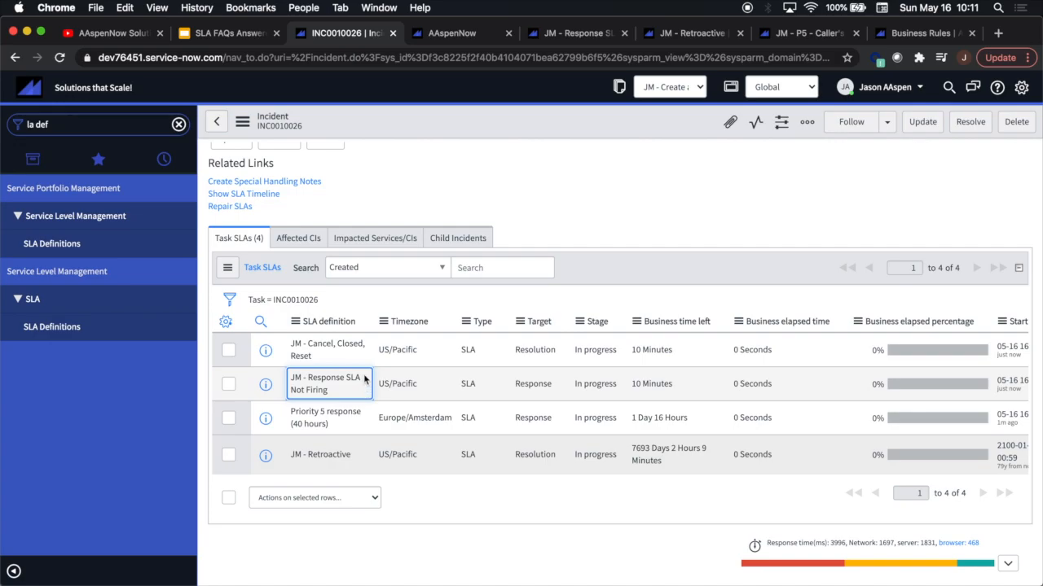
{"action": "mouse_move", "coordinate": [364, 389]}
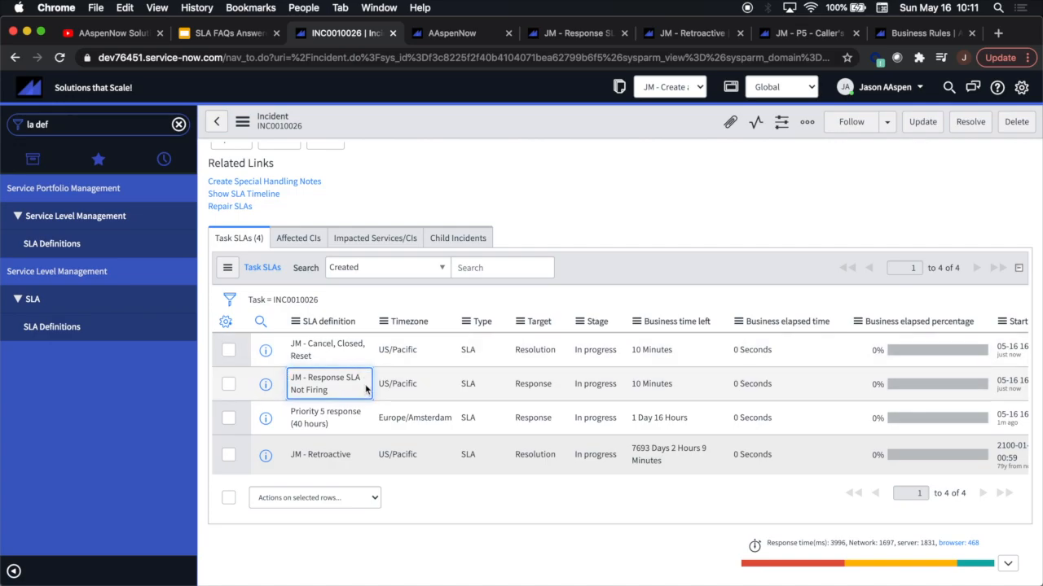
{"action": "scroll", "scroll_direction": "right", "scroll_amount": 3}
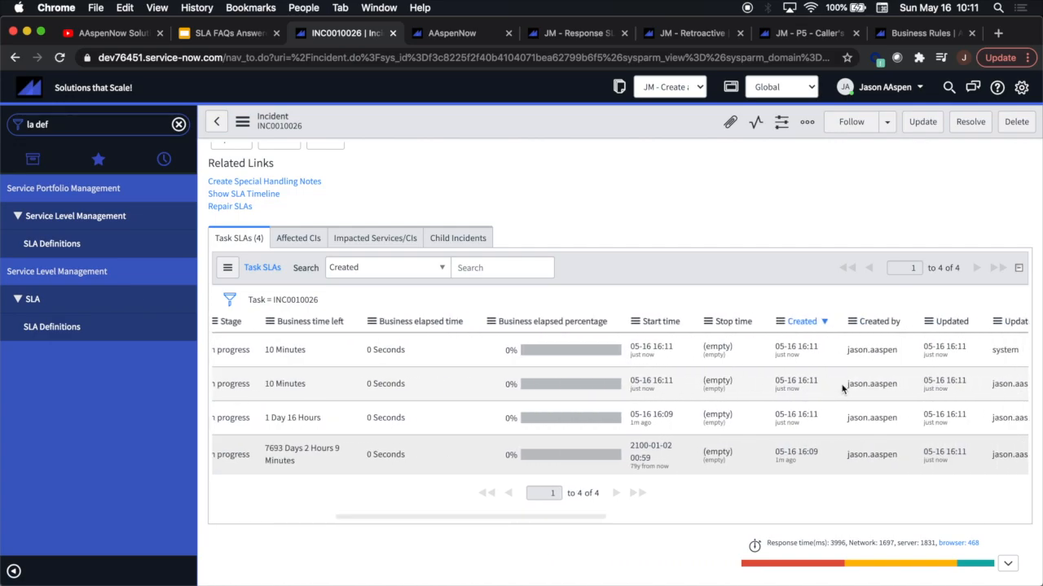
{"action": "scroll", "scroll_direction": "right", "scroll_amount": 3}
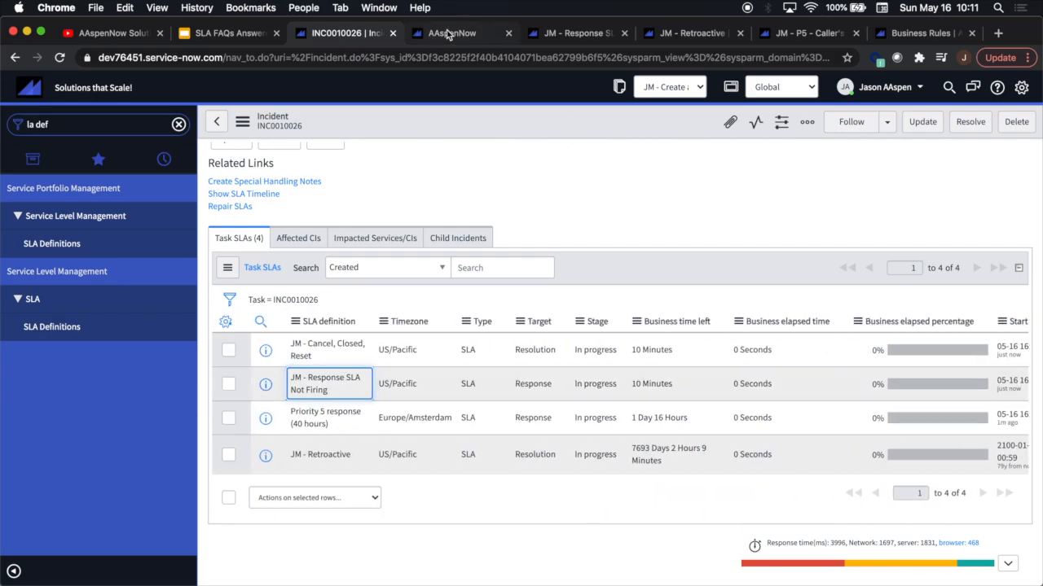
{"action": "left_click", "coordinate": [228, 33]}
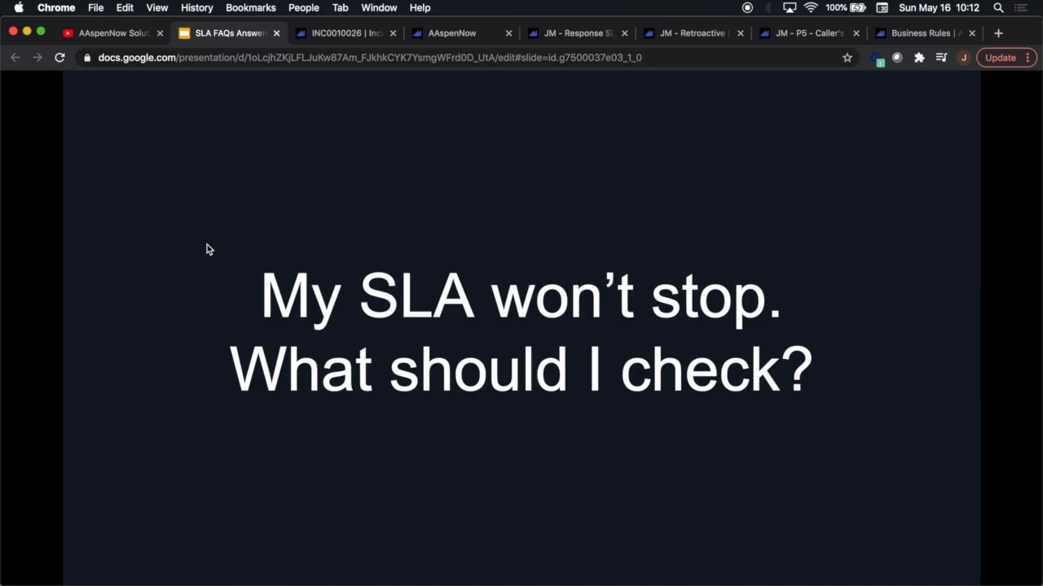
{"action": "mouse_move", "coordinate": [577, 33]}
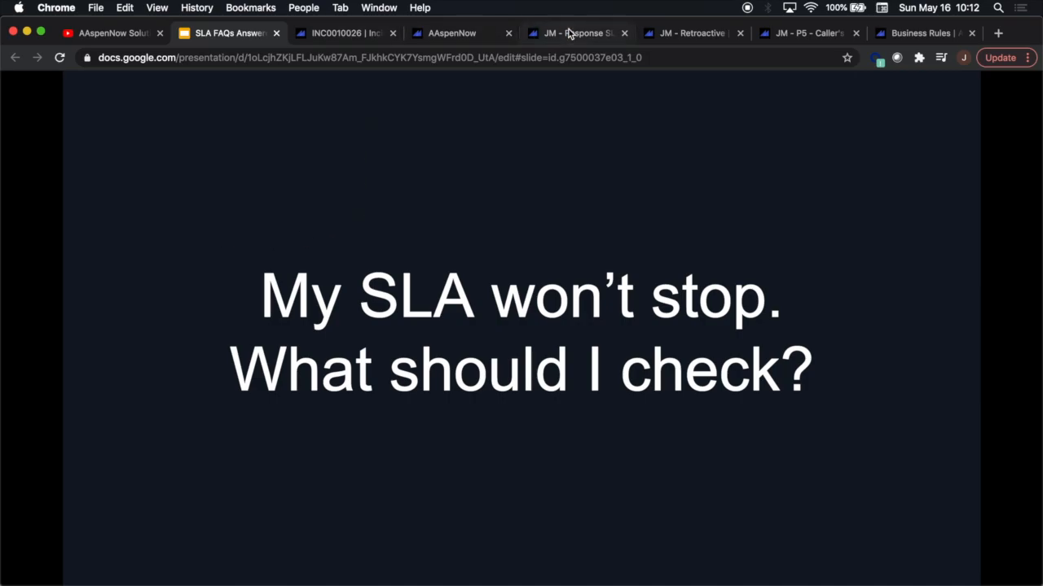
Return to the JM - Cancel, Closed, Reset SLA definition showing its Resolved/Closed/Canceled stop condition.
{"action": "left_click", "coordinate": [692, 33]}
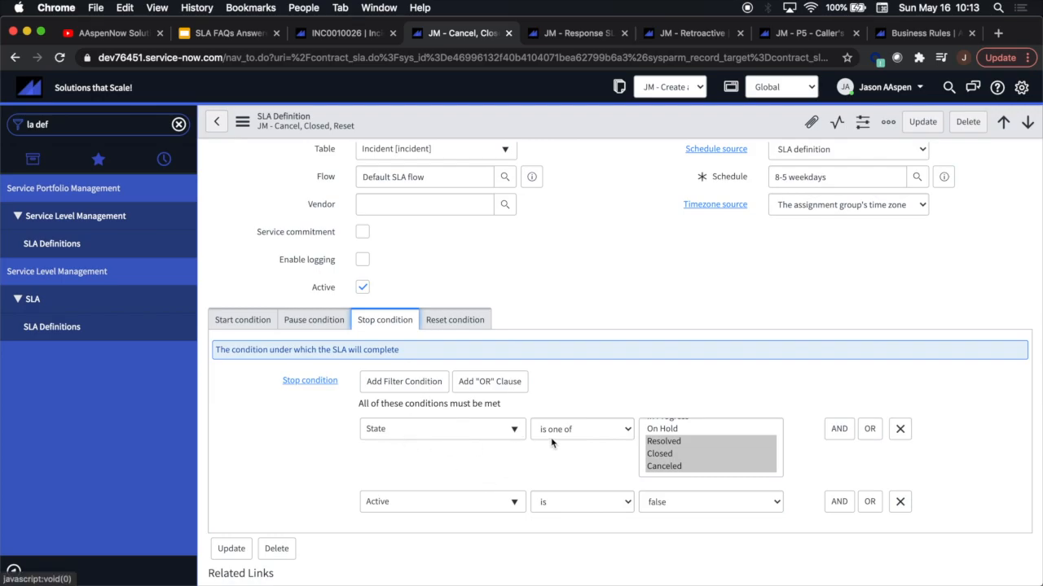
{"action": "mouse_move", "coordinate": [704, 479]}
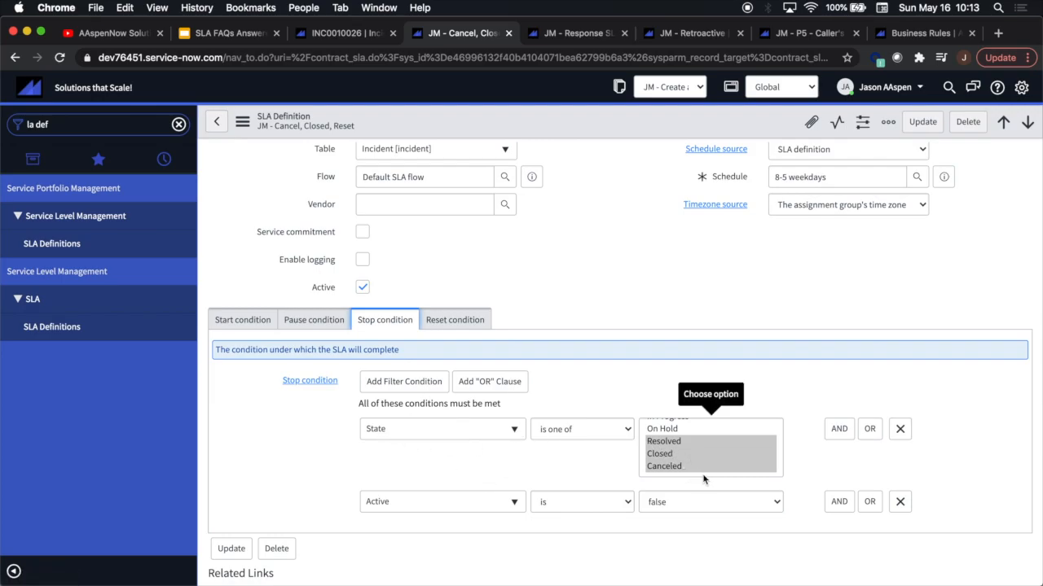
{"action": "mouse_move", "coordinate": [296, 502]}
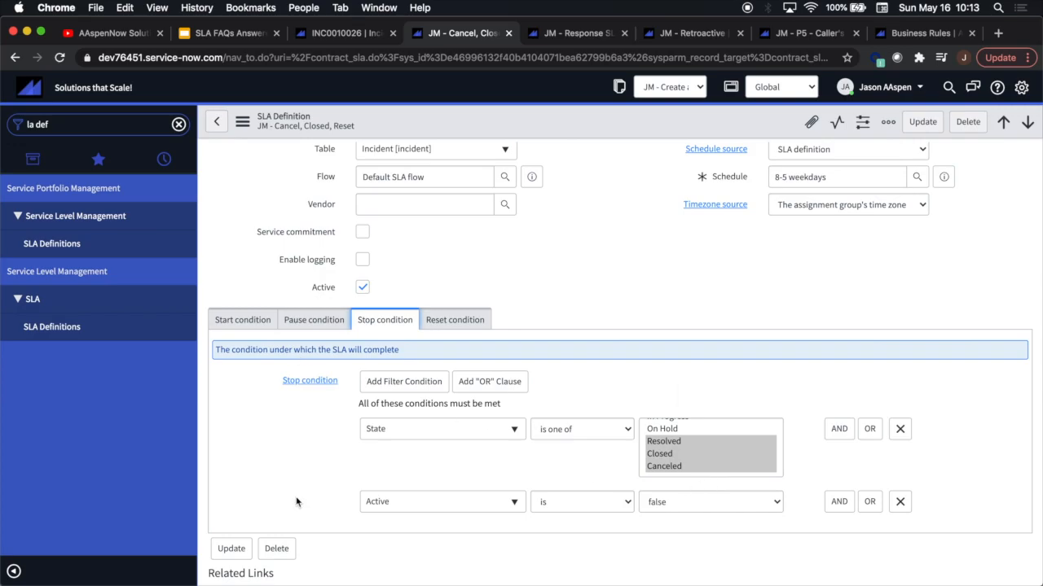
{"action": "mouse_move", "coordinate": [547, 410]}
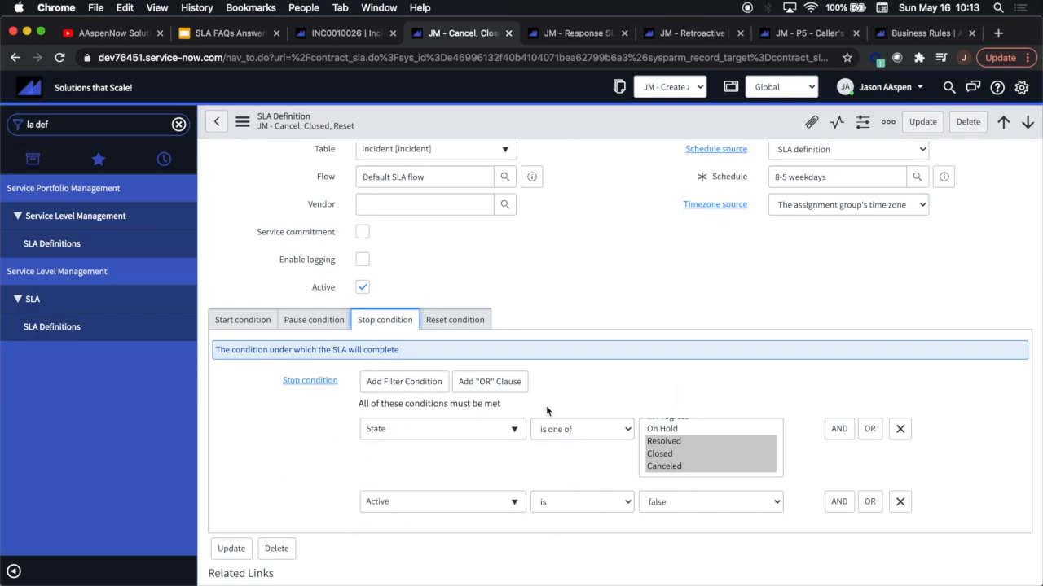
{"action": "mouse_move", "coordinate": [811, 487]}
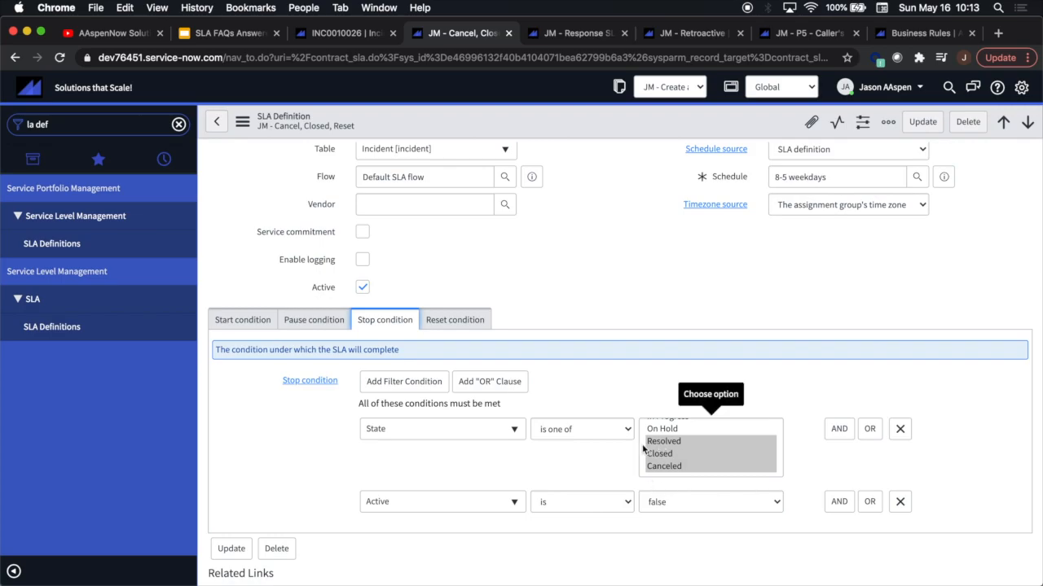
{"action": "mouse_move", "coordinate": [702, 456]}
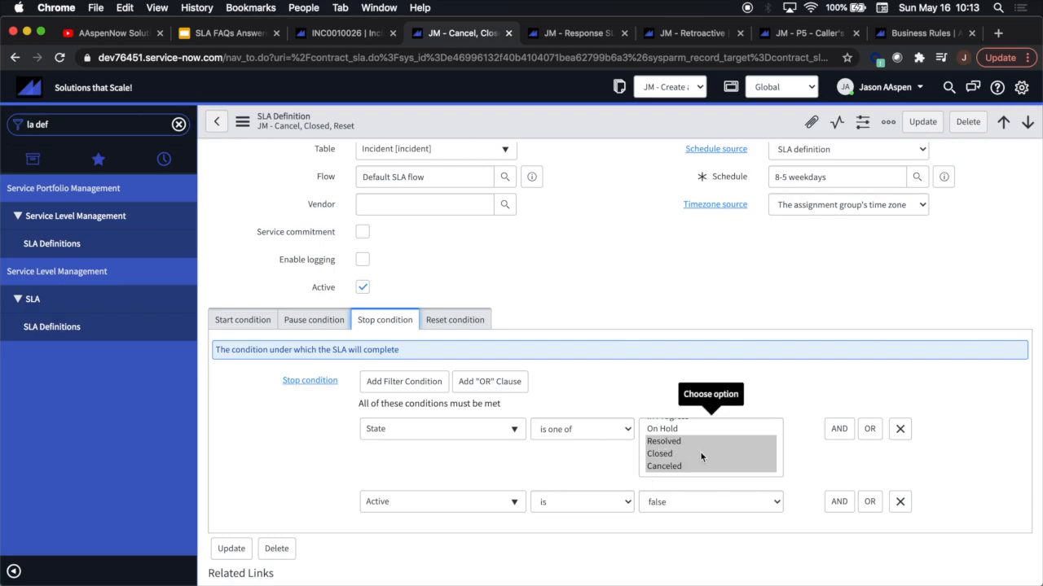
{"action": "mouse_move", "coordinate": [681, 453]}
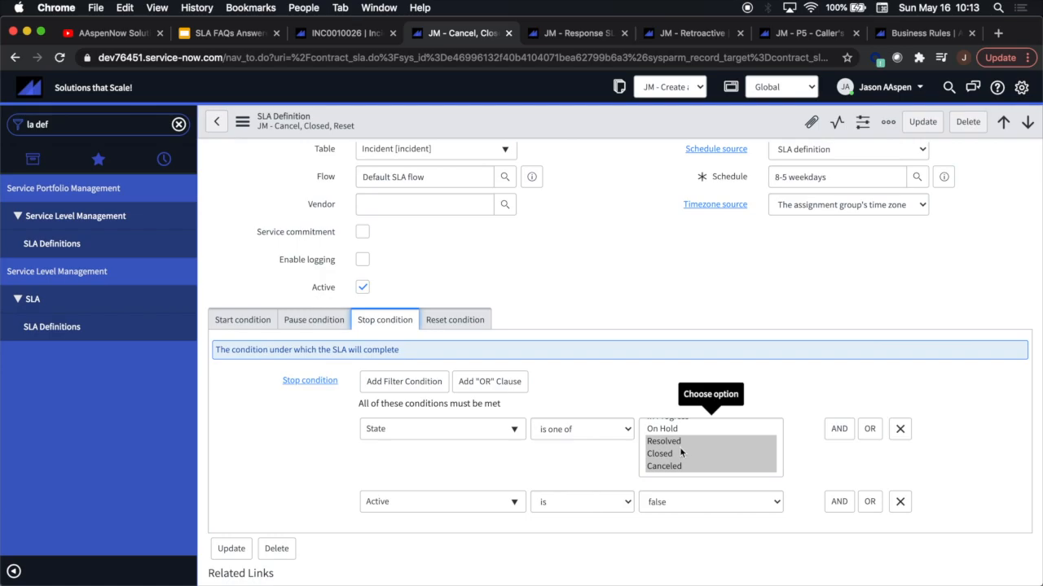
{"action": "mouse_move", "coordinate": [715, 443]}
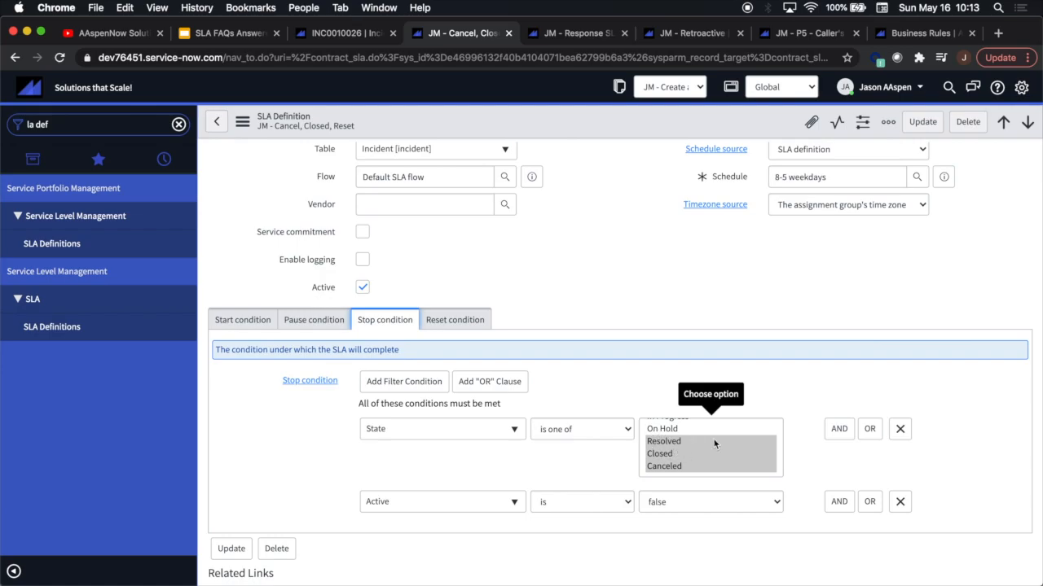
{"action": "mouse_move", "coordinate": [384, 479]}
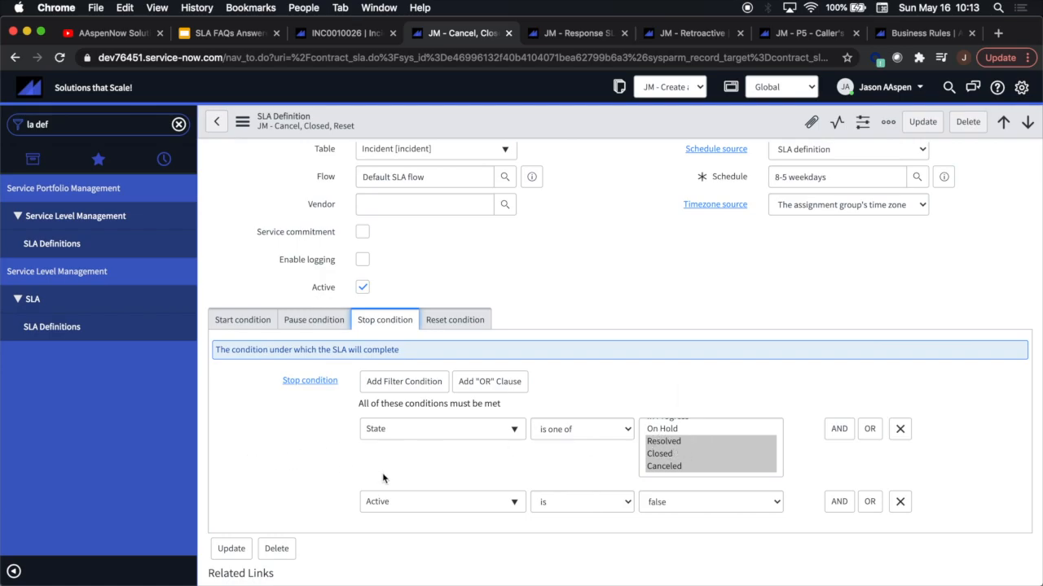
{"action": "mouse_move", "coordinate": [627, 557]}
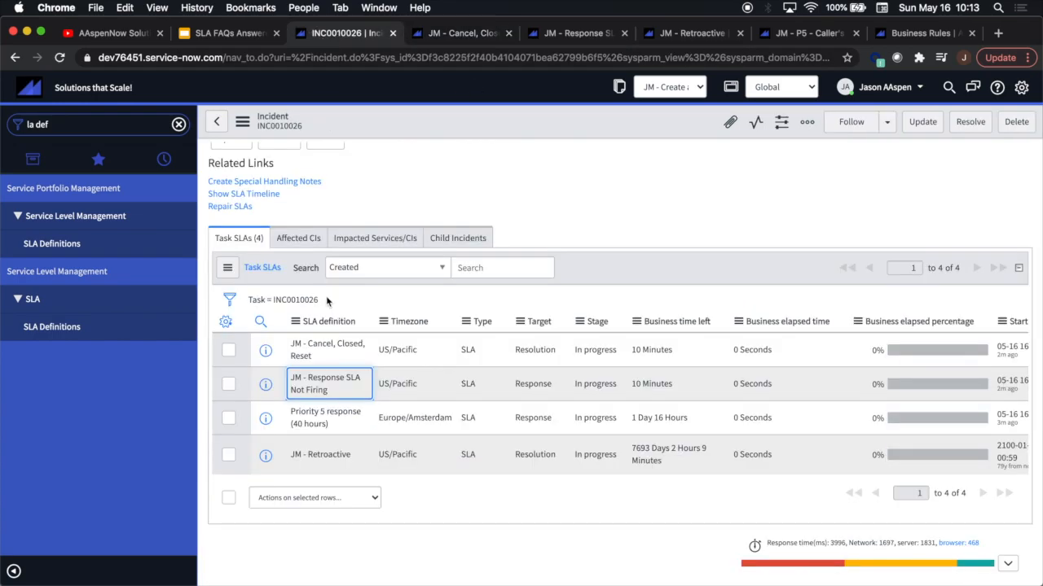
Check the stage of the Cancel, Closed, Reset task SLA after resolving INC0010026.
{"action": "left_click", "coordinate": [329, 349]}
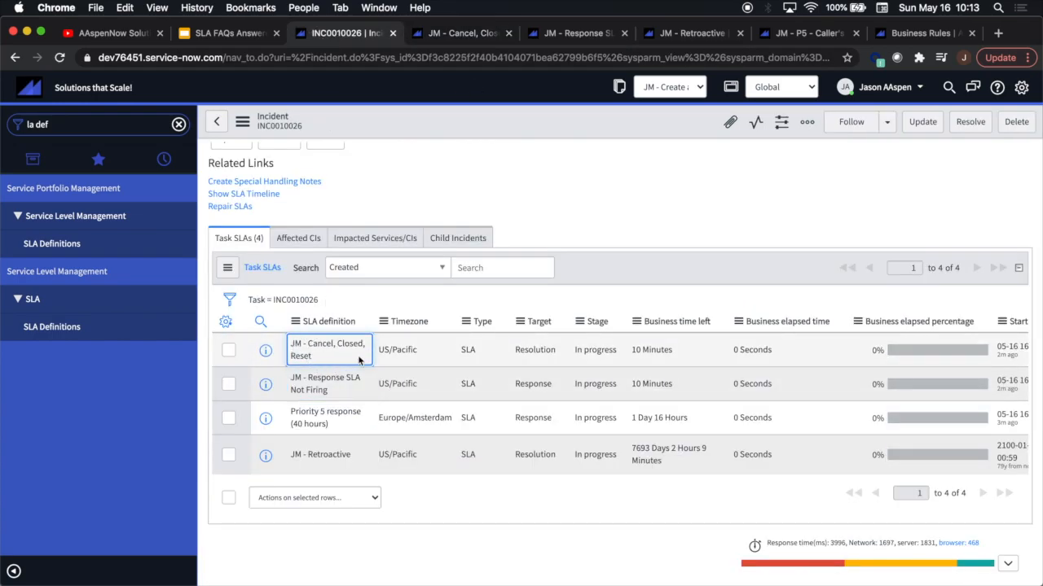
{"action": "scroll", "scroll_direction": "up", "scroll_amount": 3}
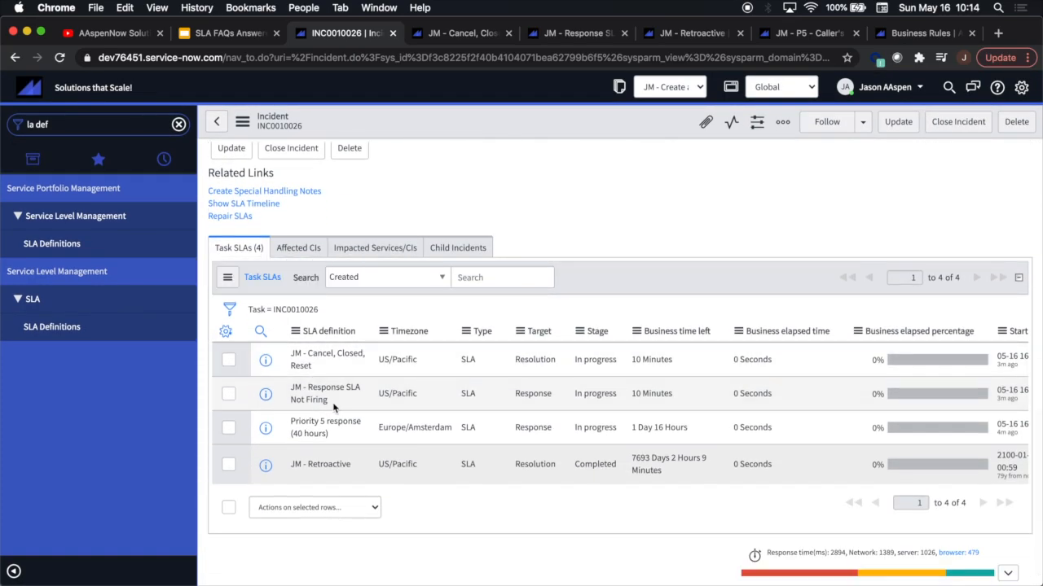
{"action": "left_click", "coordinate": [326, 360]}
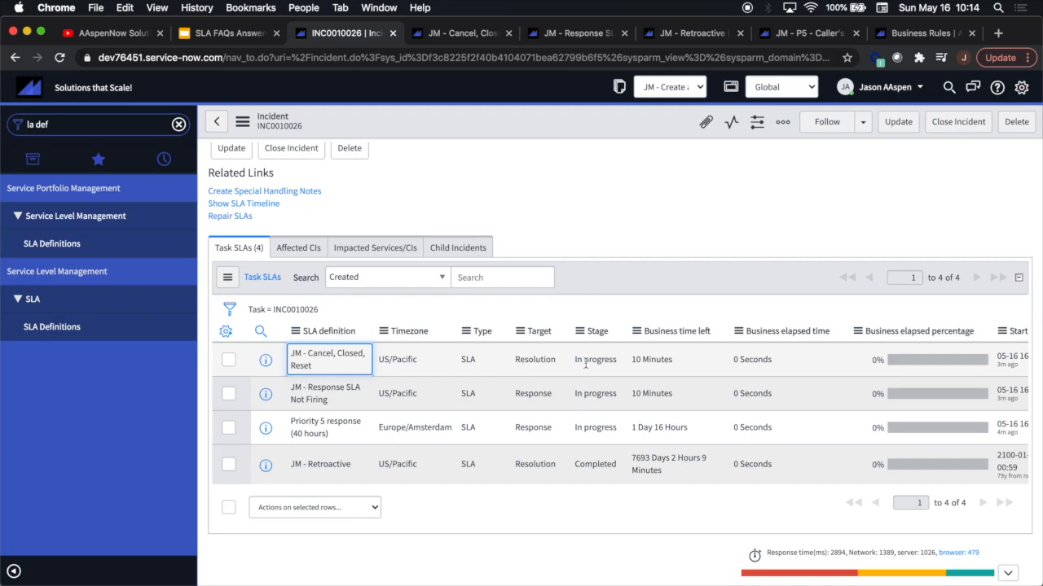
{"action": "left_click", "coordinate": [596, 360]}
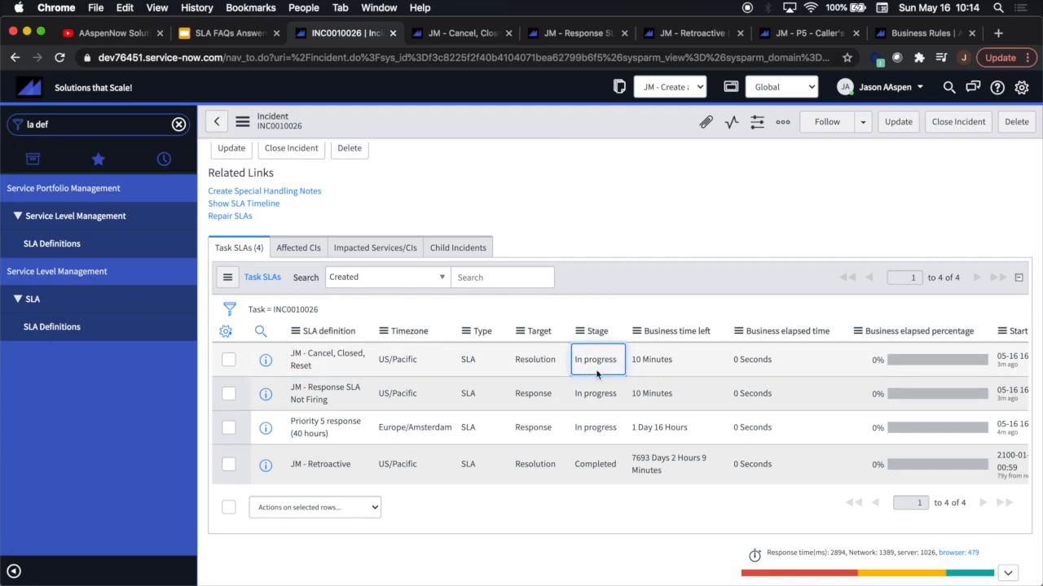
{"action": "mouse_move", "coordinate": [649, 378]}
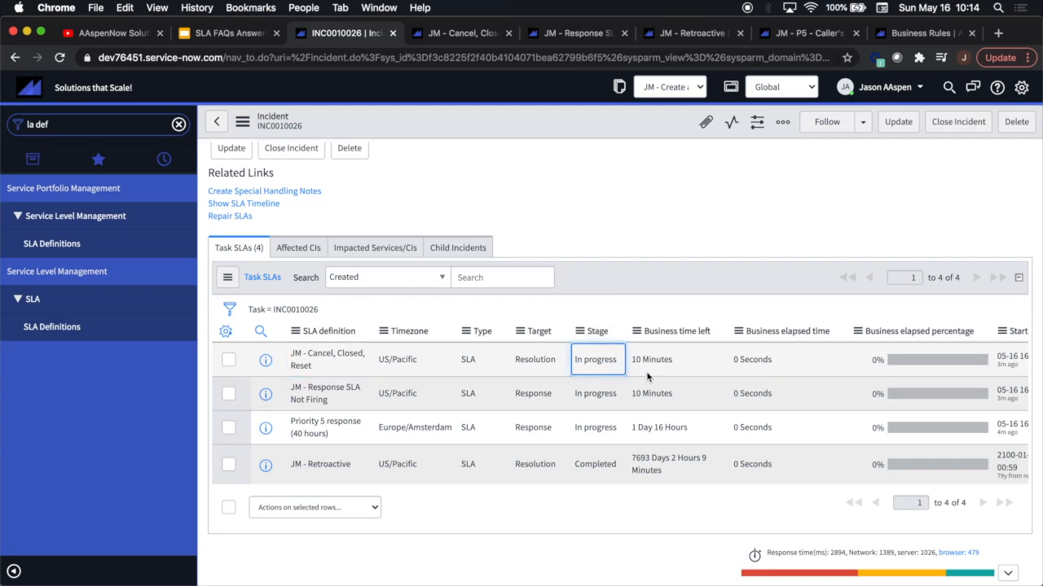
{"action": "mouse_move", "coordinate": [612, 176]}
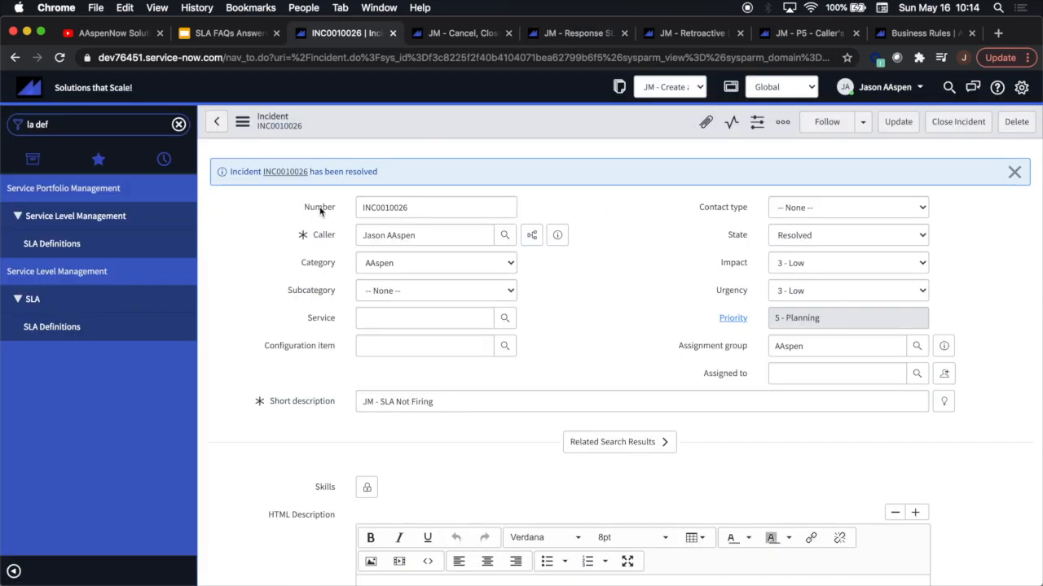
Set INC0010026 to Closed, save, and confirm its task SLAs end Completed or Cancelled.
{"action": "scroll", "scroll_direction": "down", "scroll_amount": 3}
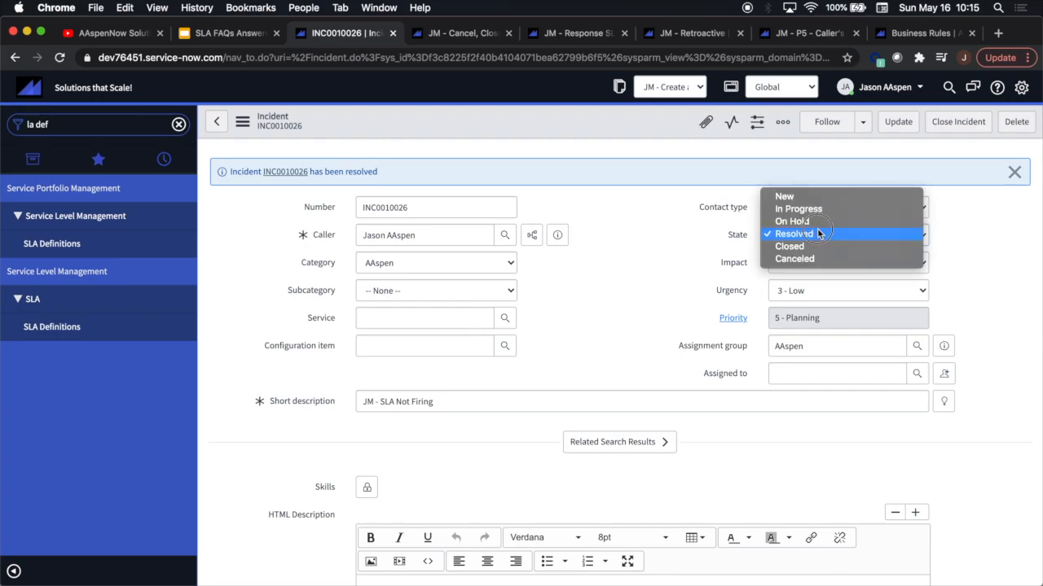
{"action": "left_click", "coordinate": [788, 246]}
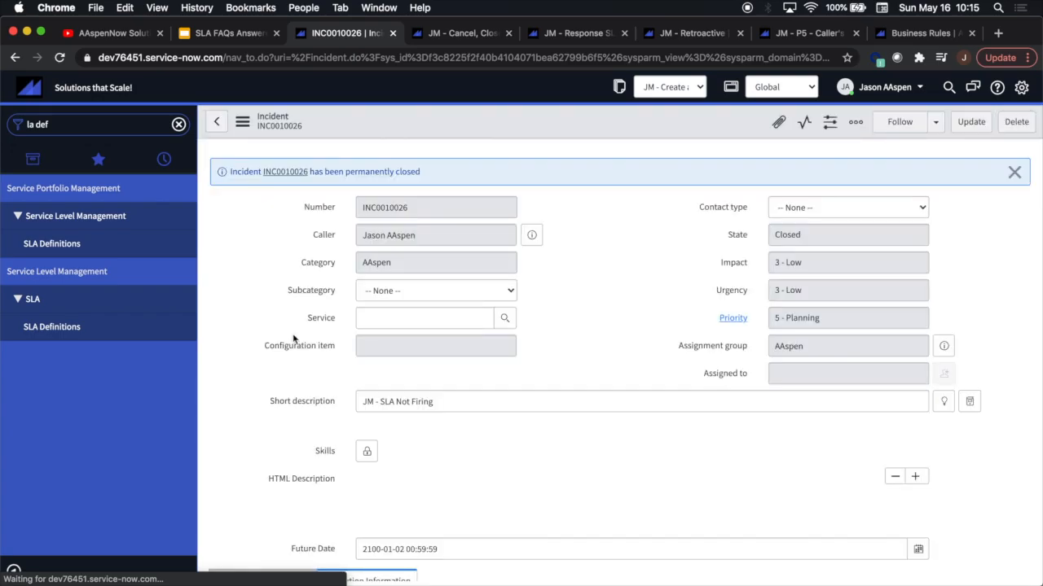
{"action": "left_click", "coordinate": [435, 263]}
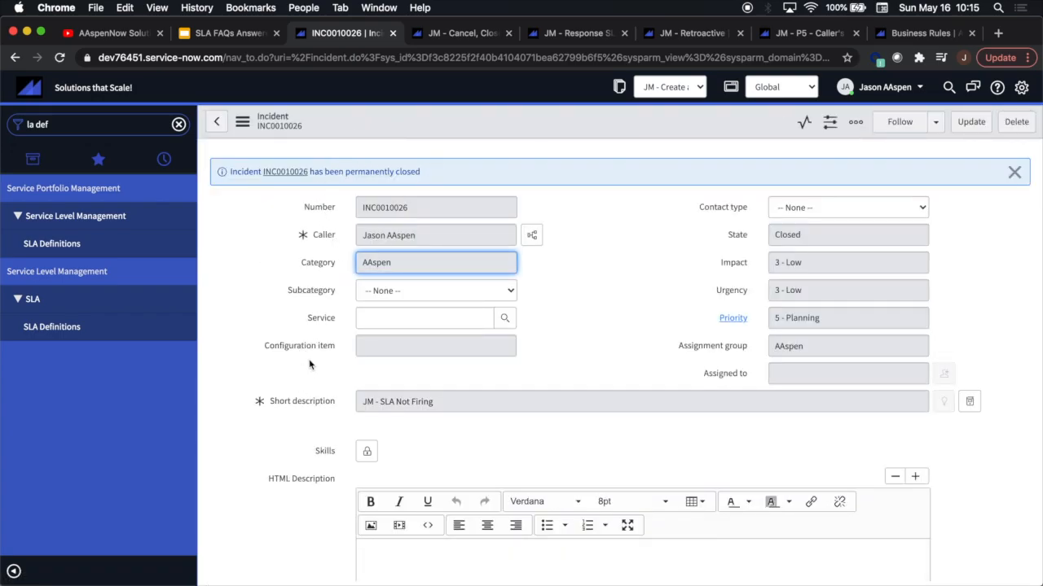
{"action": "scroll", "scroll_direction": "down", "scroll_amount": 3}
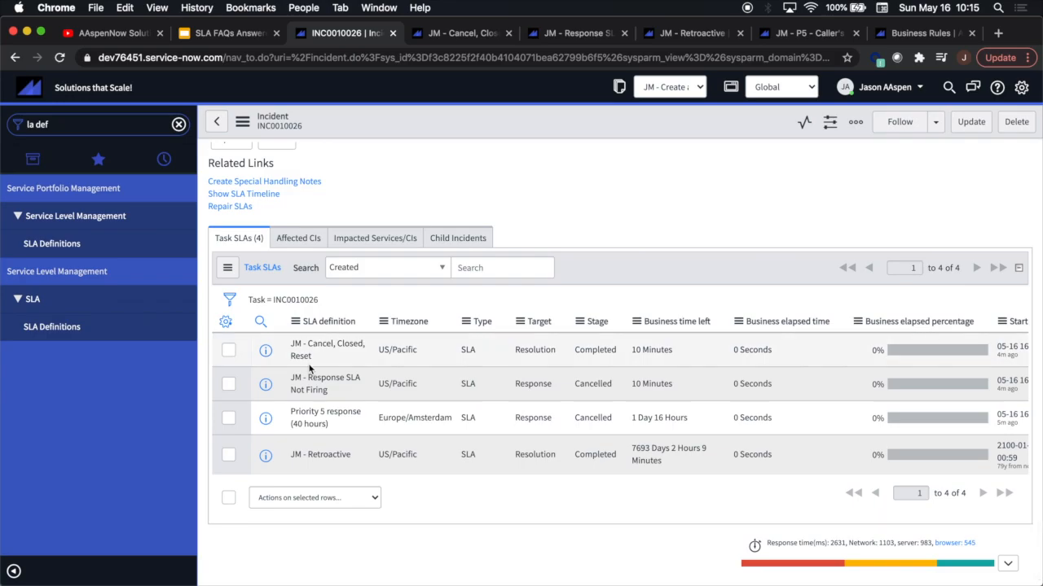
{"action": "left_click", "coordinate": [327, 349]}
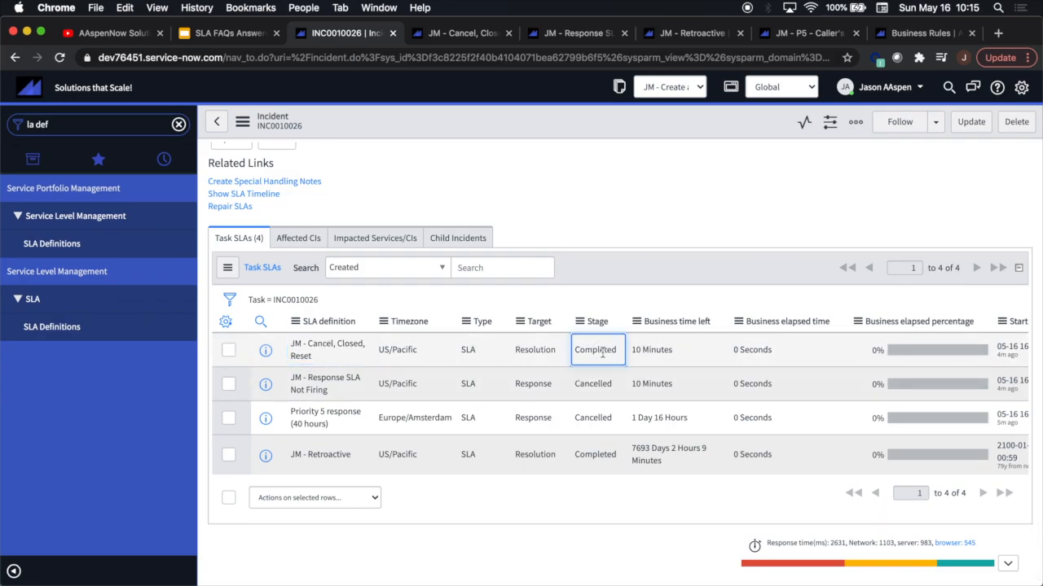
{"action": "left_click", "coordinate": [228, 32]}
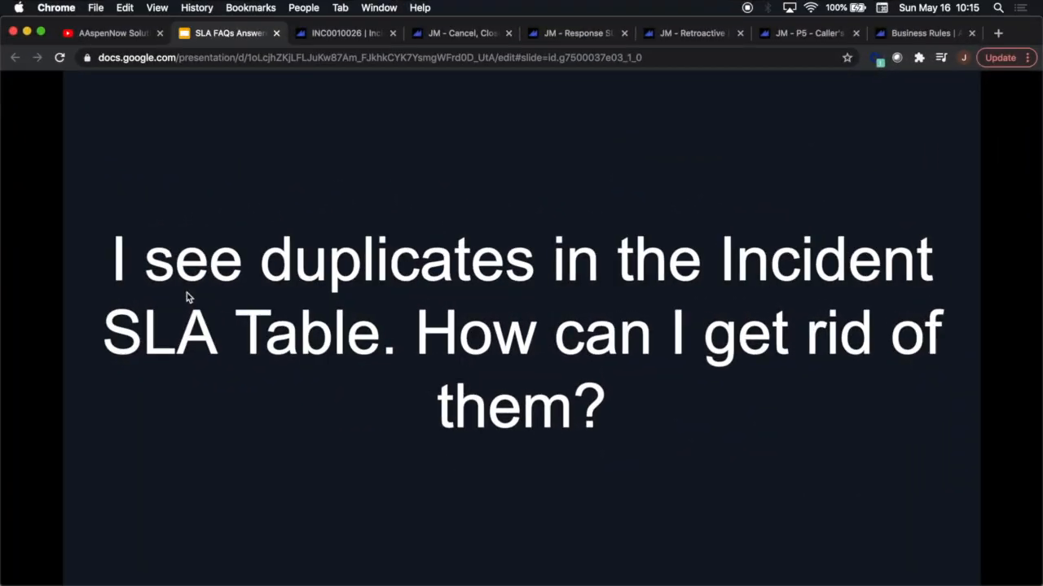
{"action": "left_click", "coordinate": [342, 33]}
{"action": "type", "text": "incident_sla"}
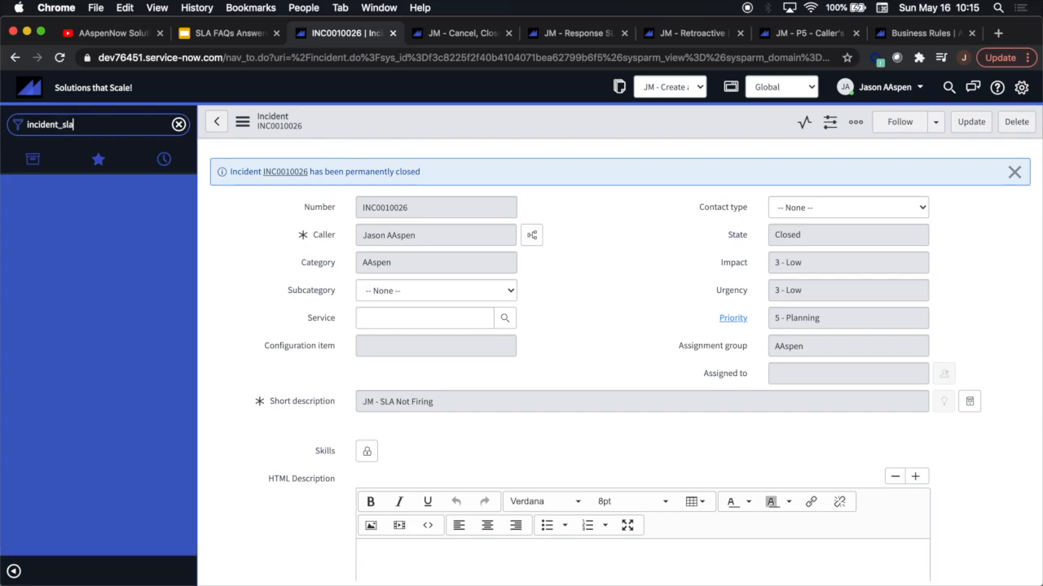
List the incident_sla table's 69 records and begin personalizing its columns.
{"action": "left_click", "coordinate": [97, 160]}
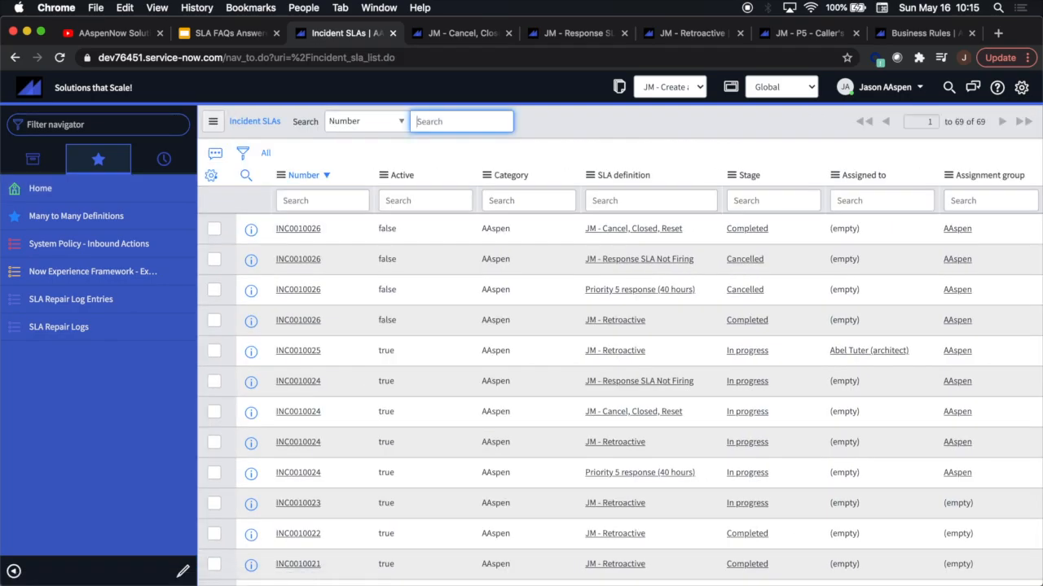
{"action": "mouse_move", "coordinate": [524, 299]}
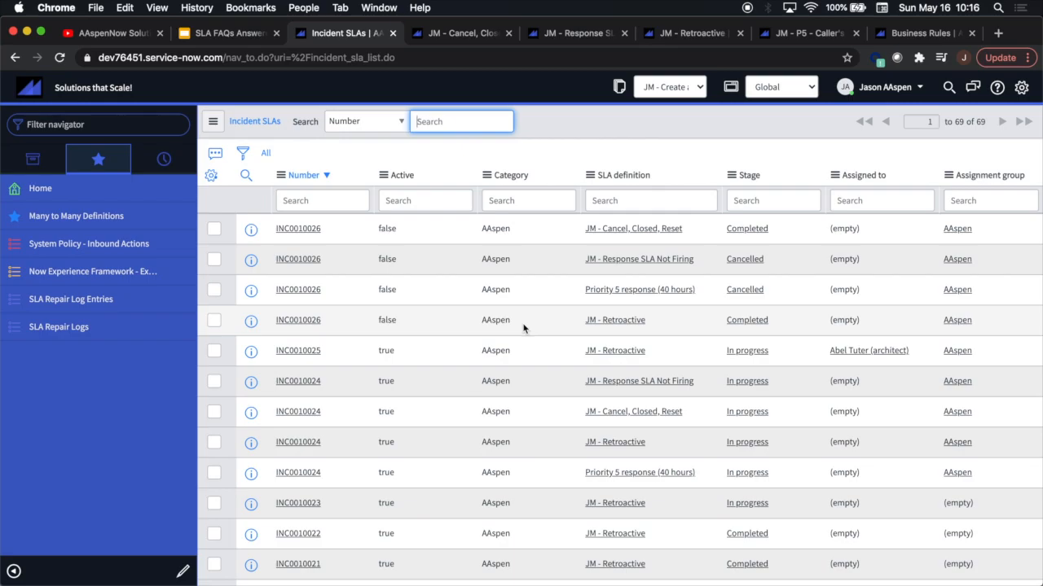
{"action": "left_click", "coordinate": [212, 176]}
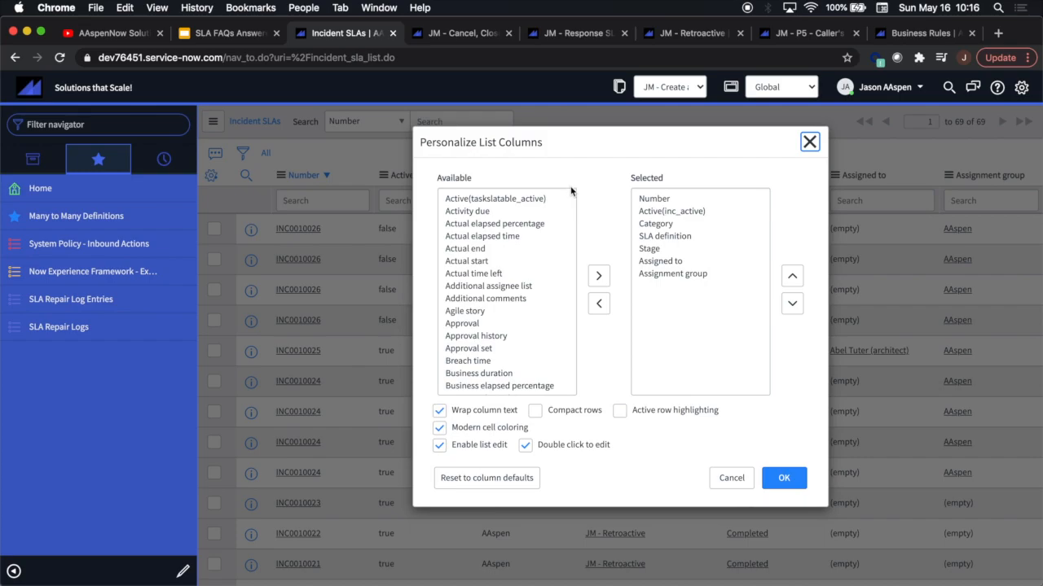
{"action": "scroll", "scroll_direction": "down", "scroll_amount": 3}
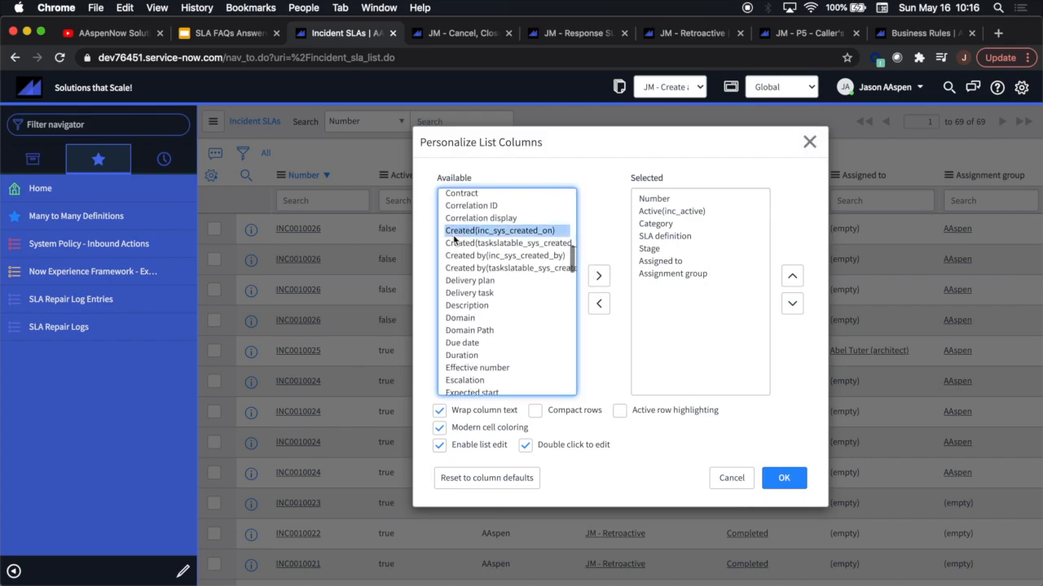
{"action": "left_click", "coordinate": [505, 254]}
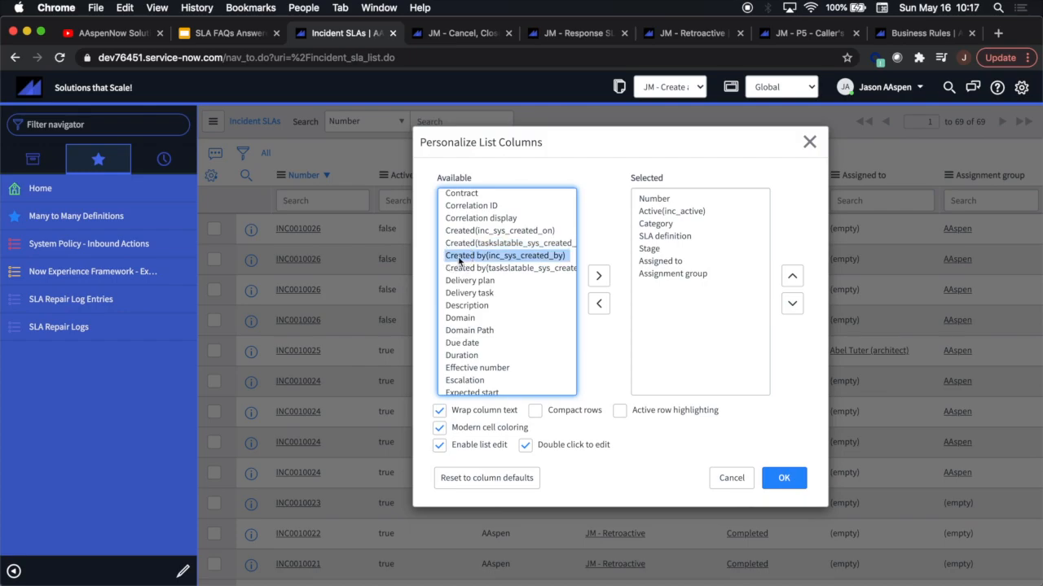
{"action": "left_click", "coordinate": [508, 267]}
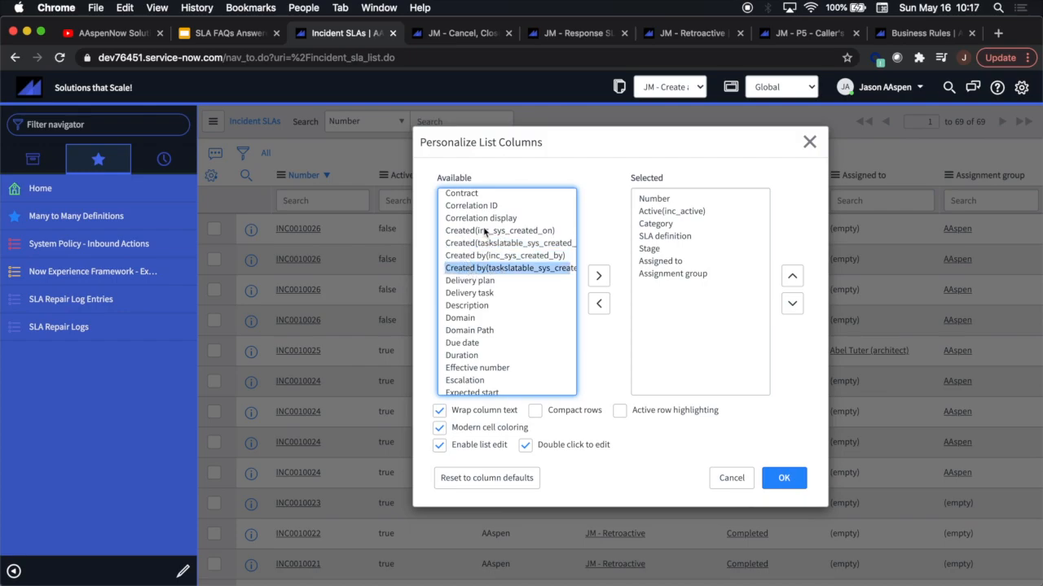
{"action": "left_click", "coordinate": [508, 243]}
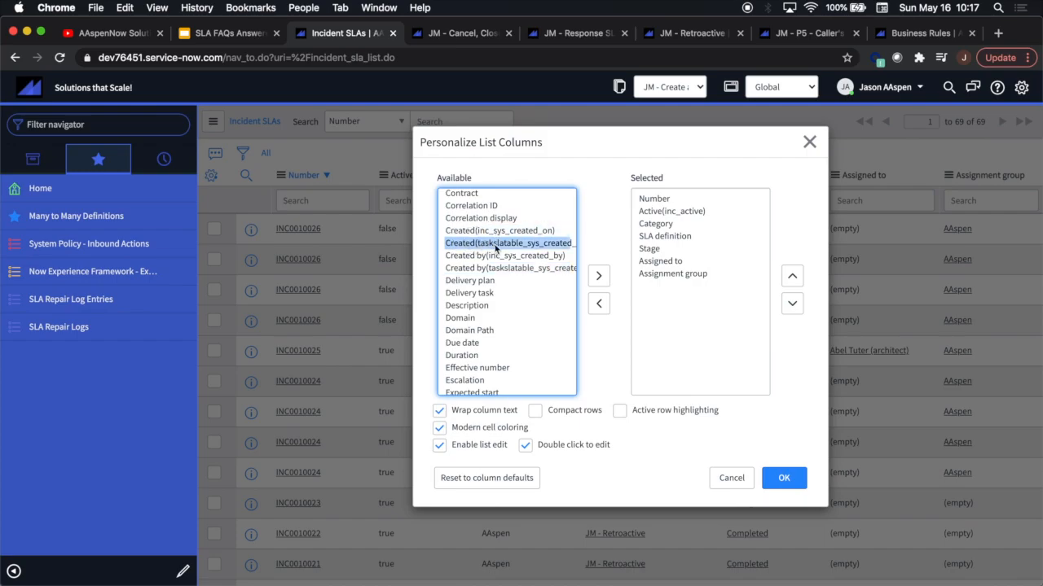
{"action": "left_click", "coordinate": [504, 255]}
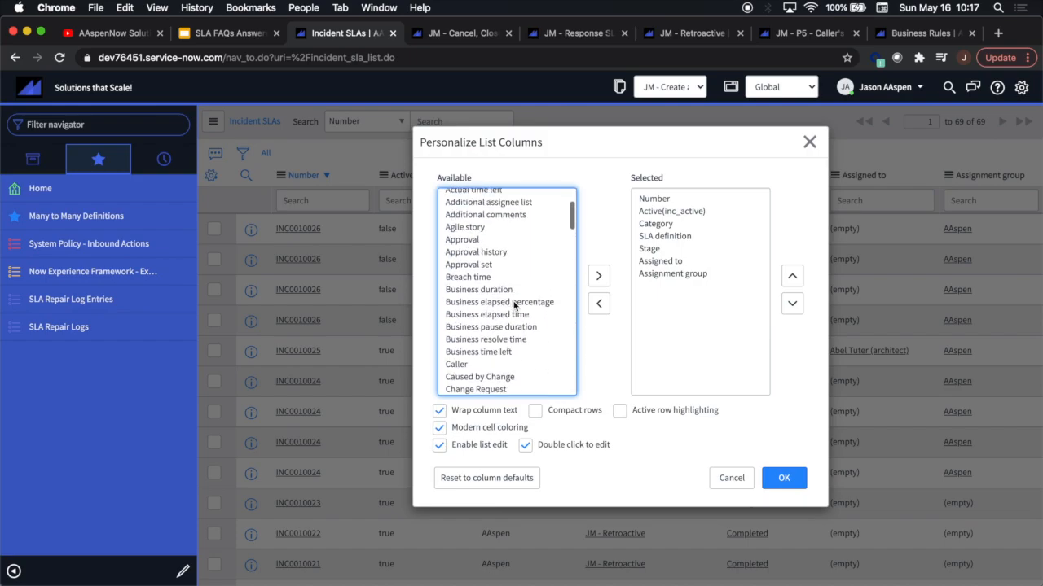
{"action": "left_click", "coordinate": [808, 140]}
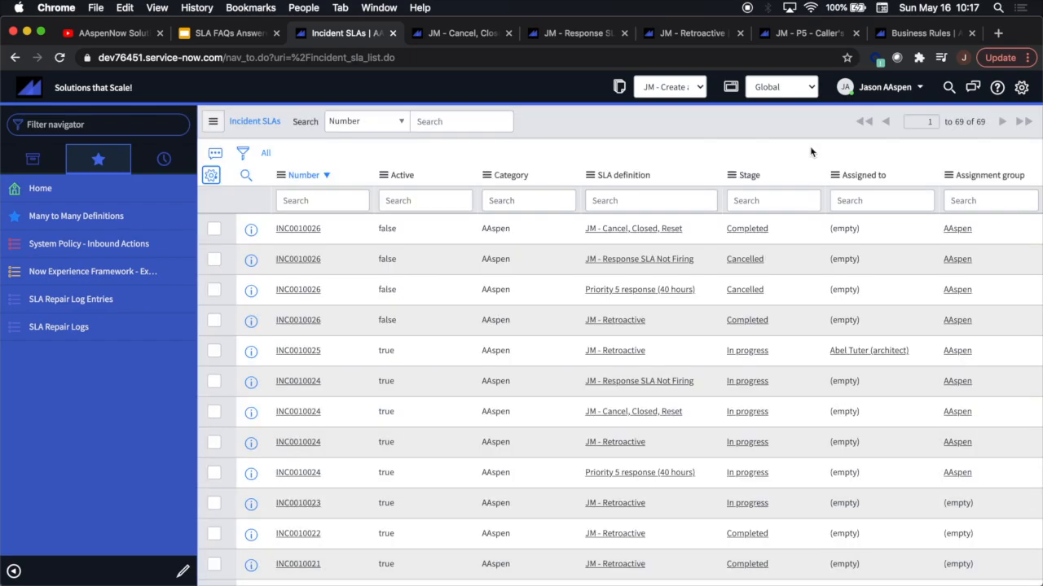
Show matching SLAs for INC0010026 and run a Target is Response condition, leaving two cancelled records.
{"action": "right_click", "coordinate": [298, 228]}
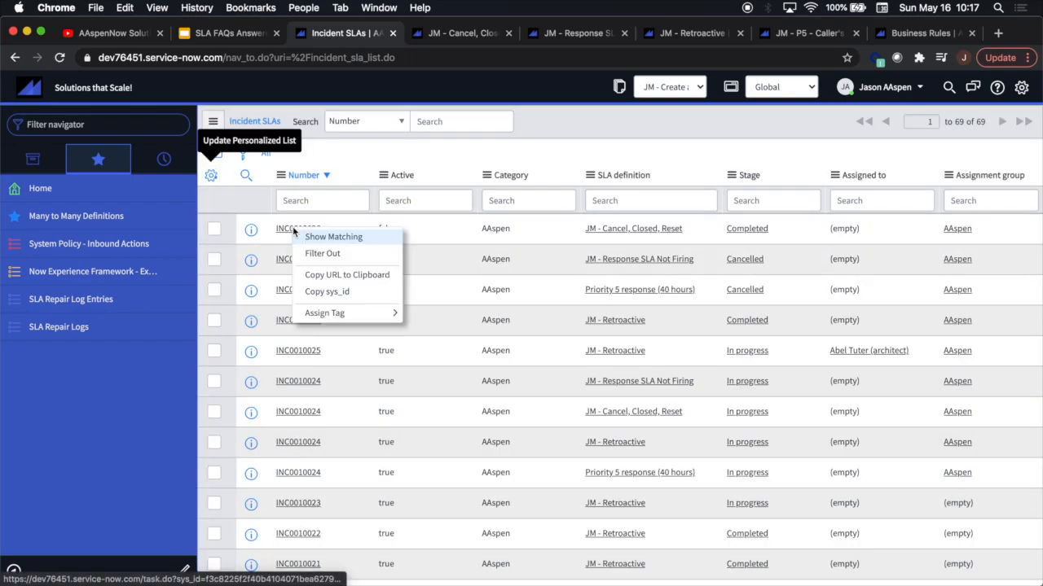
{"action": "left_click", "coordinate": [332, 236]}
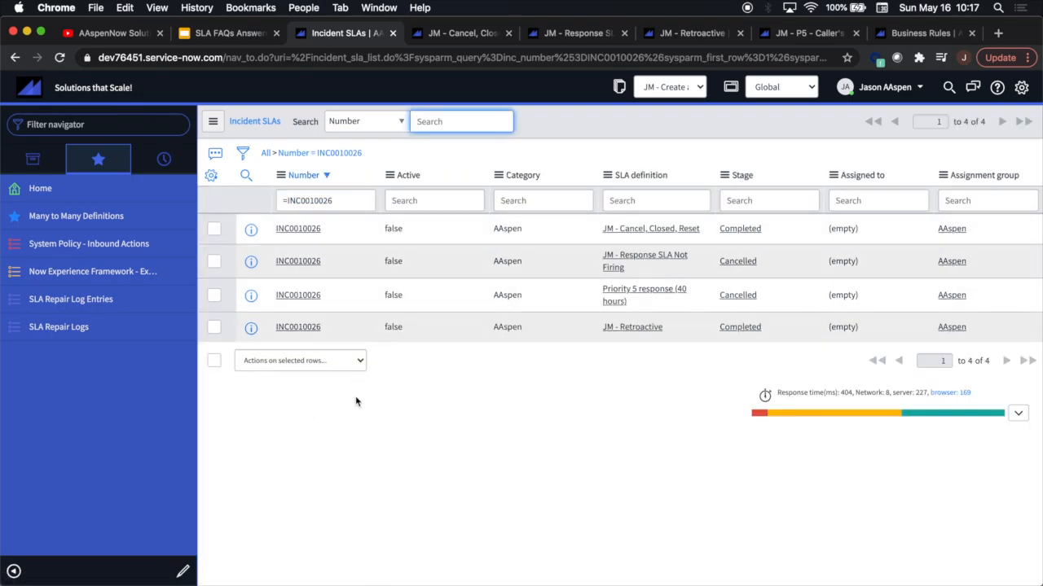
{"action": "mouse_move", "coordinate": [593, 191]}
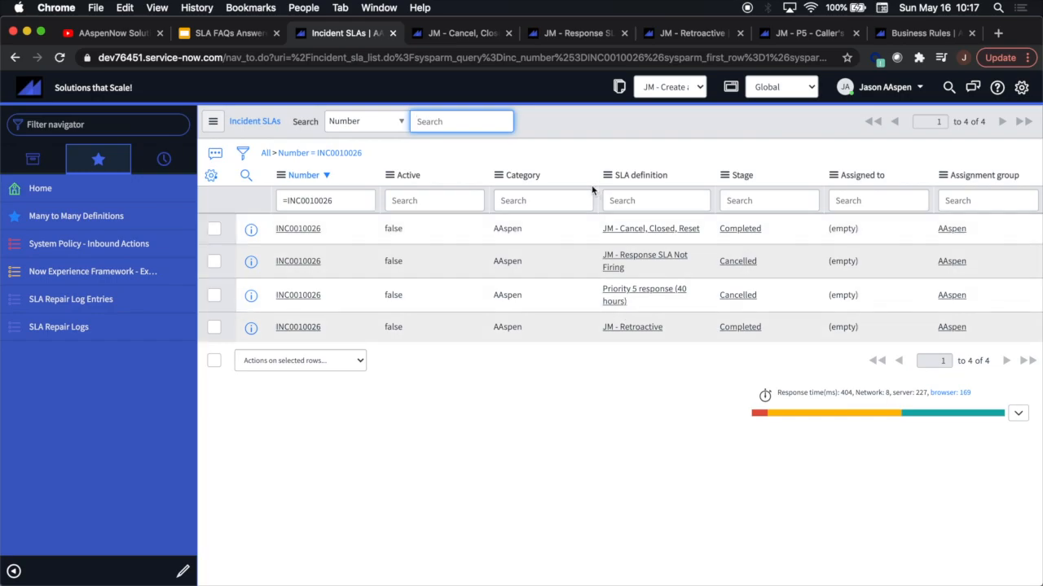
{"action": "mouse_move", "coordinate": [617, 368]}
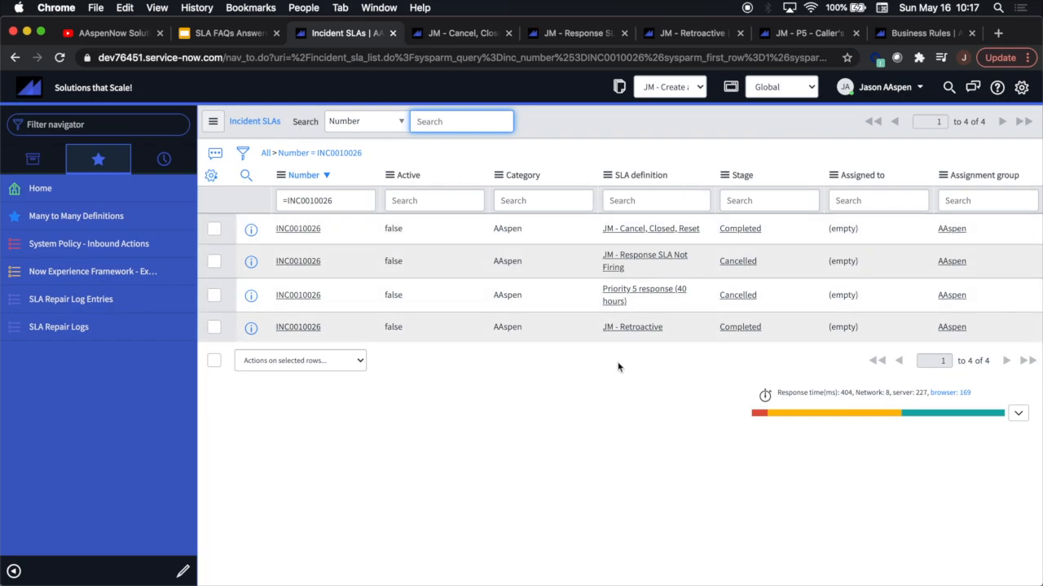
{"action": "mouse_move", "coordinate": [341, 195]}
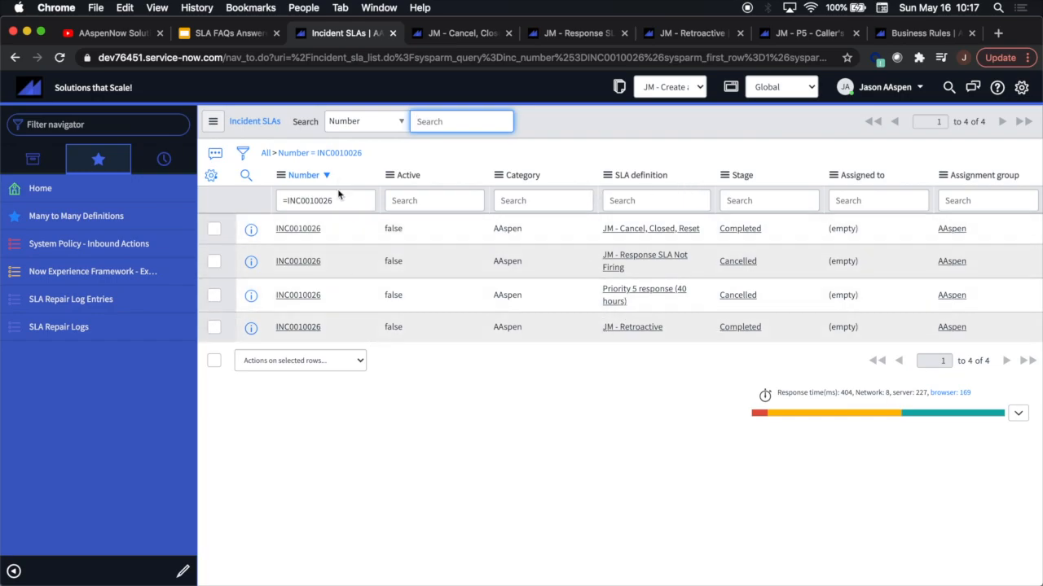
{"action": "mouse_move", "coordinate": [375, 388]}
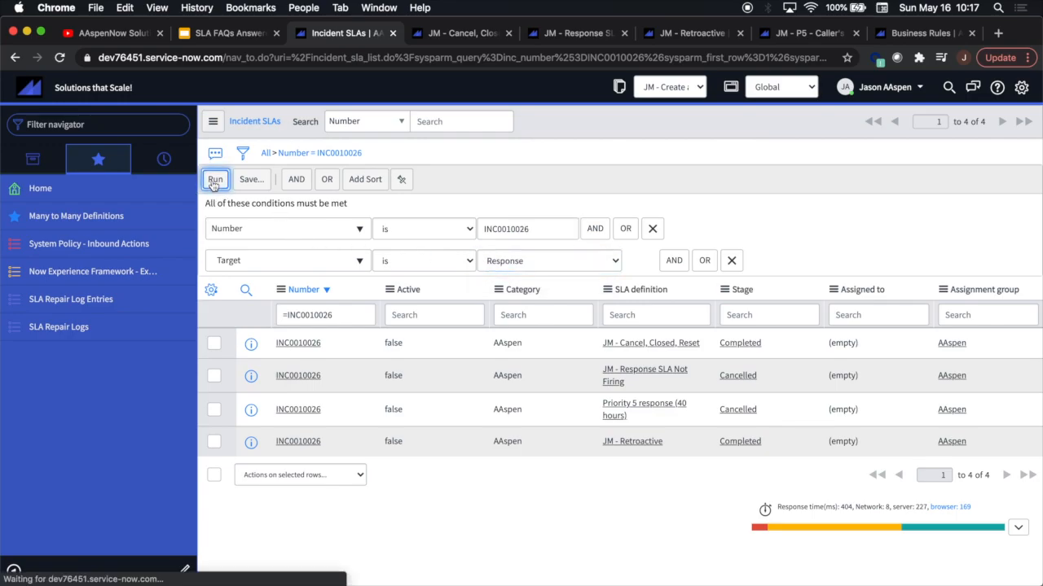
{"action": "left_click", "coordinate": [215, 179]}
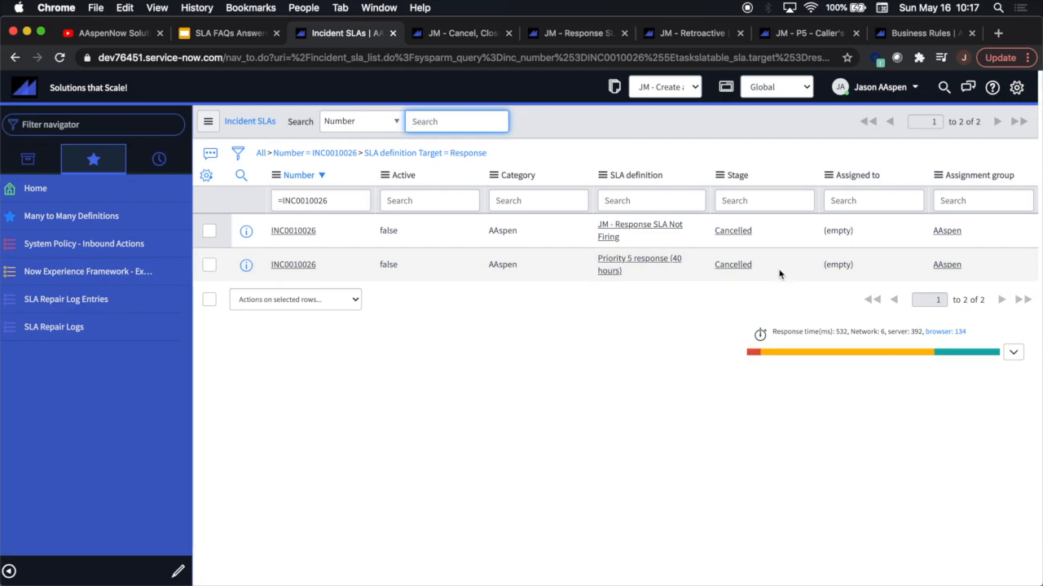
{"action": "left_click", "coordinate": [207, 174]}
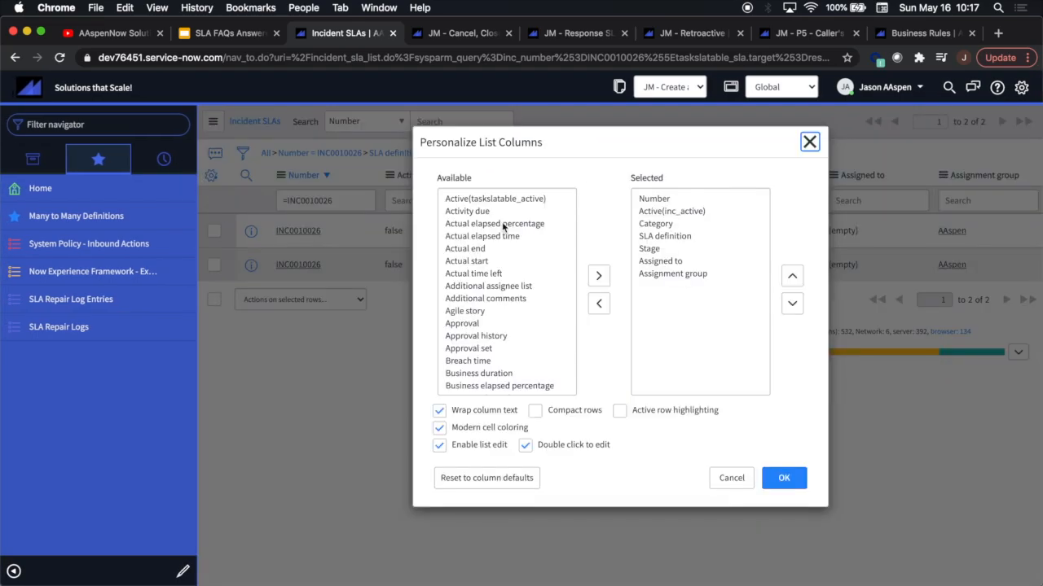
Add Business duration, elapsed, pause and time-left columns via Personalize List Columns.
{"action": "left_click", "coordinate": [479, 250]}
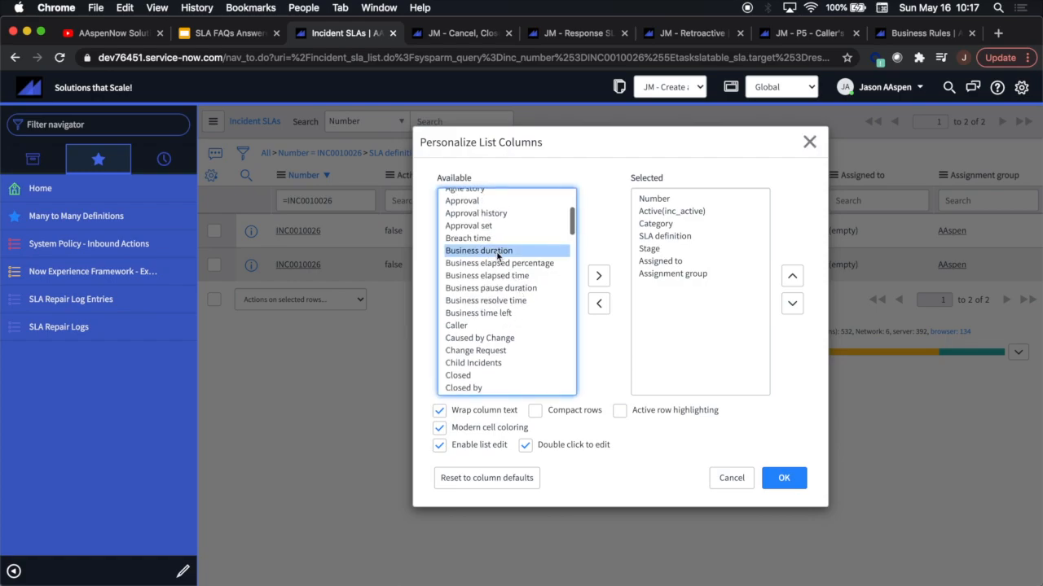
{"action": "left_click", "coordinate": [598, 275]}
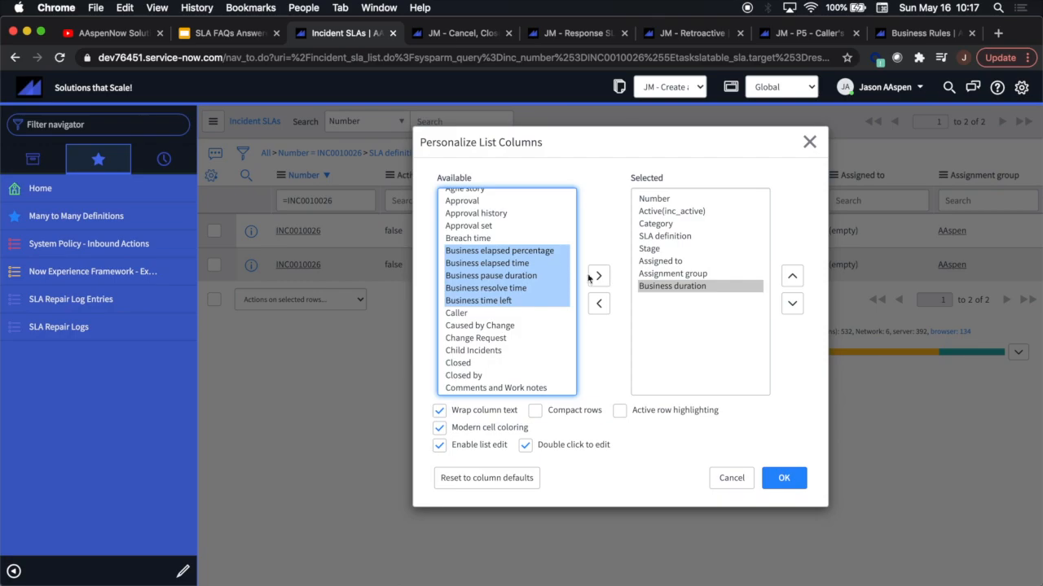
{"action": "left_click", "coordinate": [782, 477]}
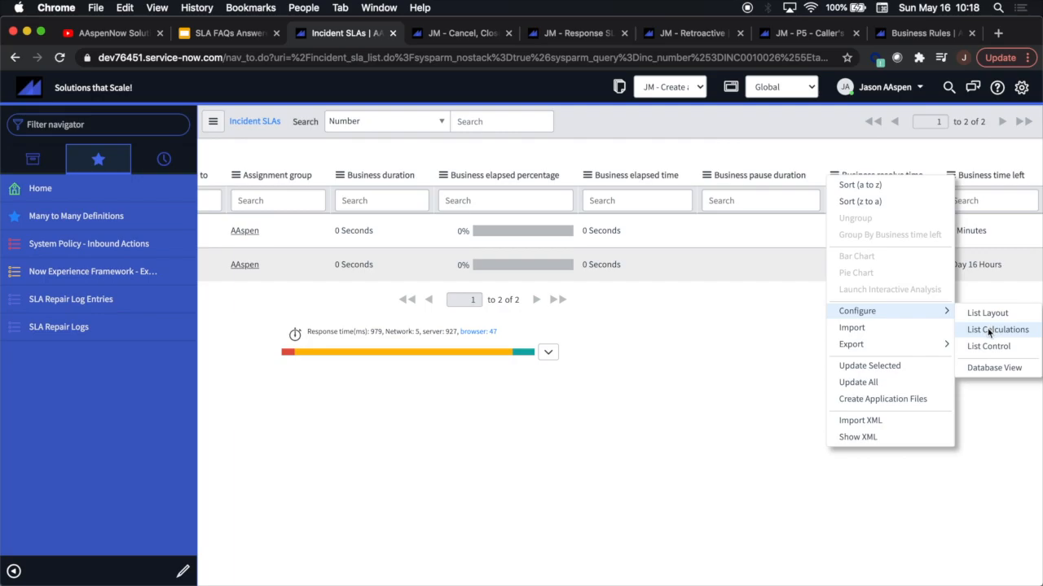
Turn on the average calculation for Business time left, then return to the FAQ slides.
{"action": "left_click", "coordinate": [997, 329]}
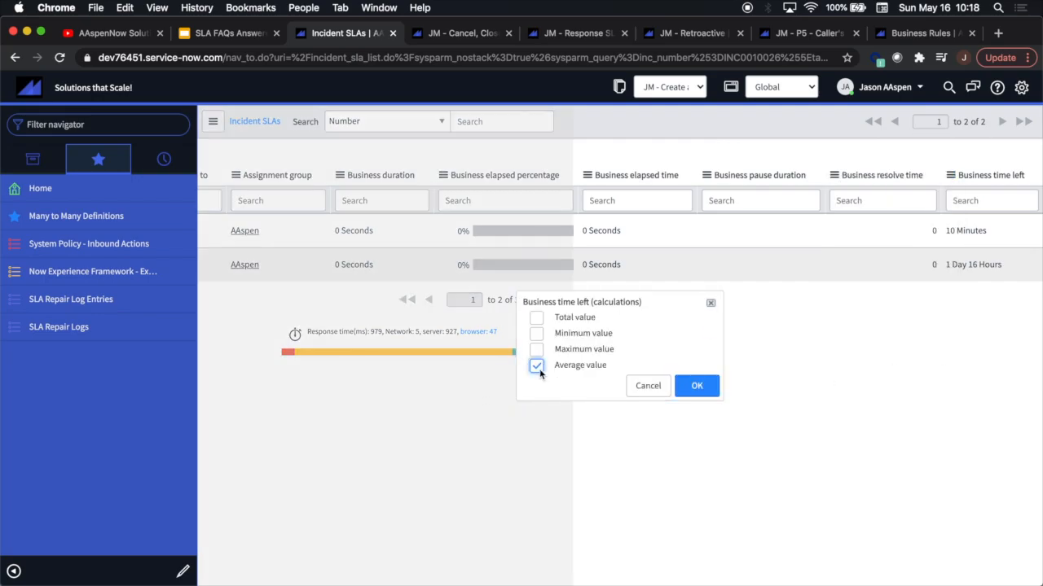
{"action": "left_click", "coordinate": [697, 384]}
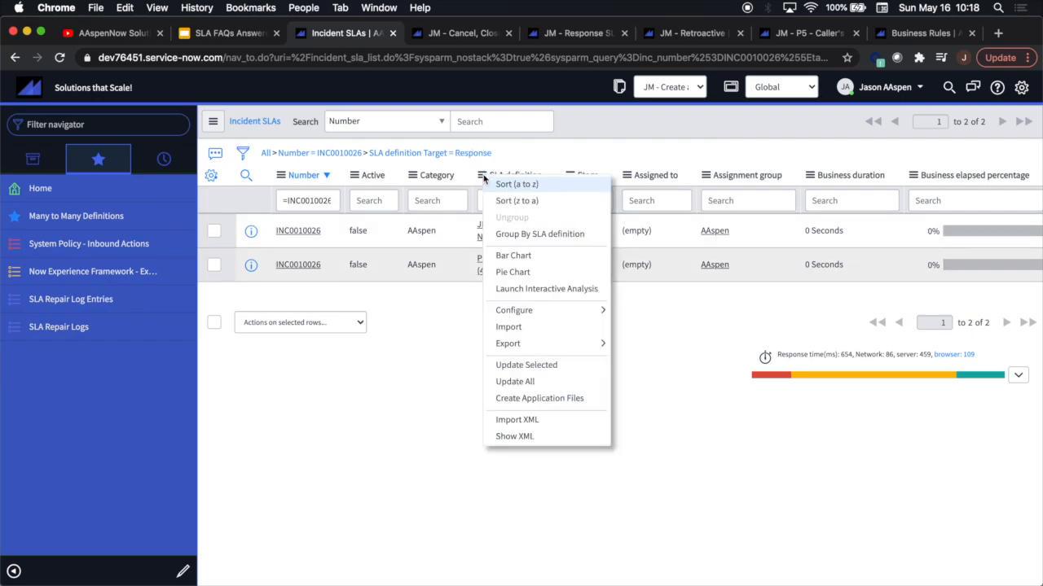
{"action": "mouse_move", "coordinate": [513, 254]}
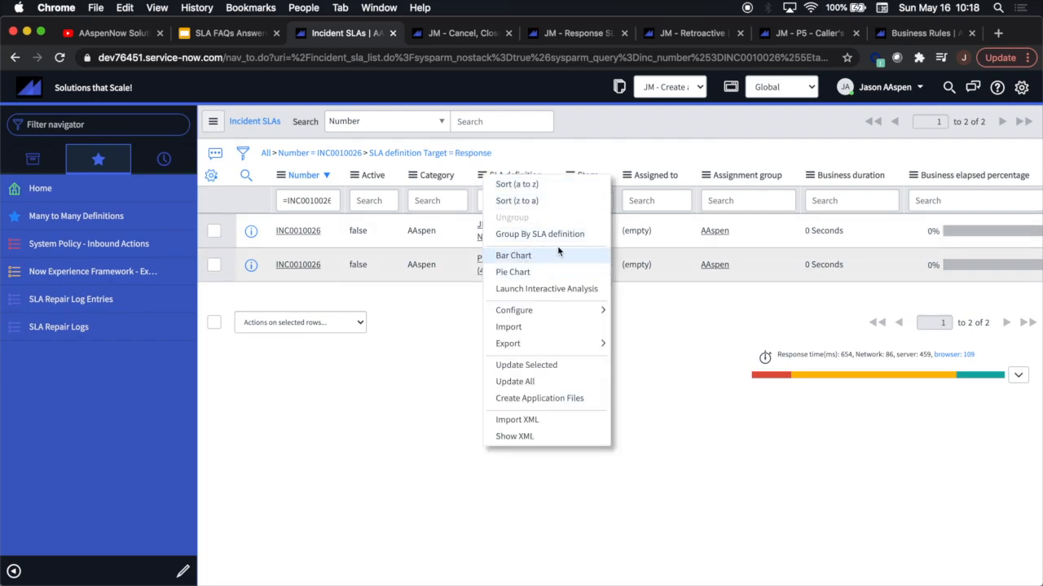
{"action": "left_click", "coordinate": [209, 32]}
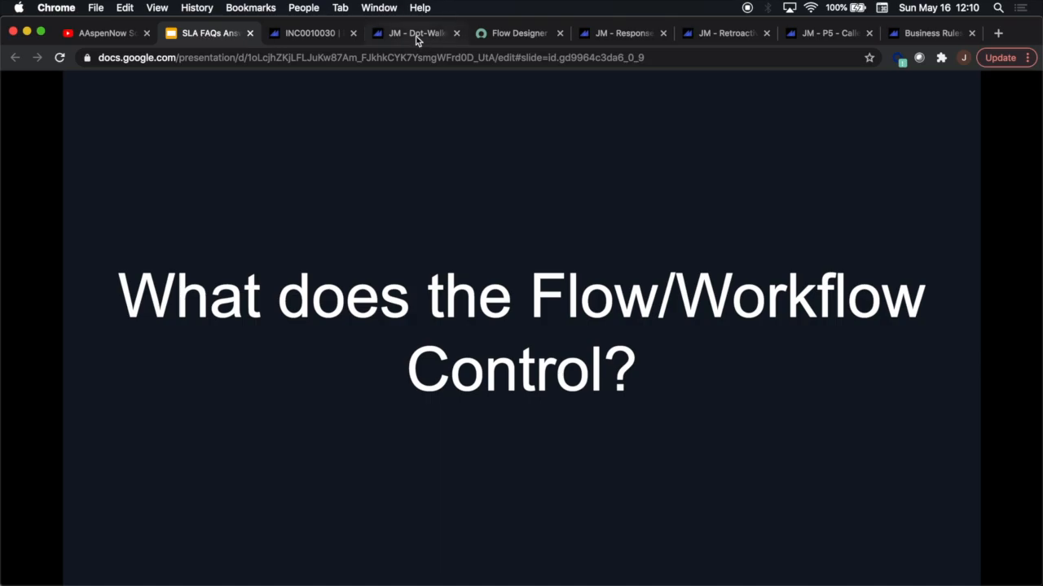
Bring up the JM - Dot-Walked CI Service - SW SLA definition showing its Default SLA flow.
{"action": "left_click", "coordinate": [416, 32]}
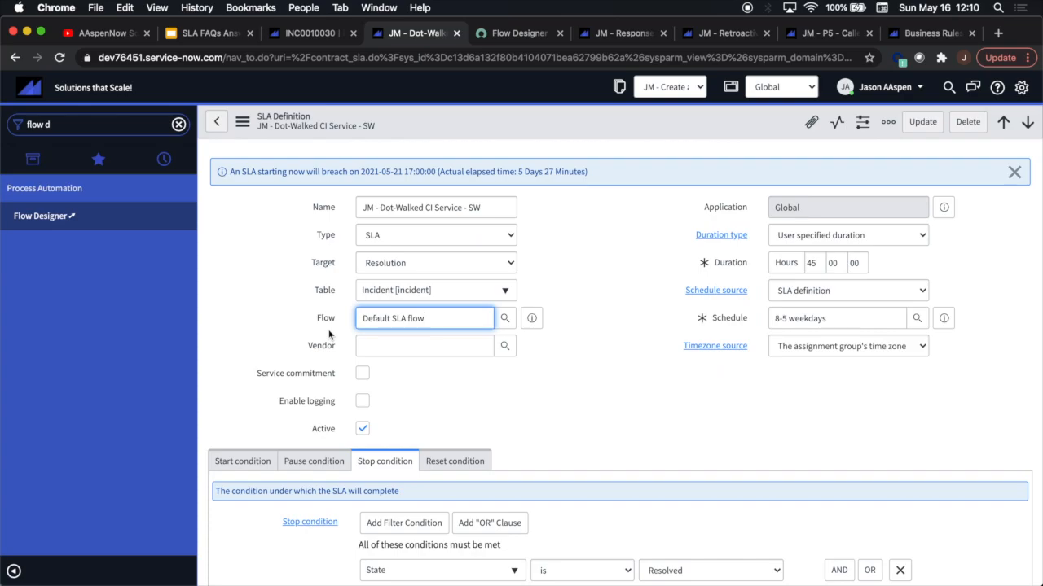
{"action": "mouse_move", "coordinate": [329, 334]}
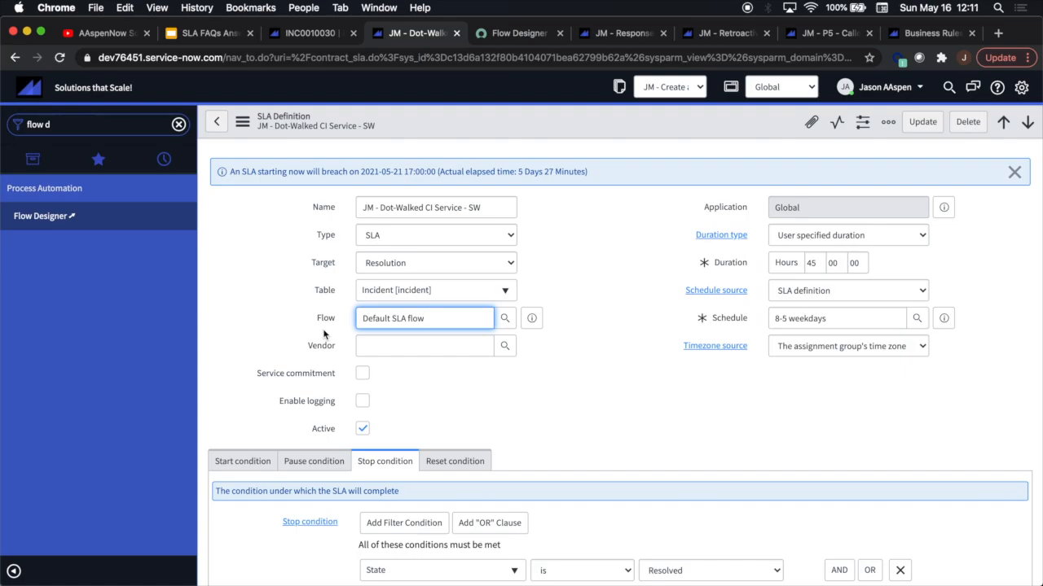
{"action": "mouse_move", "coordinate": [339, 329]}
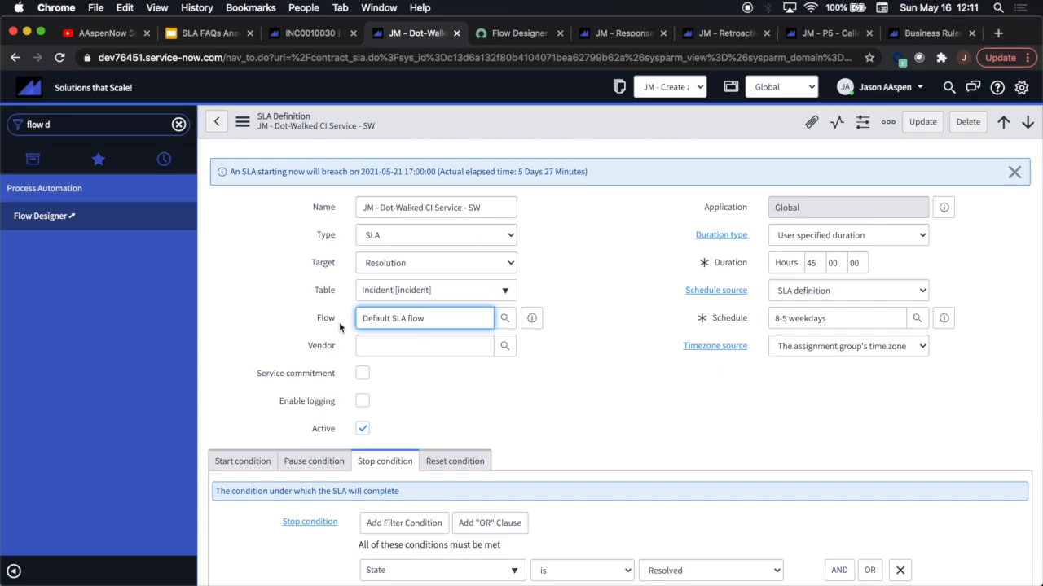
{"action": "mouse_move", "coordinate": [525, 72]}
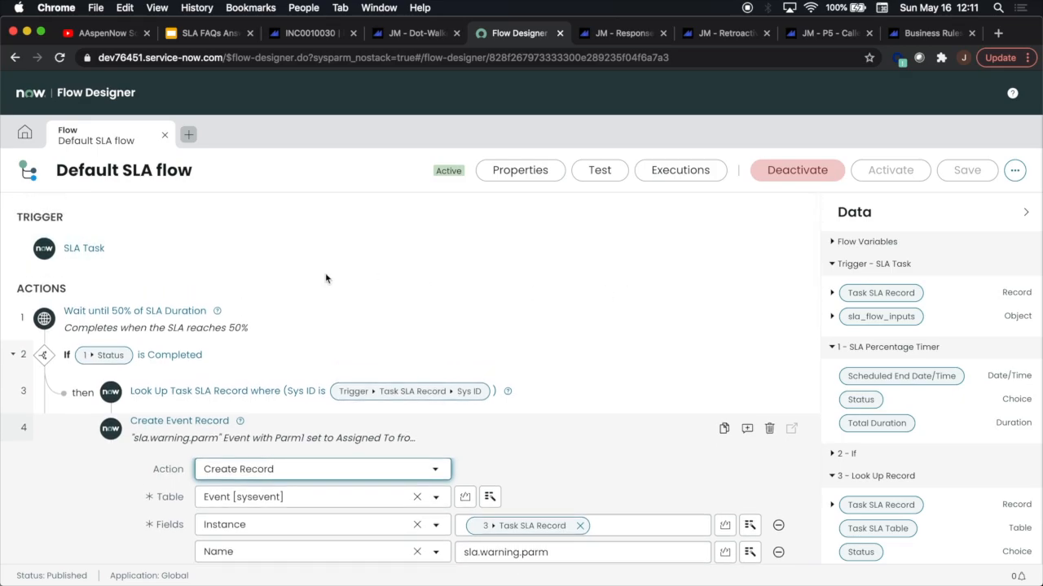
{"action": "mouse_move", "coordinate": [450, 313]}
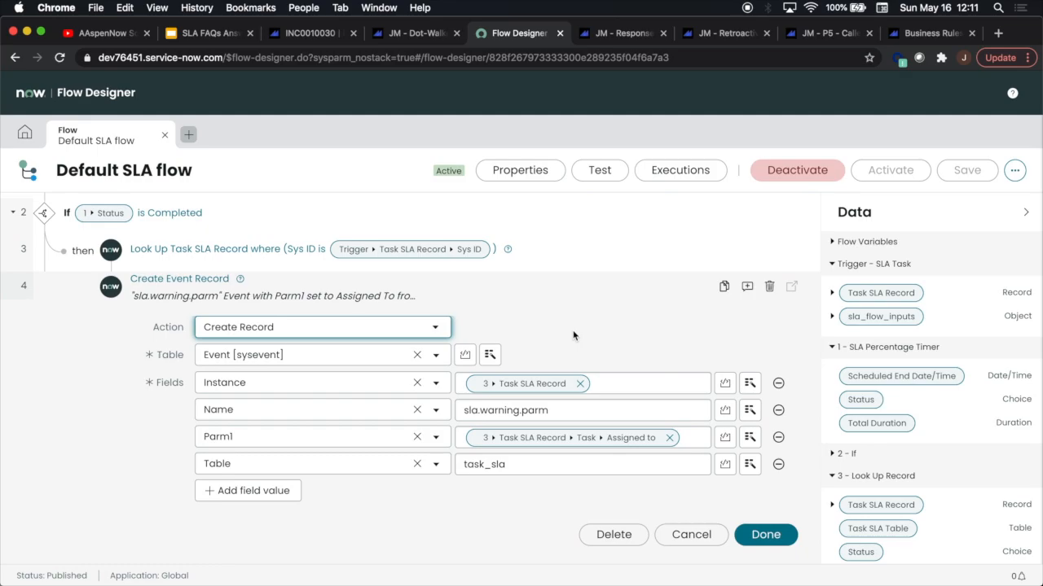
{"action": "mouse_move", "coordinate": [537, 311]}
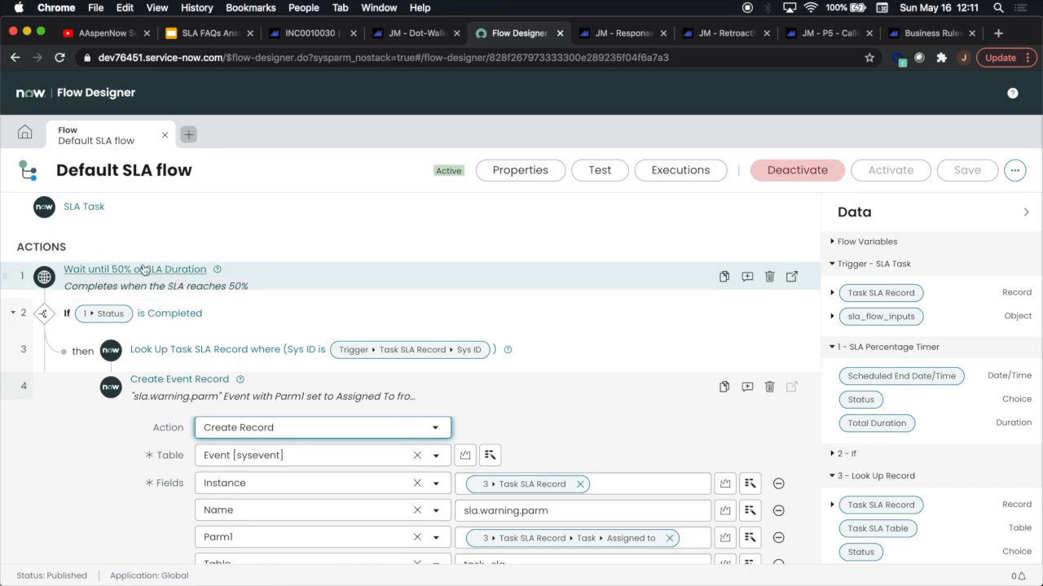
{"action": "mouse_move", "coordinate": [420, 301]}
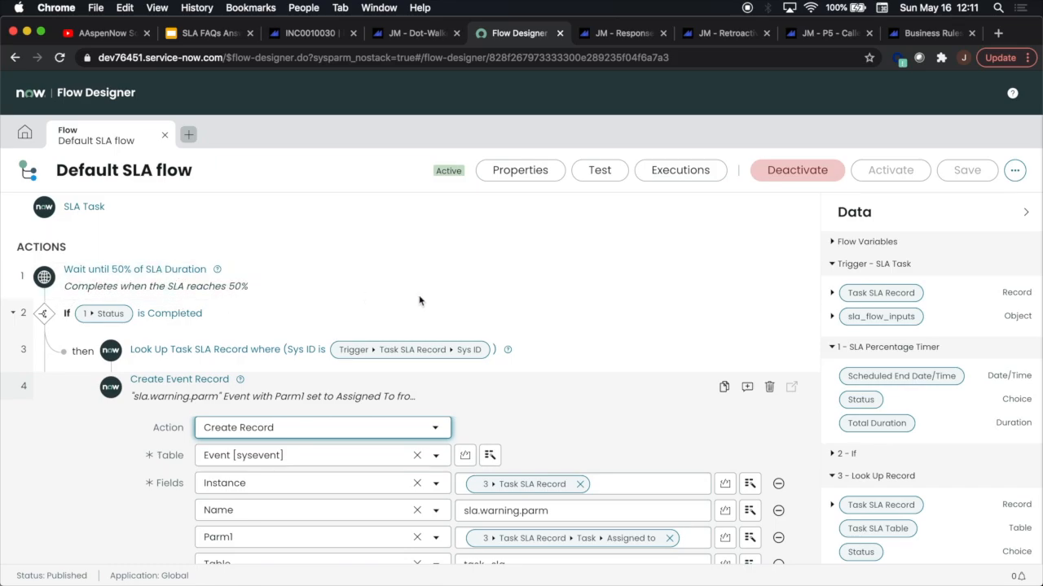
Scroll through the Default SLA flow's 50%, 75% warning and breach actions in Flow Designer.
{"action": "scroll", "scroll_direction": "down", "scroll_amount": 3}
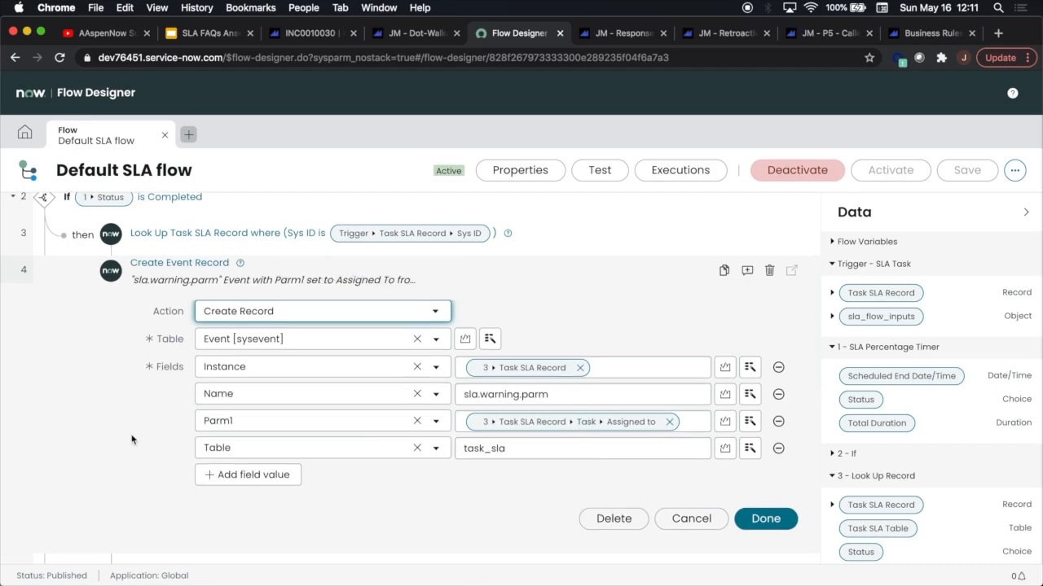
{"action": "mouse_move", "coordinate": [133, 351]}
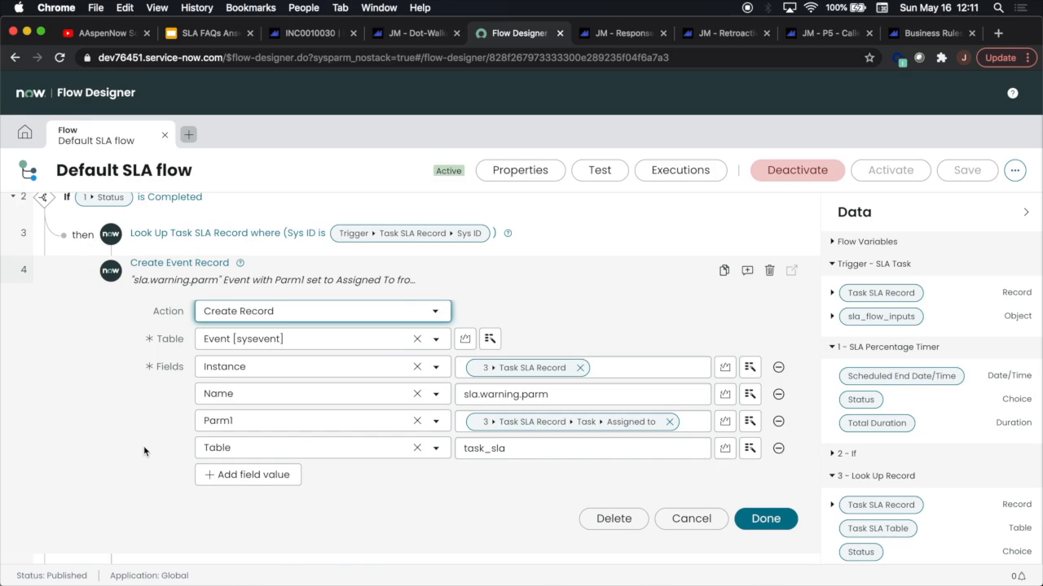
{"action": "mouse_move", "coordinate": [476, 524]}
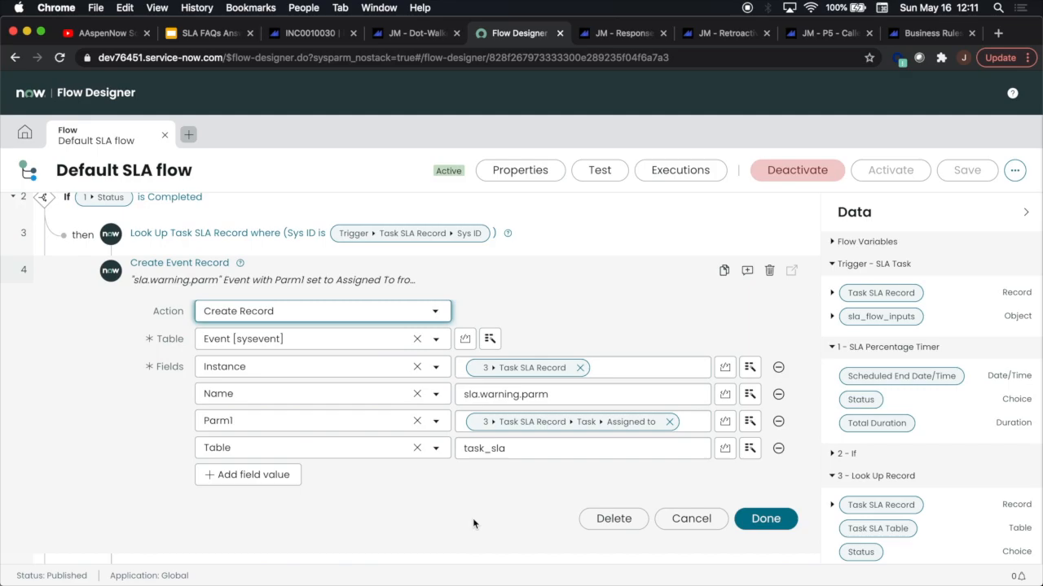
{"action": "scroll", "scroll_direction": "down", "scroll_amount": 3}
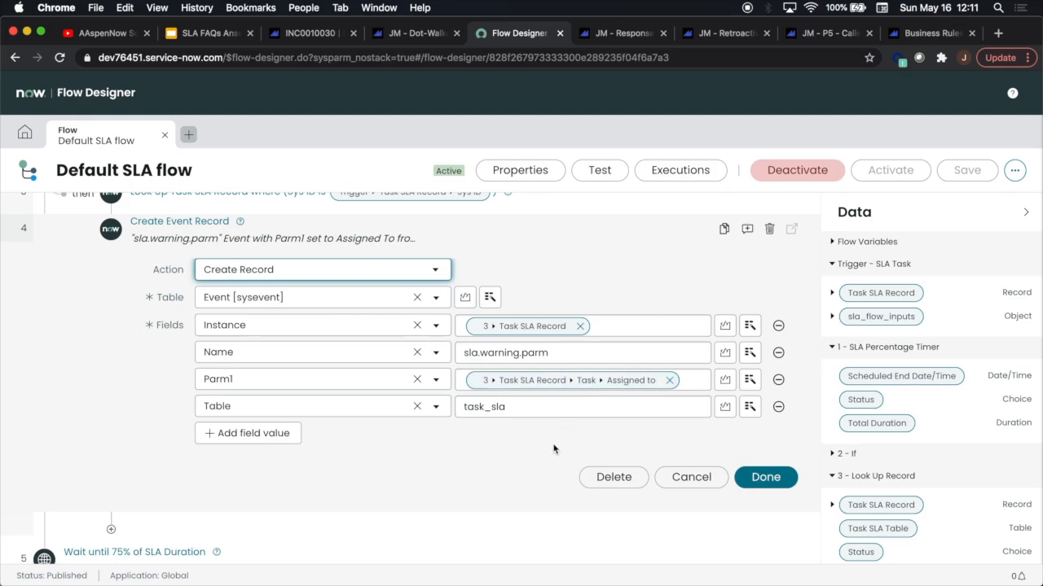
{"action": "scroll", "scroll_direction": "down", "scroll_amount": 3}
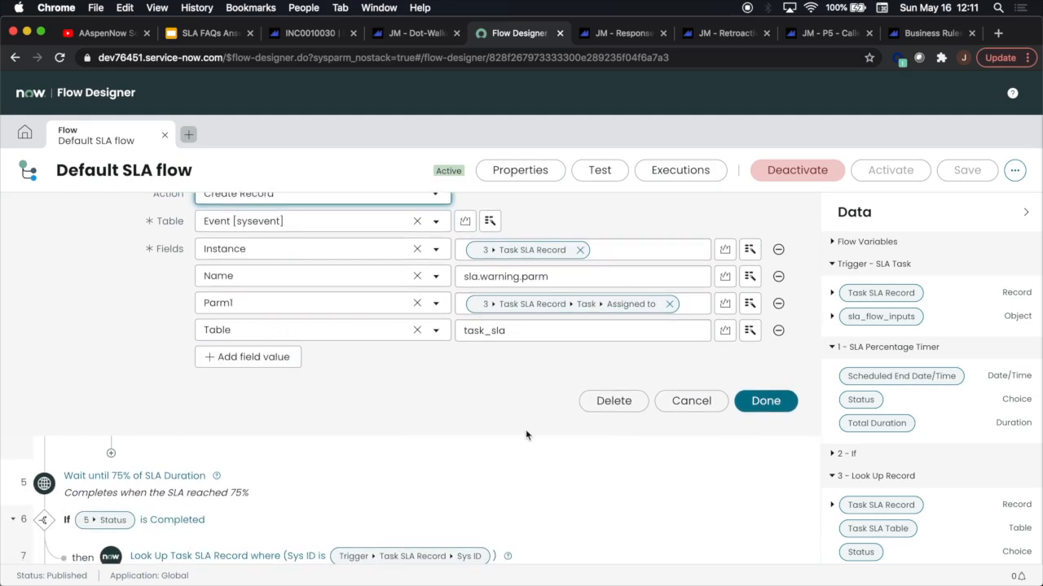
{"action": "scroll", "scroll_direction": "down", "scroll_amount": 3}
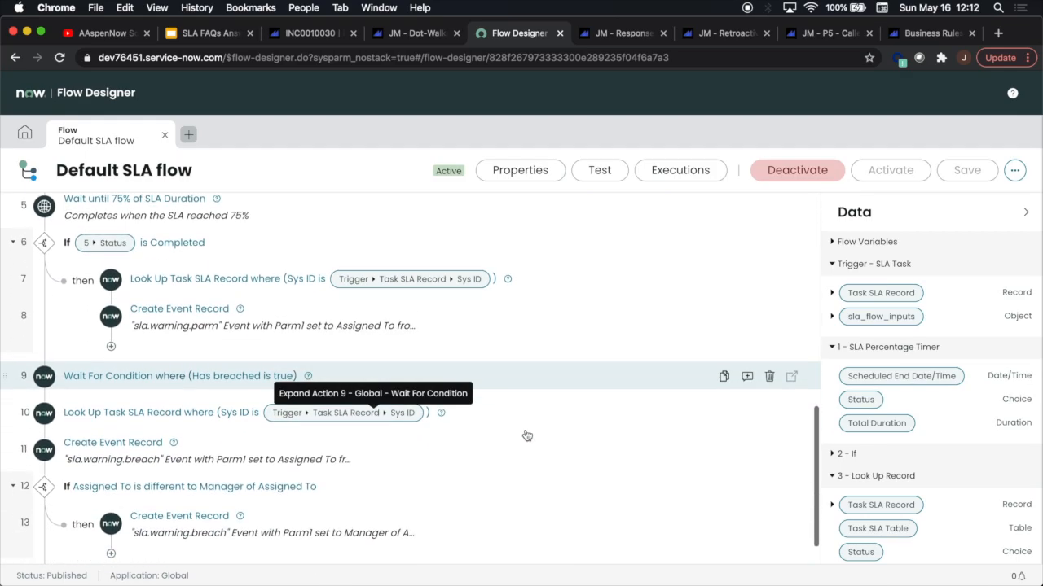
{"action": "scroll", "scroll_direction": "down", "scroll_amount": 3}
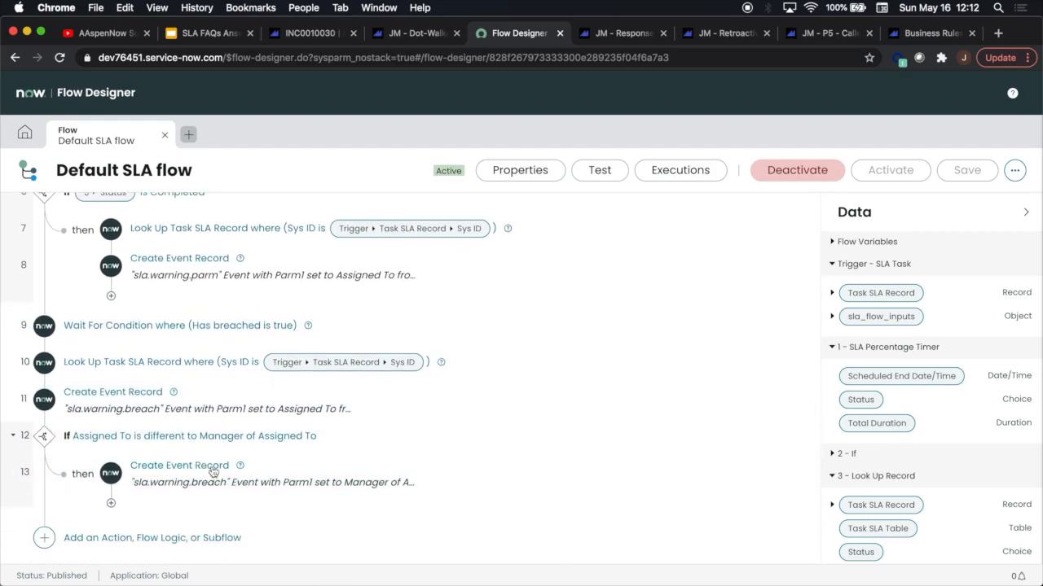
{"action": "mouse_move", "coordinate": [578, 430]}
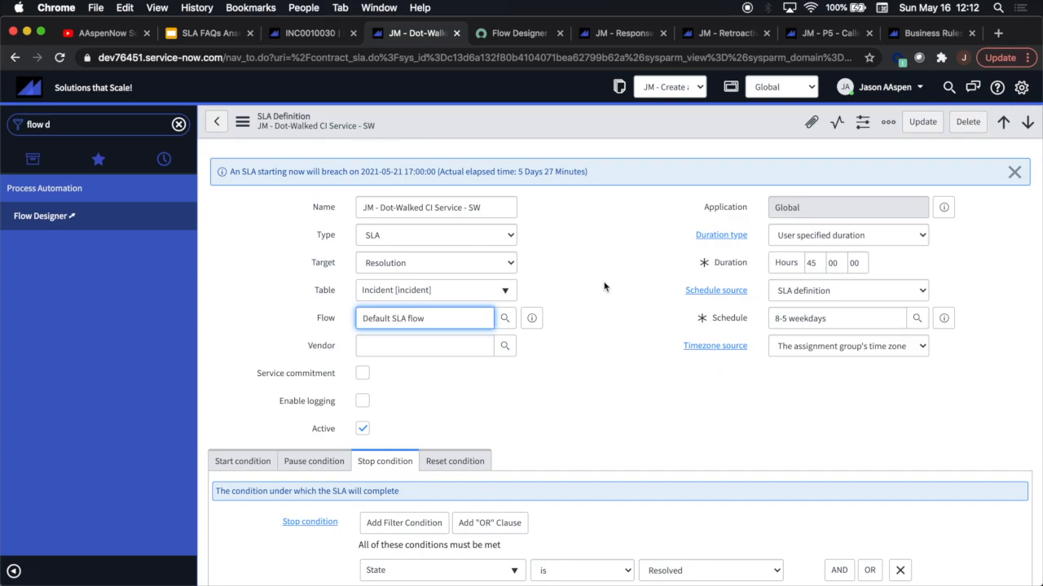
{"action": "mouse_move", "coordinate": [544, 83]}
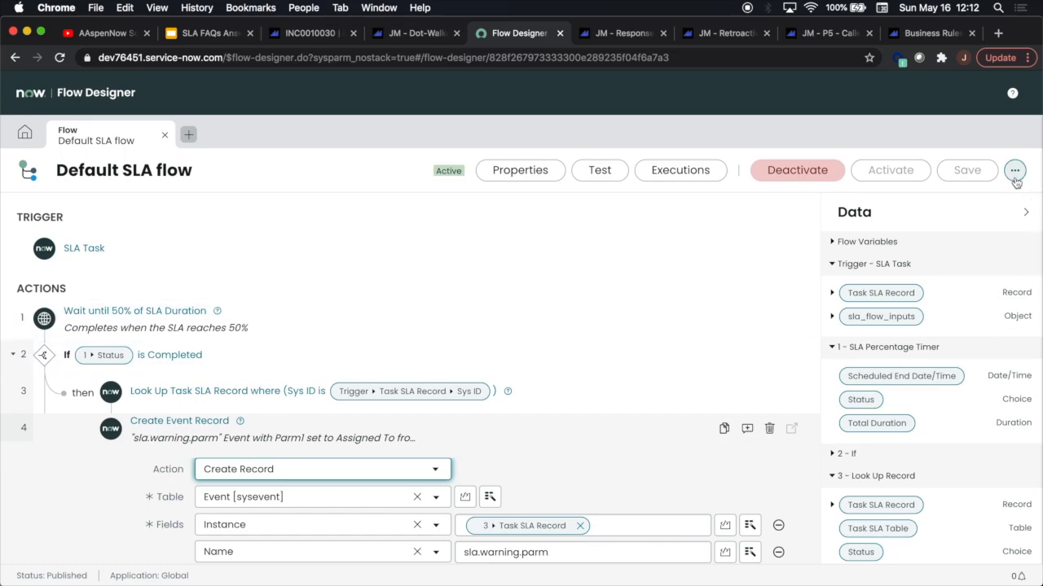
Return to the SLA definition, show the wrong-duration FAQ slide, and bring up the JM - 5 Business Days SLA.
{"action": "left_click", "coordinate": [1013, 171]}
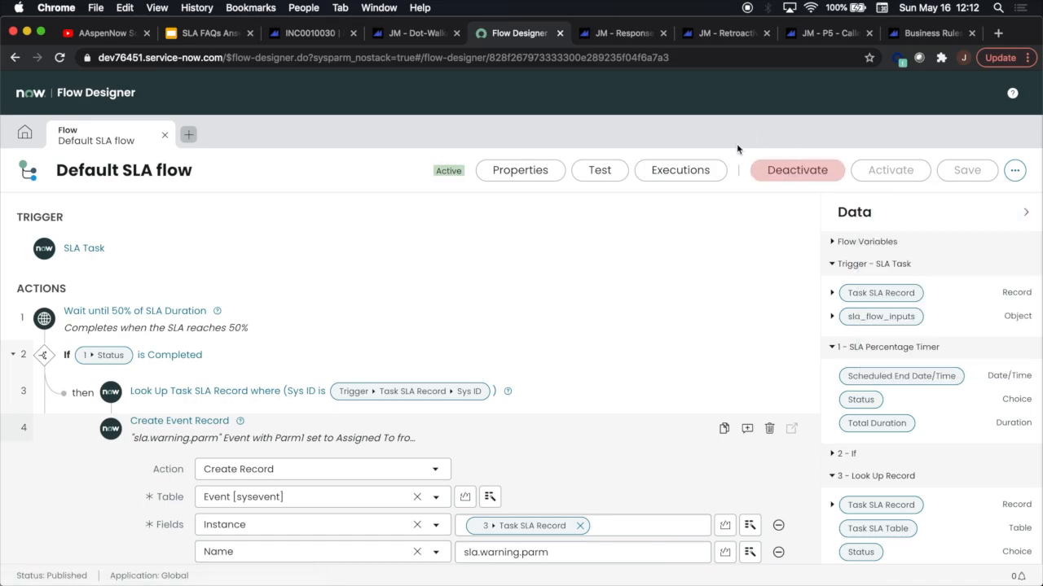
{"action": "mouse_move", "coordinate": [811, 344]}
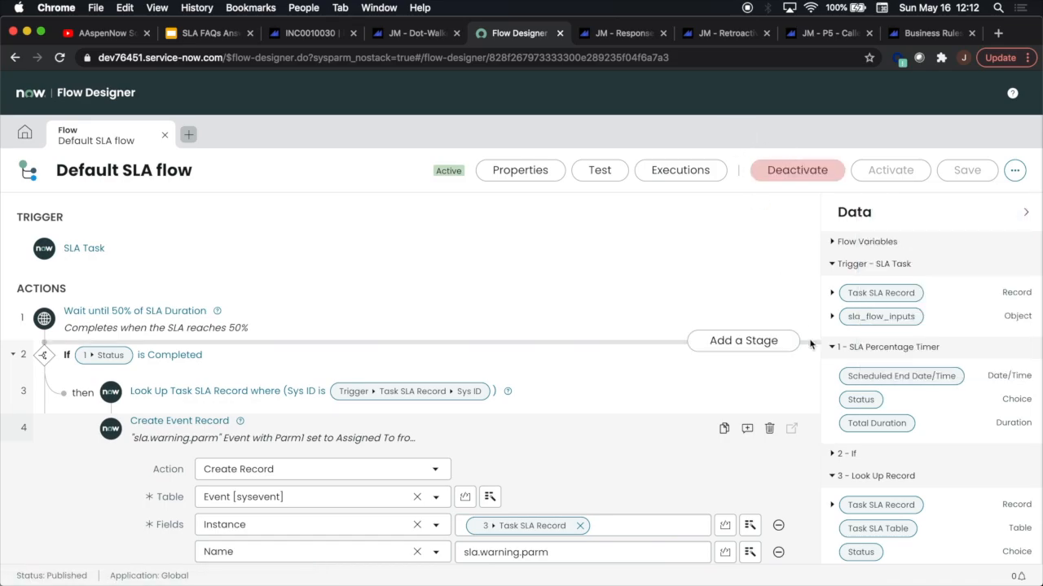
{"action": "left_click", "coordinate": [414, 33]}
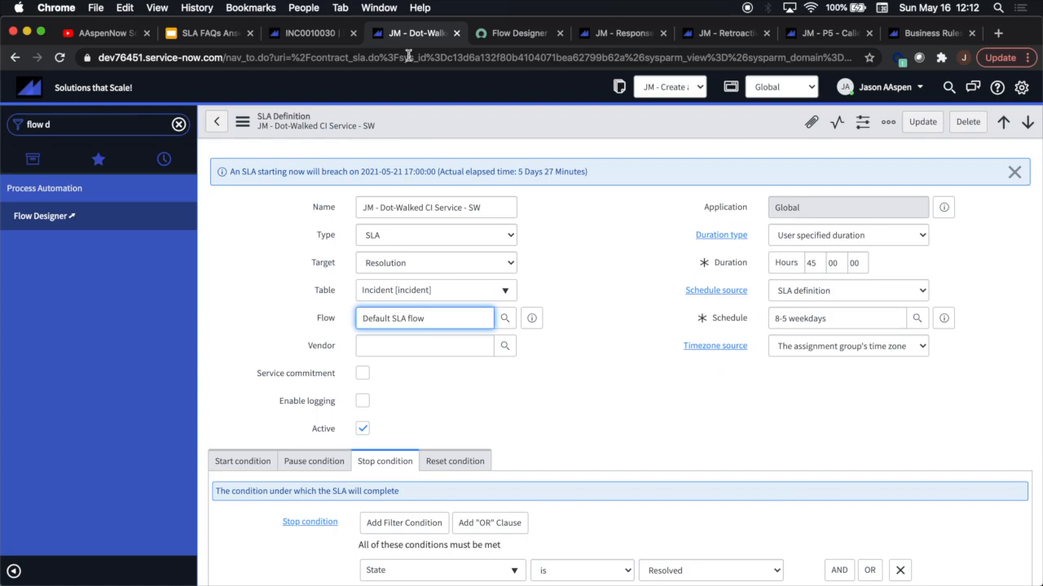
{"action": "mouse_move", "coordinate": [583, 351]}
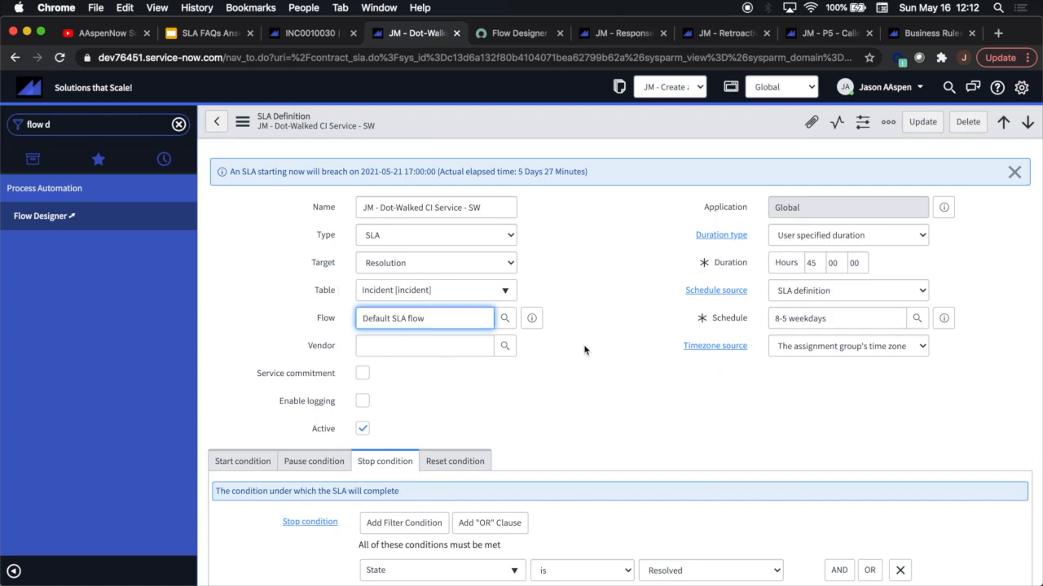
{"action": "mouse_move", "coordinate": [580, 319]}
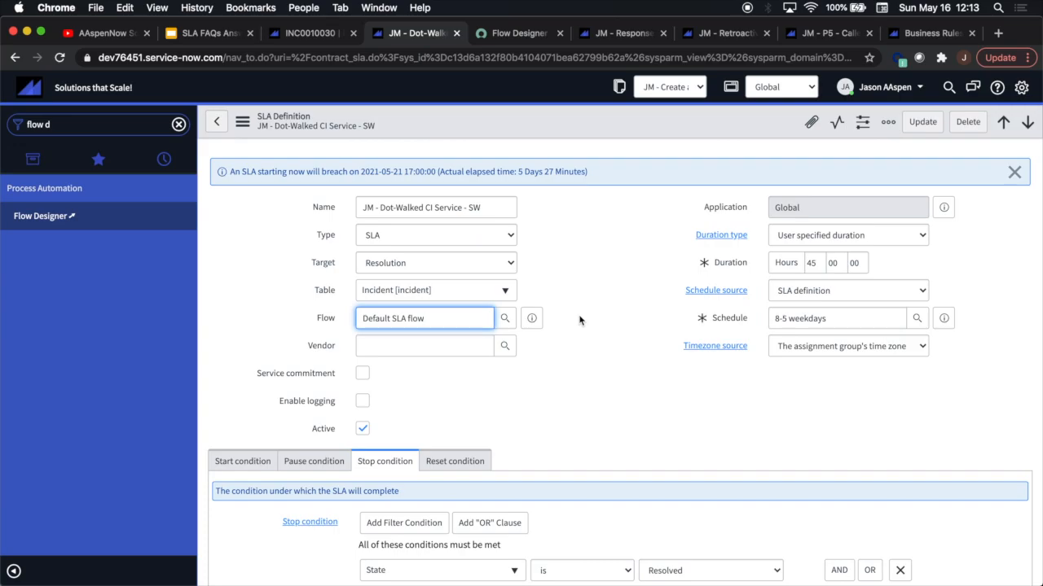
{"action": "mouse_move", "coordinate": [580, 322]}
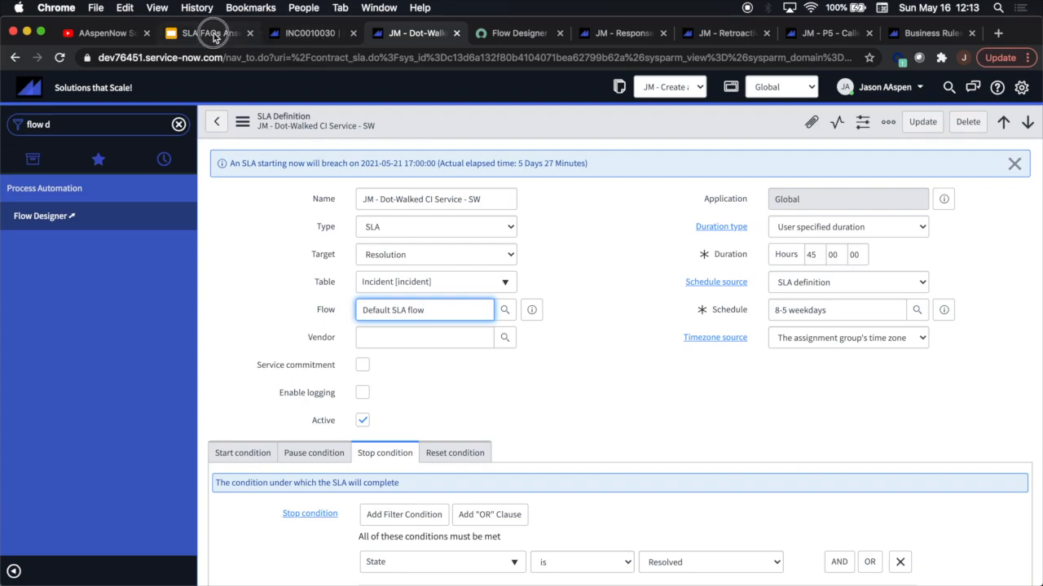
{"action": "left_click", "coordinate": [209, 33]}
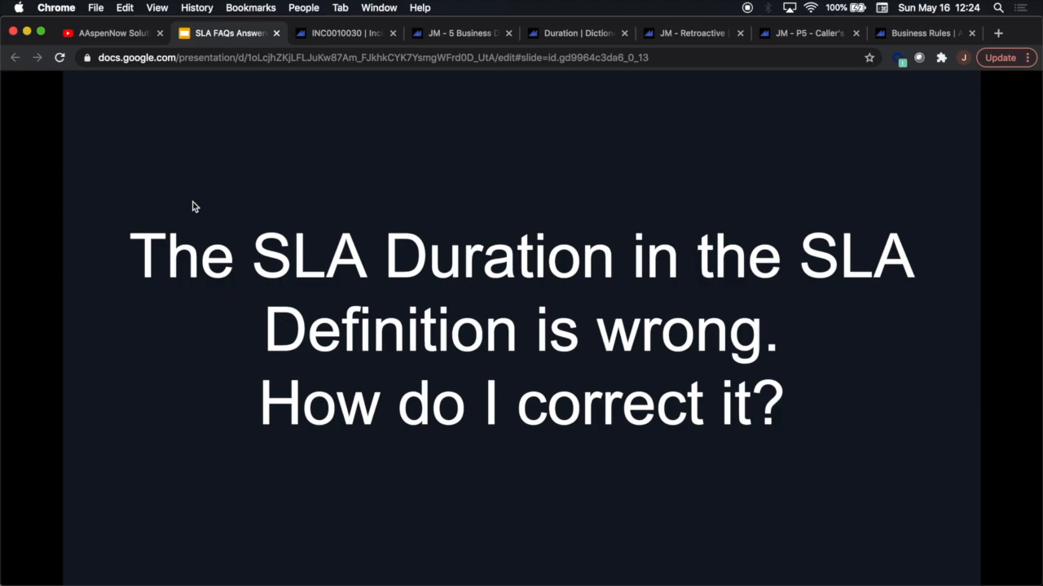
{"action": "mouse_move", "coordinate": [485, 29]}
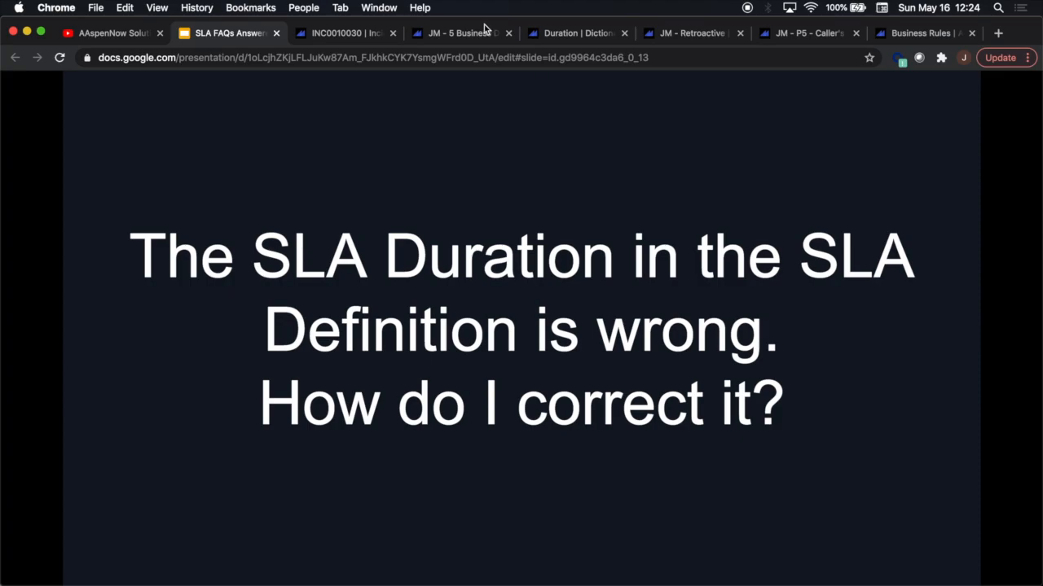
{"action": "left_click", "coordinate": [463, 32]}
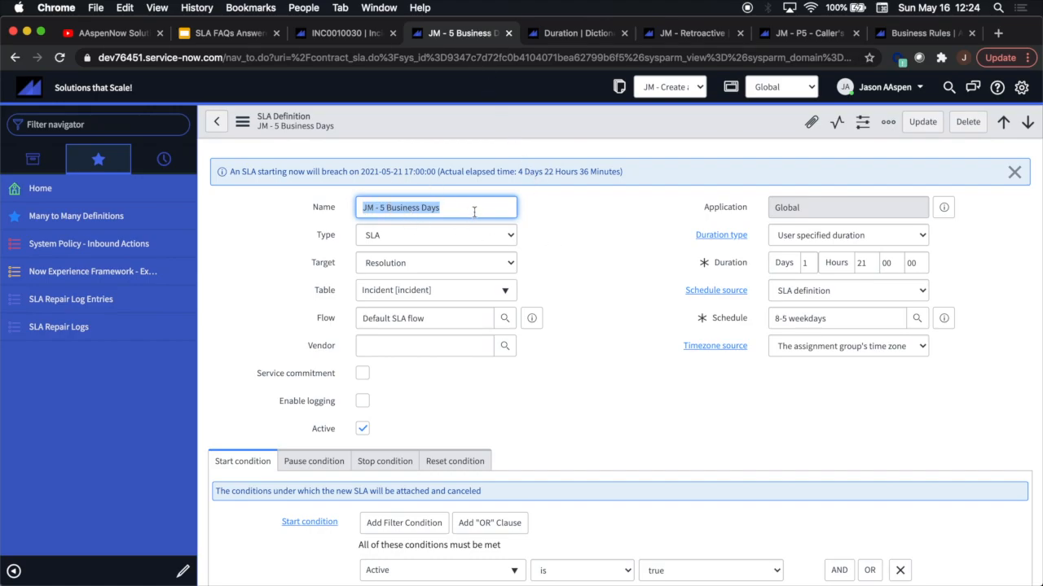
{"action": "mouse_move", "coordinate": [577, 285]}
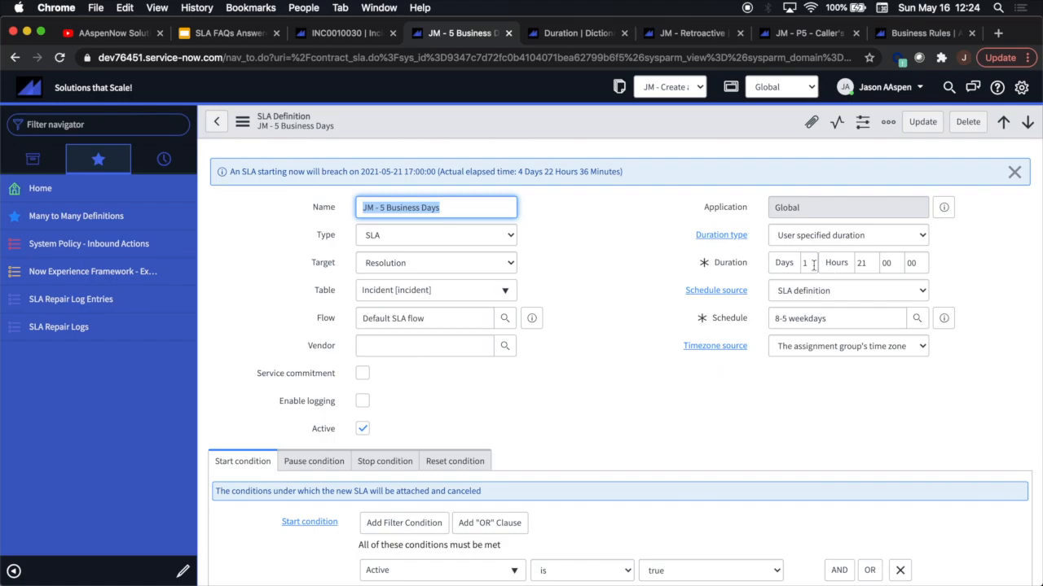
{"action": "mouse_move", "coordinate": [876, 262]}
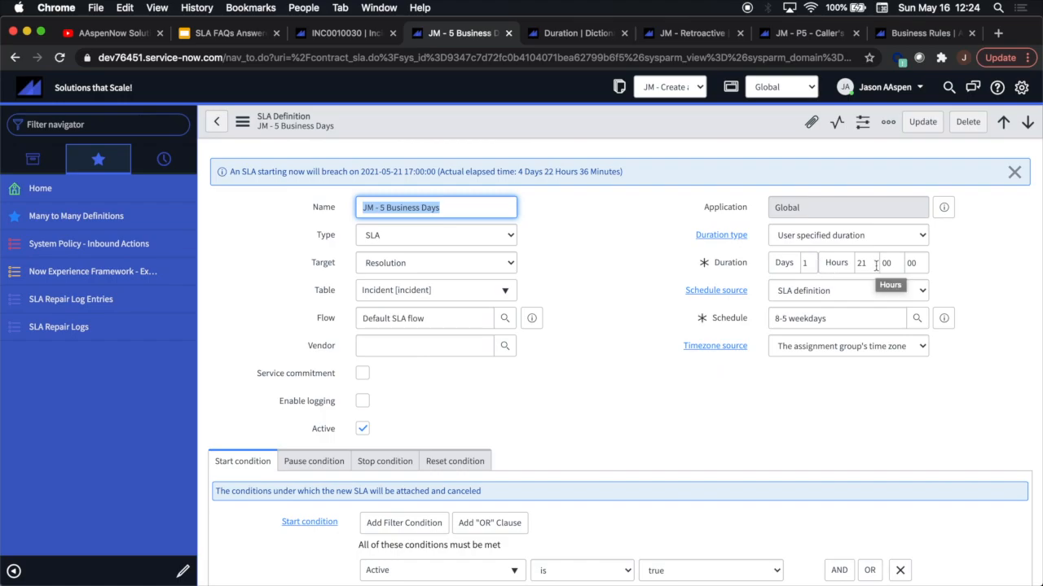
{"action": "mouse_move", "coordinate": [856, 323]}
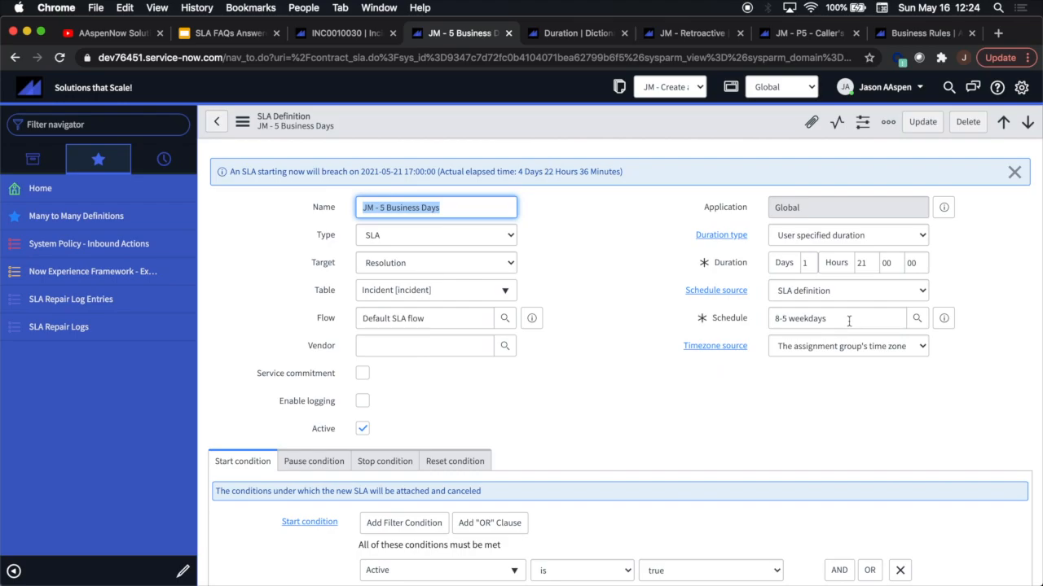
{"action": "mouse_move", "coordinate": [821, 277]}
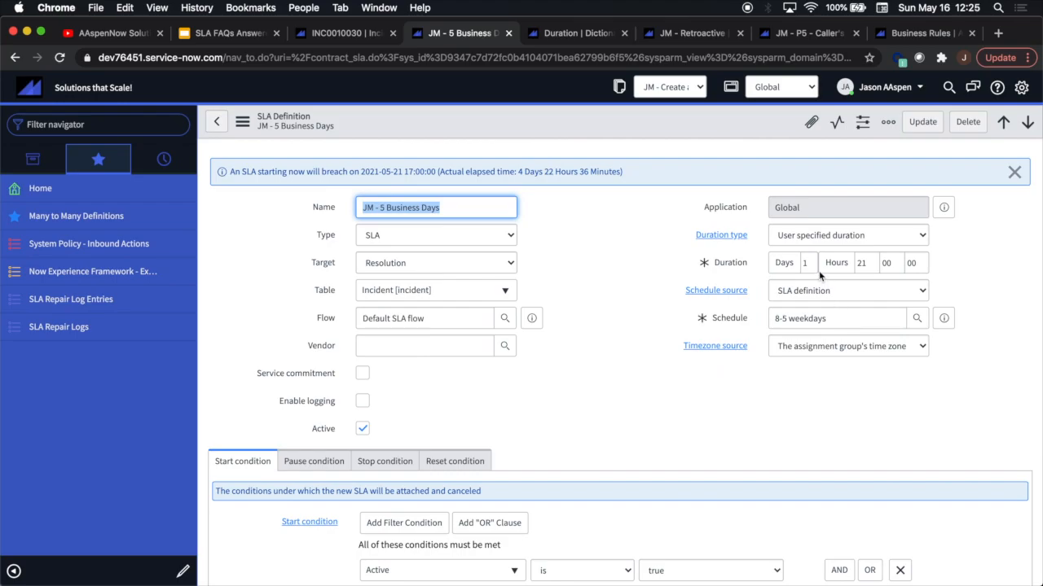
Set the 5 Business Days SLA duration to 45 hours and update, showing 1 day 21 hours.
{"action": "left_click", "coordinate": [805, 262]}
{"action": "type", "text": "0"}
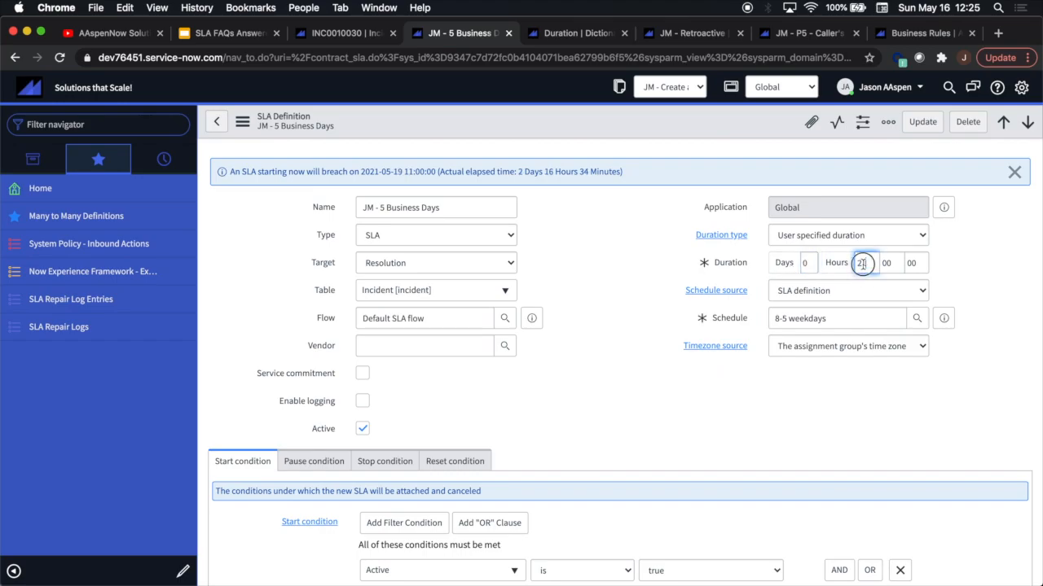
{"action": "type", "text": "45"}
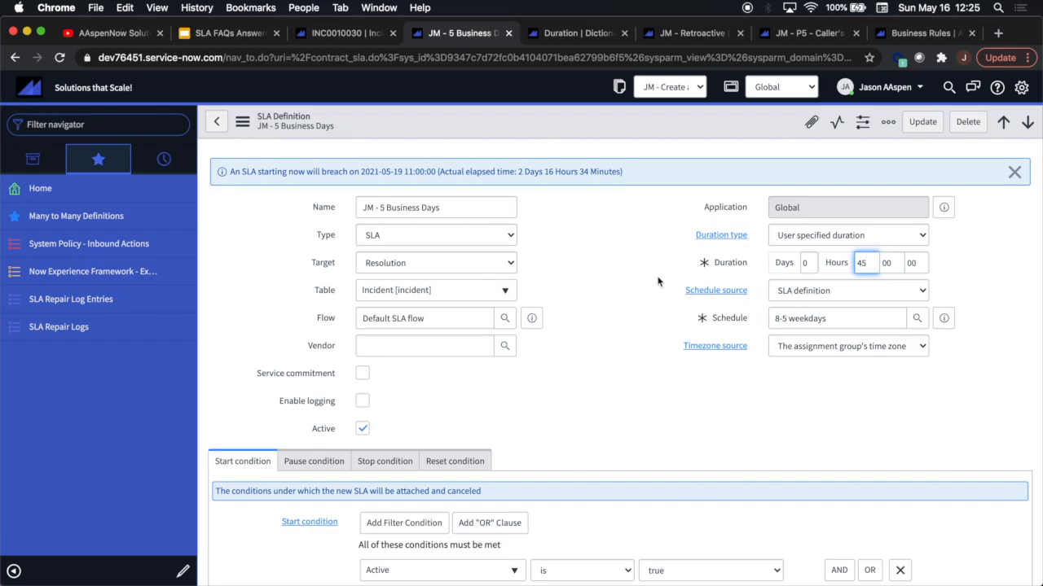
{"action": "left_click", "coordinate": [241, 120]}
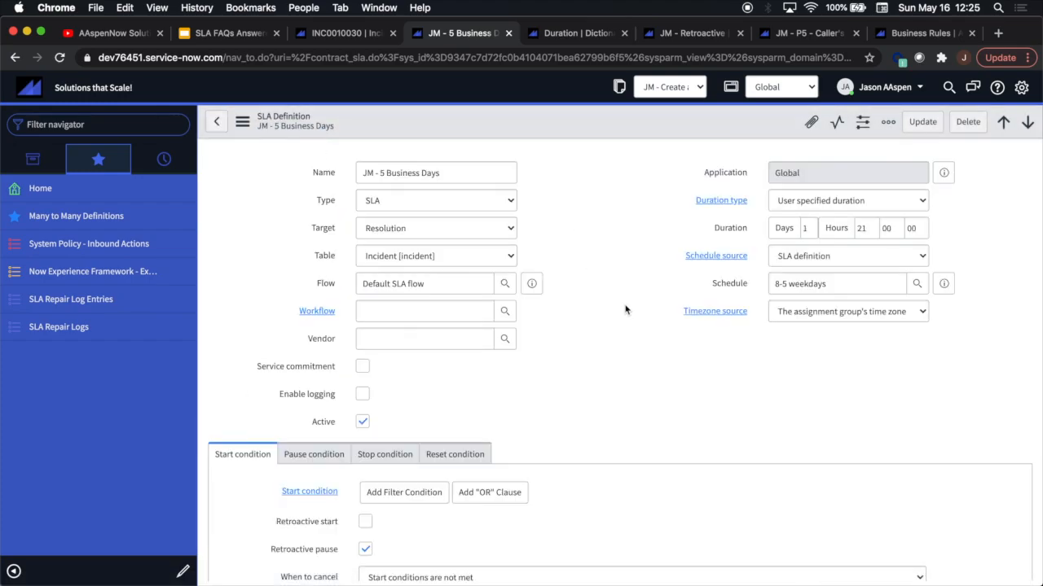
{"action": "mouse_move", "coordinate": [994, 290]}
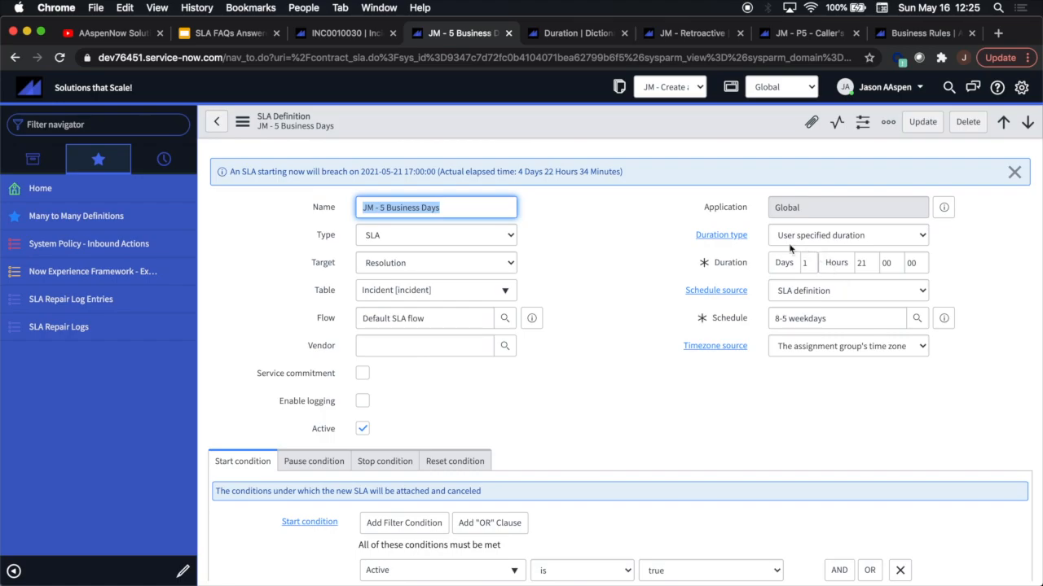
{"action": "mouse_move", "coordinate": [821, 289]}
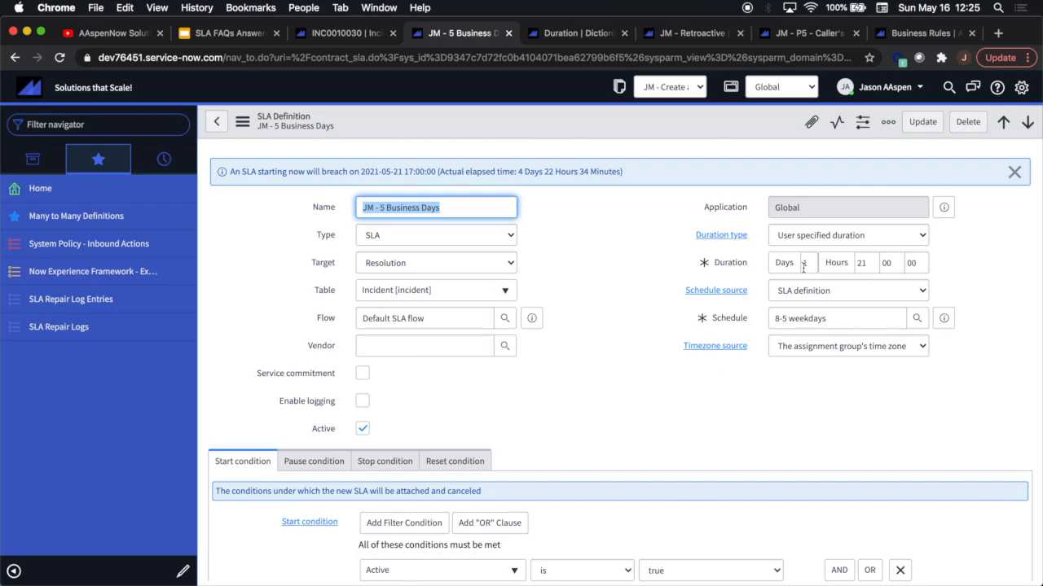
{"action": "left_click", "coordinate": [791, 262]}
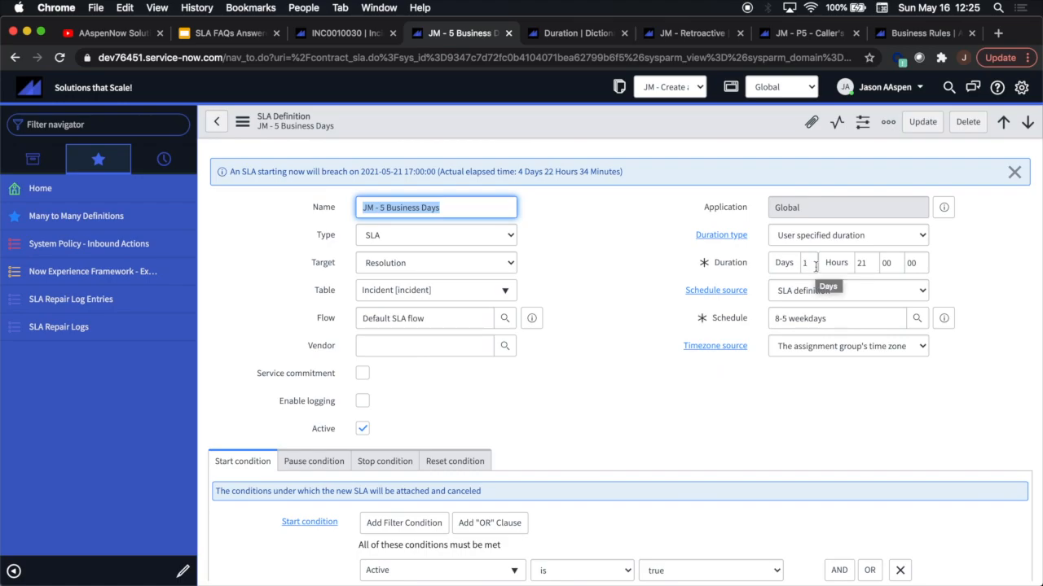
{"action": "mouse_move", "coordinate": [912, 262]}
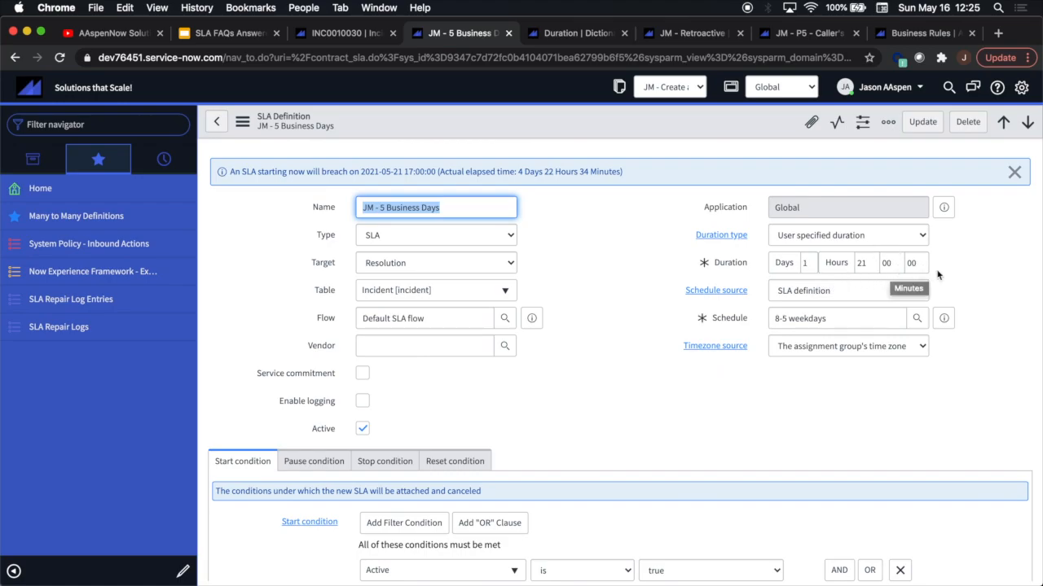
{"action": "mouse_move", "coordinate": [945, 276]}
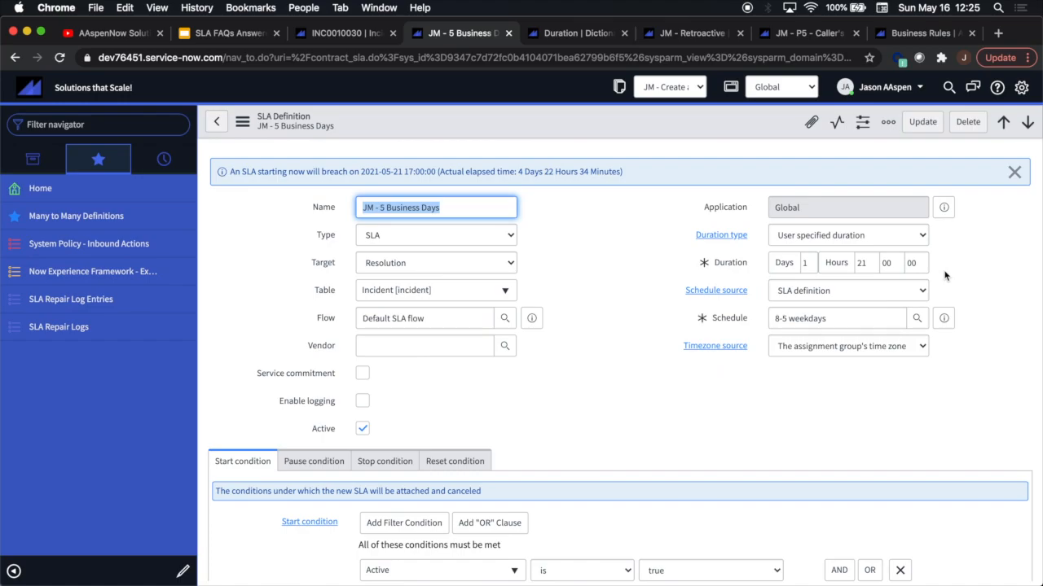
Enter max_unit=hours in the Duration dictionary entry's Attributes.
{"action": "left_click", "coordinate": [576, 32]}
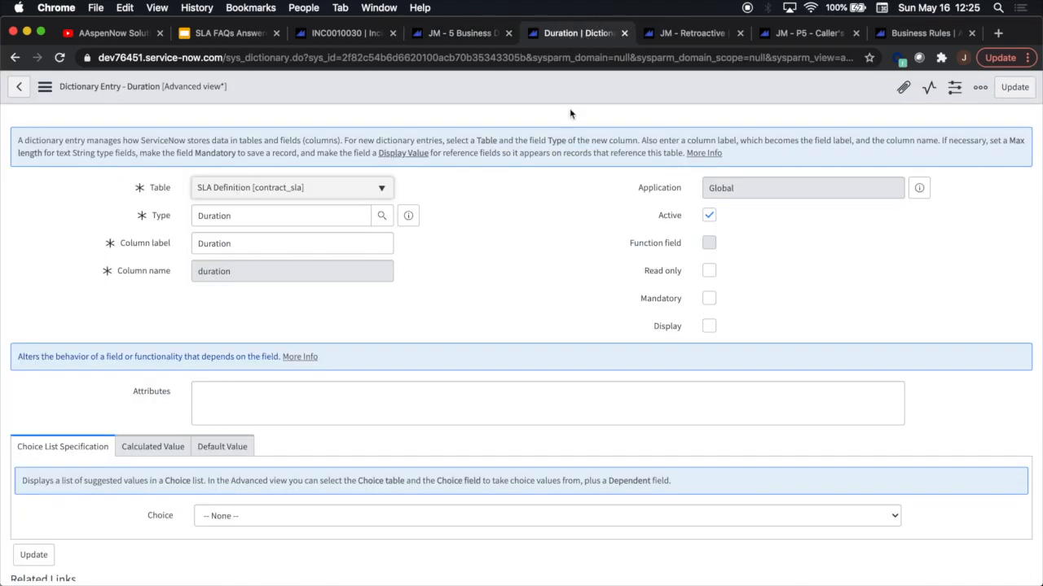
{"action": "type", "text": "max_unit=hours"}
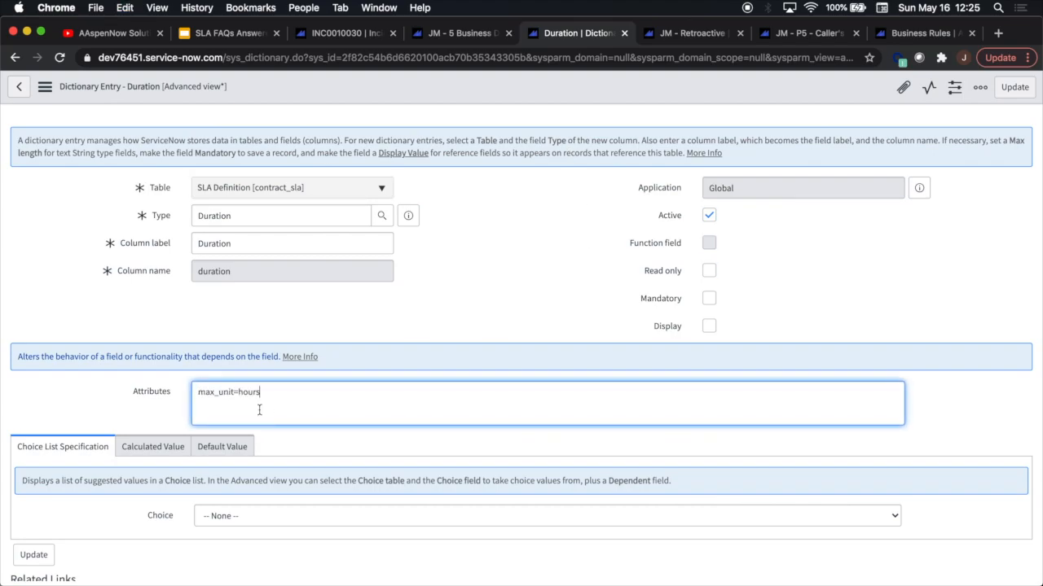
{"action": "mouse_move", "coordinate": [68, 186]}
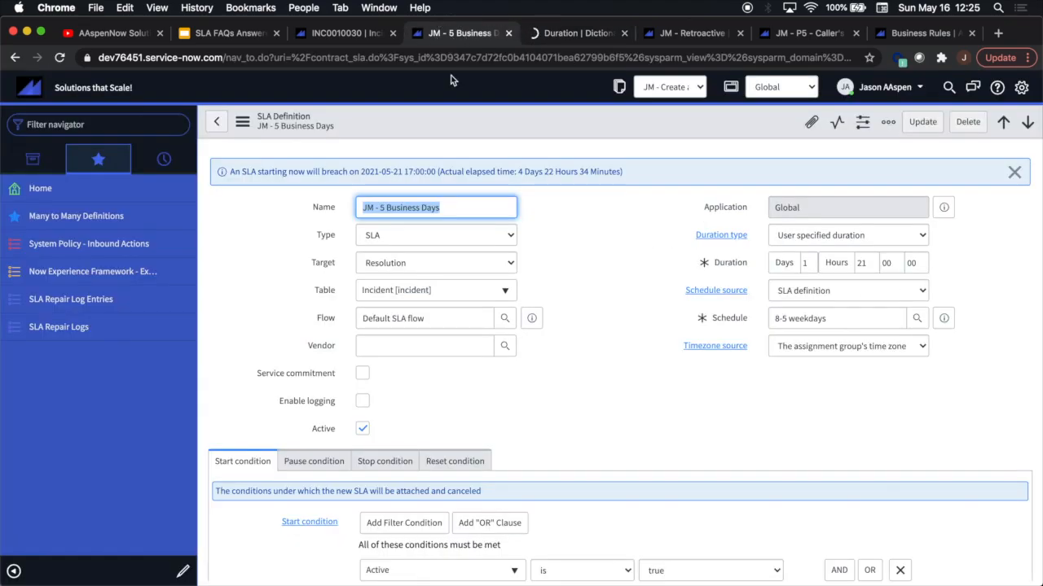
Reload the SLA definition so Duration shows 45:00:00 hours, then return to the slides.
{"action": "left_click", "coordinate": [59, 57]}
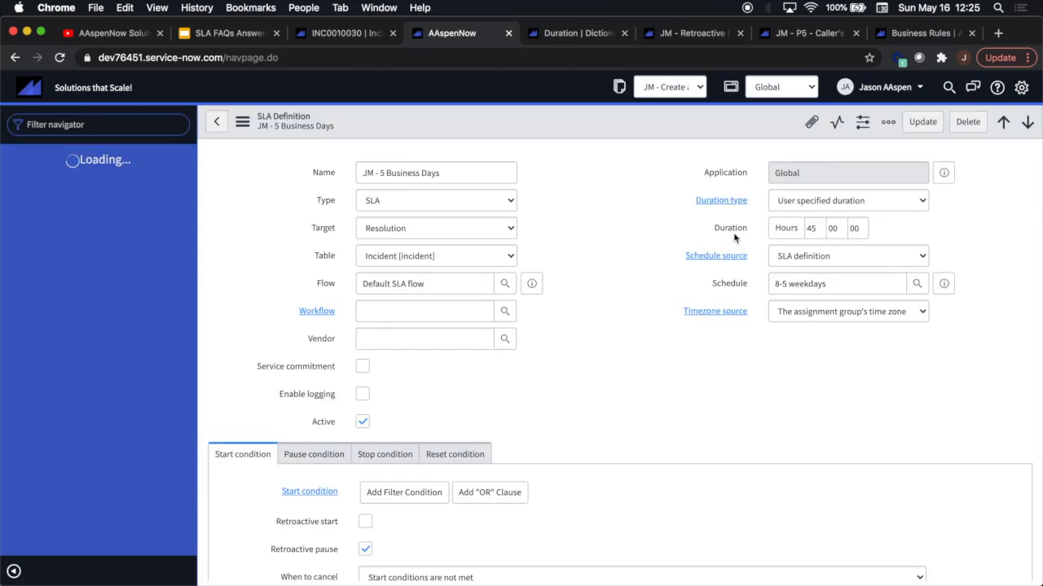
{"action": "mouse_move", "coordinate": [951, 239]}
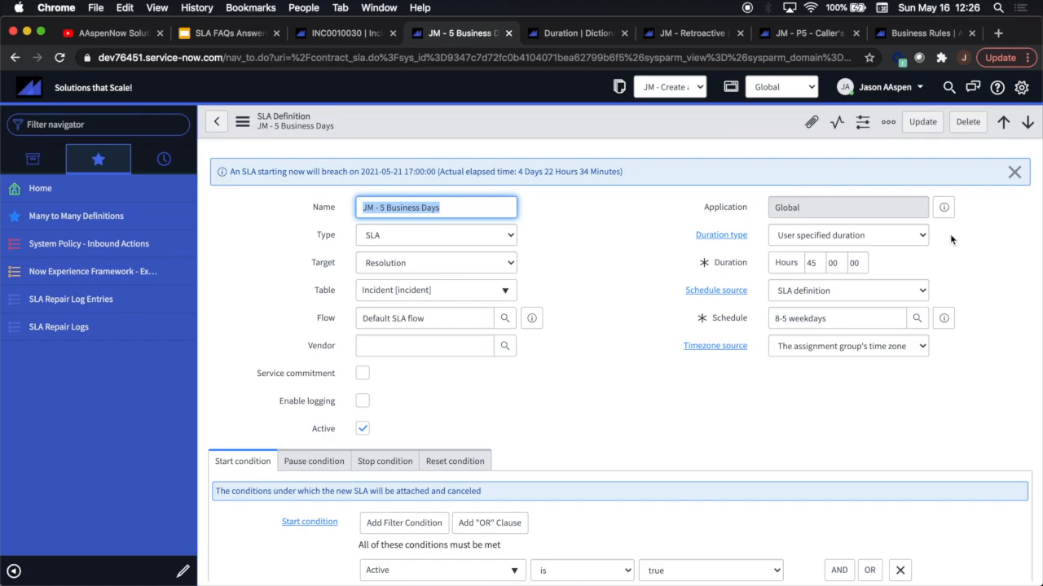
{"action": "mouse_move", "coordinate": [854, 228]}
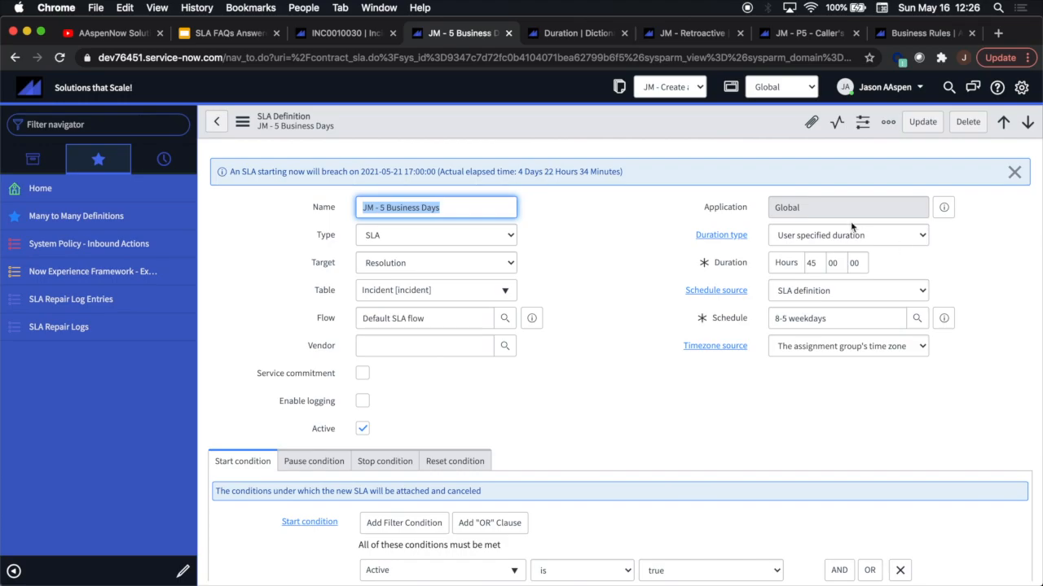
{"action": "mouse_move", "coordinate": [945, 260]}
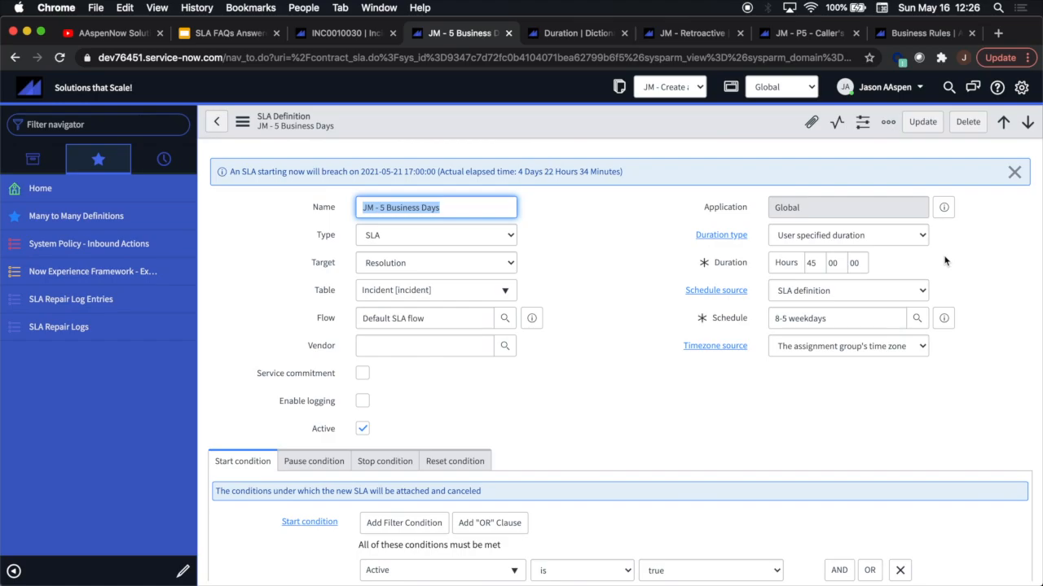
{"action": "left_click", "coordinate": [209, 33]}
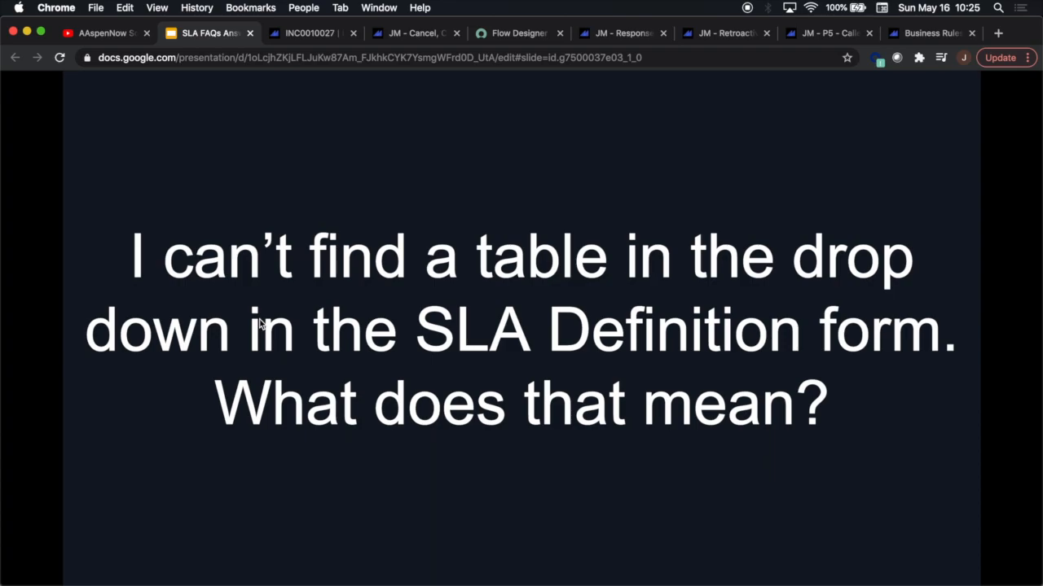
{"action": "mouse_move", "coordinate": [430, 8]}
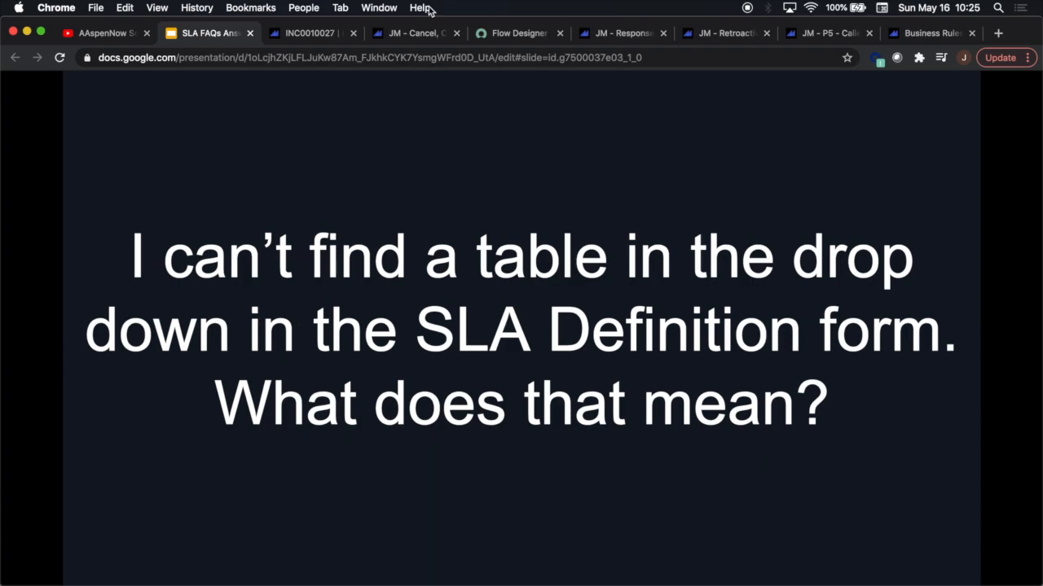
Show the Cancel, Closed, Reset SLA's Table dropdown, then bring up the next FAQ slide.
{"action": "left_click", "coordinate": [415, 33]}
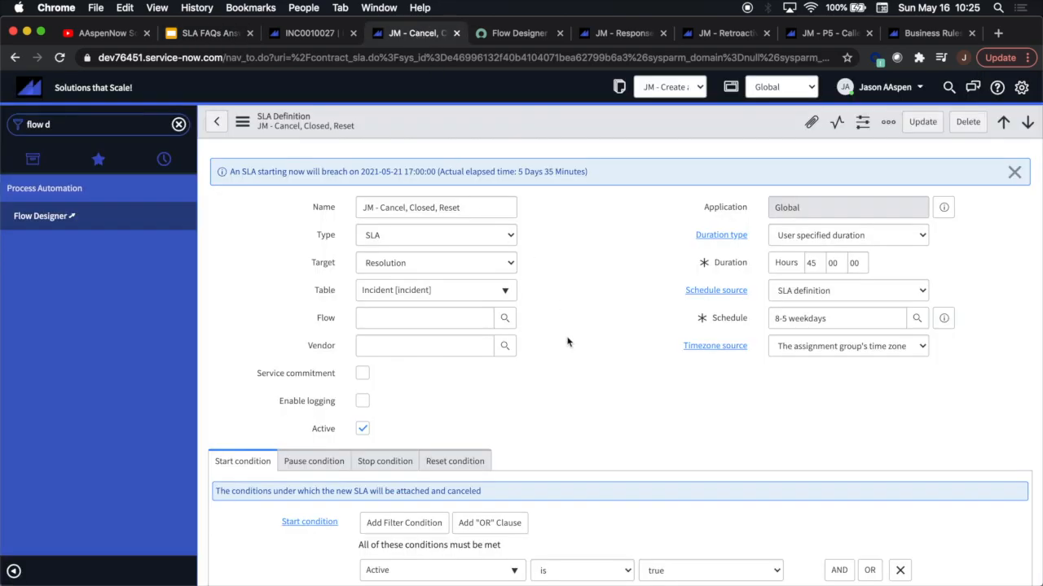
{"action": "mouse_move", "coordinate": [551, 301]}
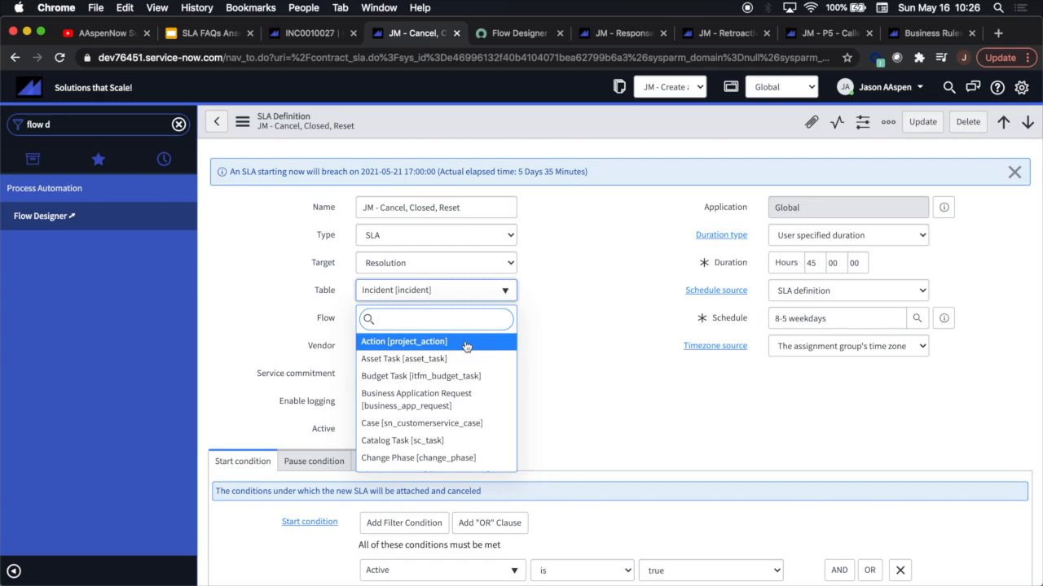
{"action": "left_click", "coordinate": [287, 33]}
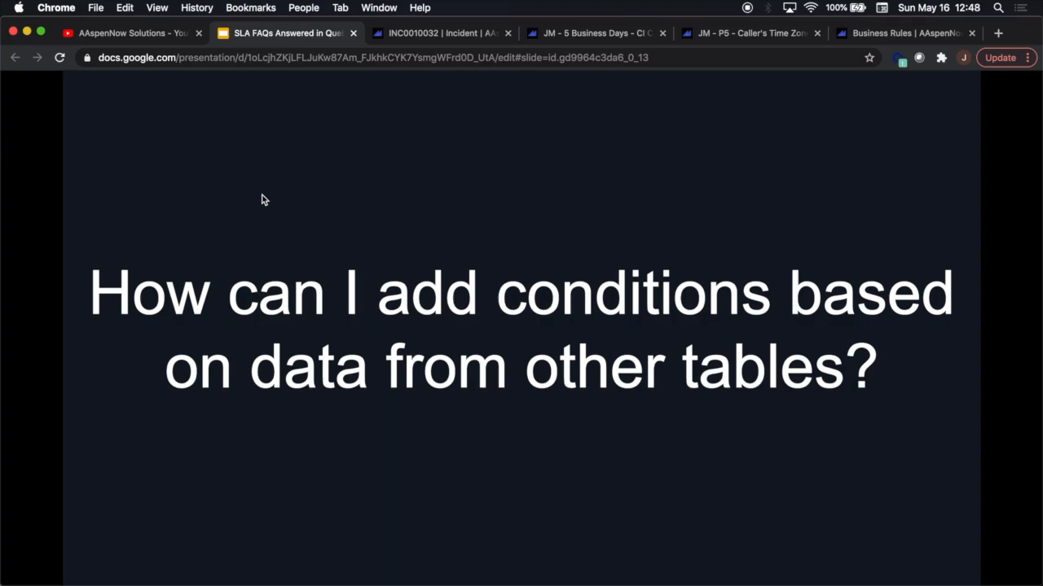
{"action": "mouse_move", "coordinate": [430, 39]}
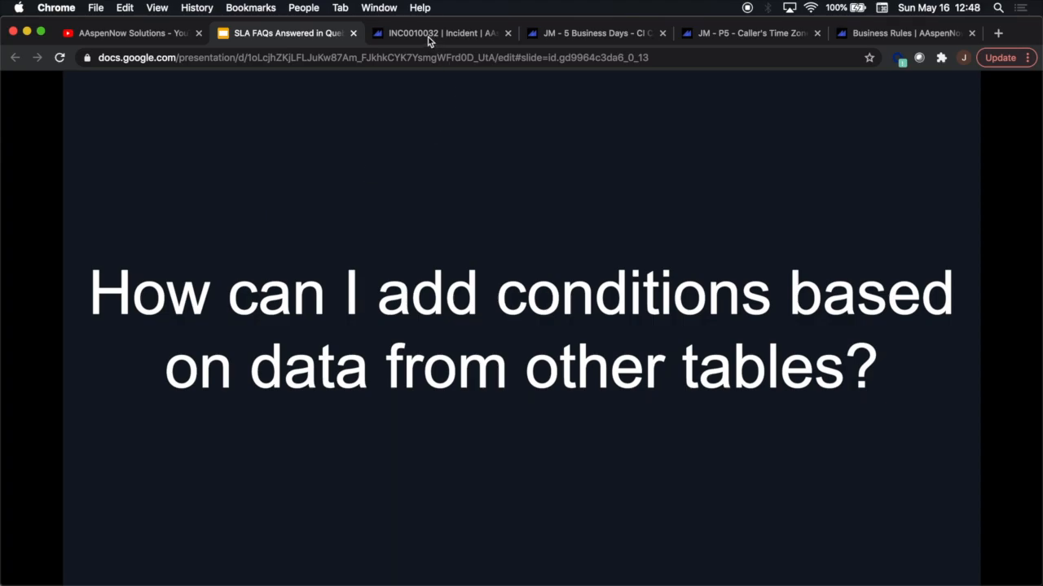
Browse the configuration item classes via INC0010032's CI lookup, then return to the CI Class SLA definition.
{"action": "left_click", "coordinate": [440, 33]}
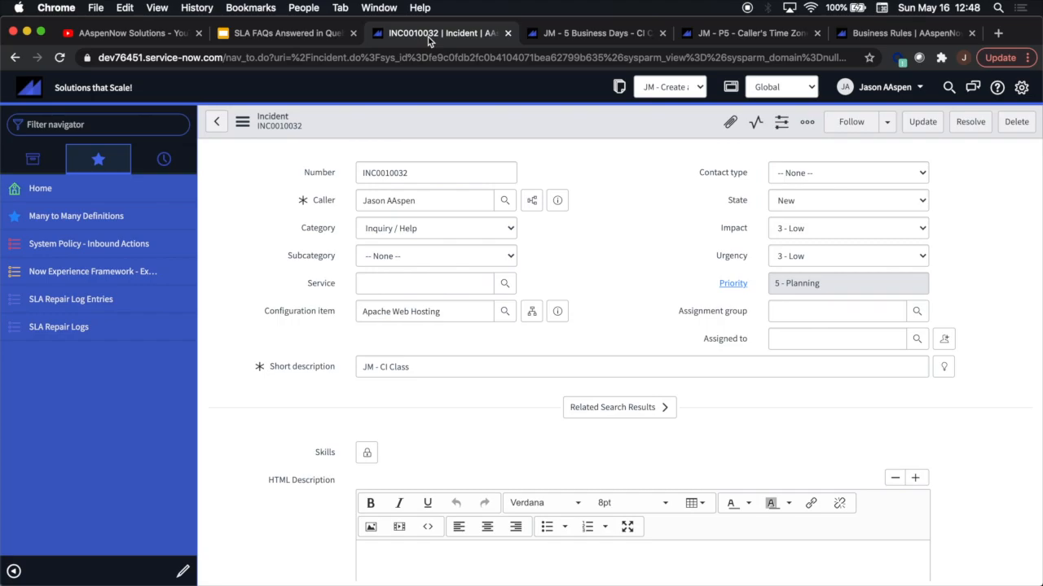
{"action": "mouse_move", "coordinate": [544, 357]}
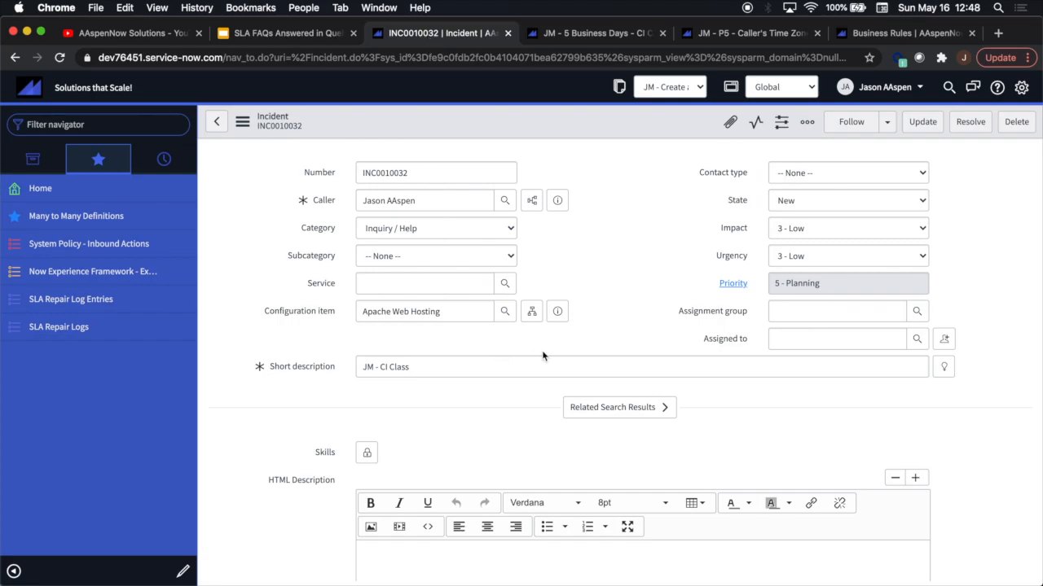
{"action": "mouse_move", "coordinate": [328, 329]}
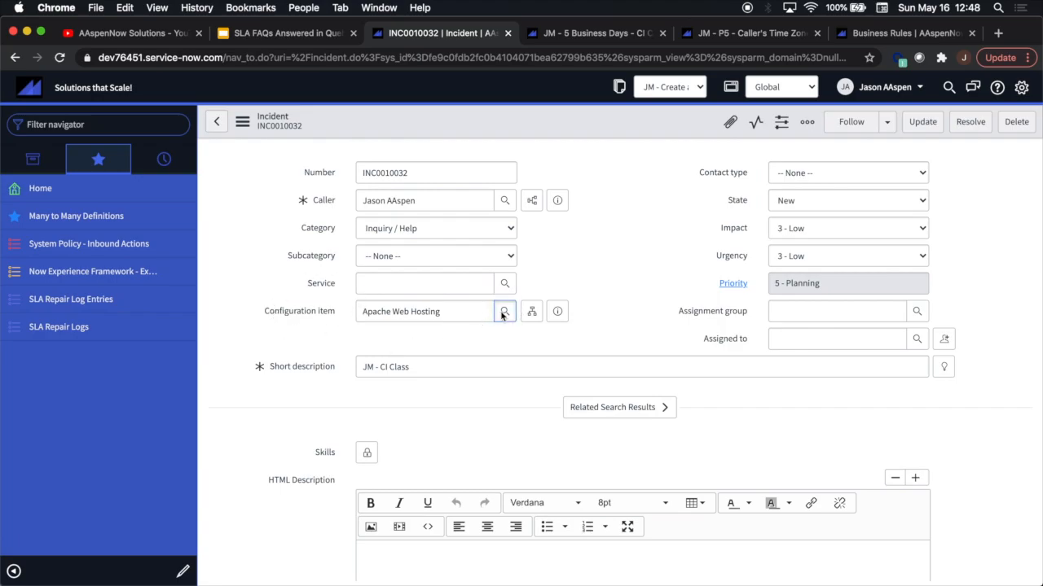
{"action": "left_click", "coordinate": [505, 311]}
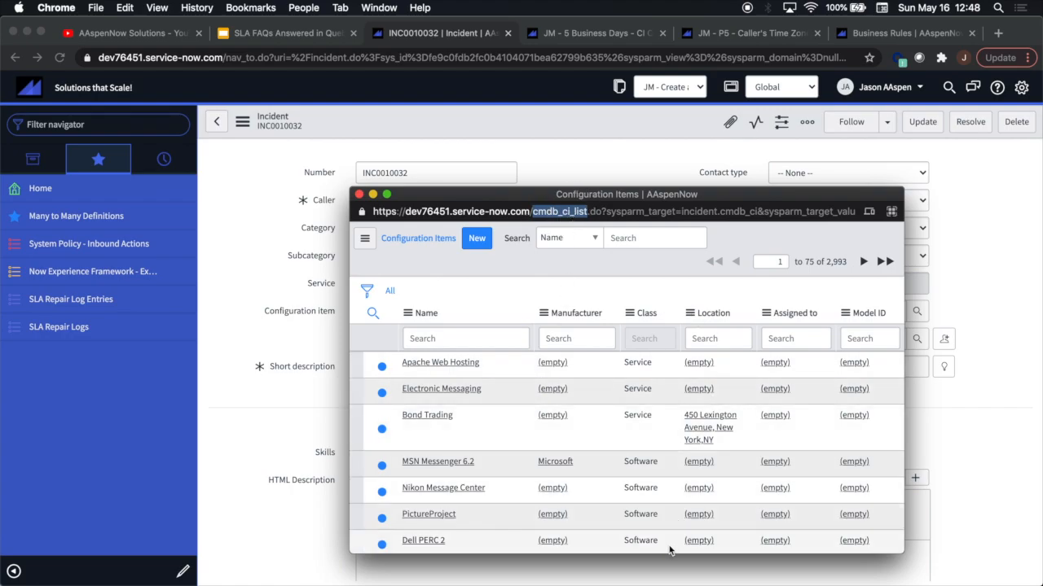
{"action": "mouse_move", "coordinate": [658, 290]}
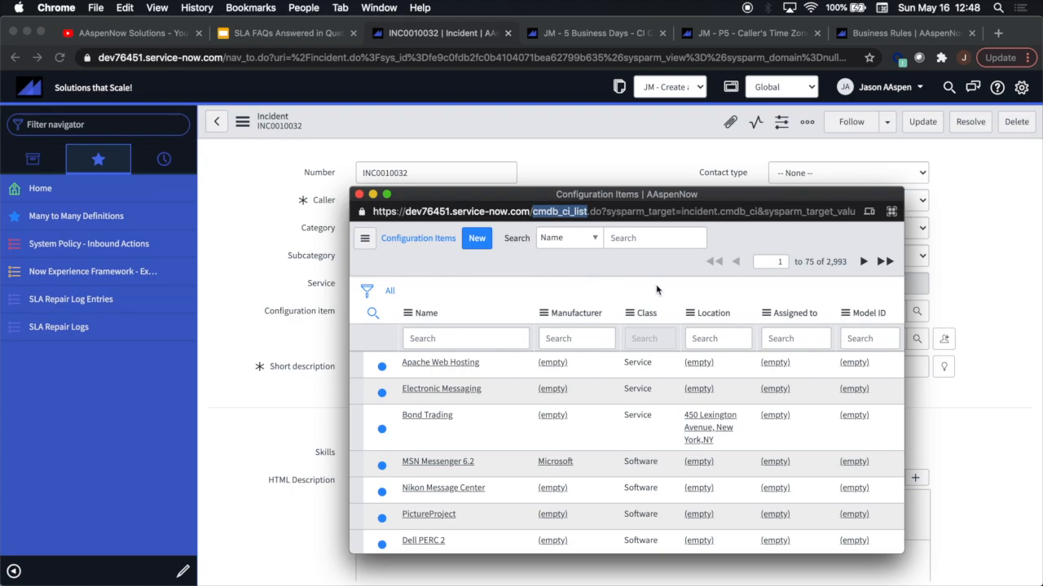
{"action": "scroll", "scroll_direction": "down", "scroll_amount": 3}
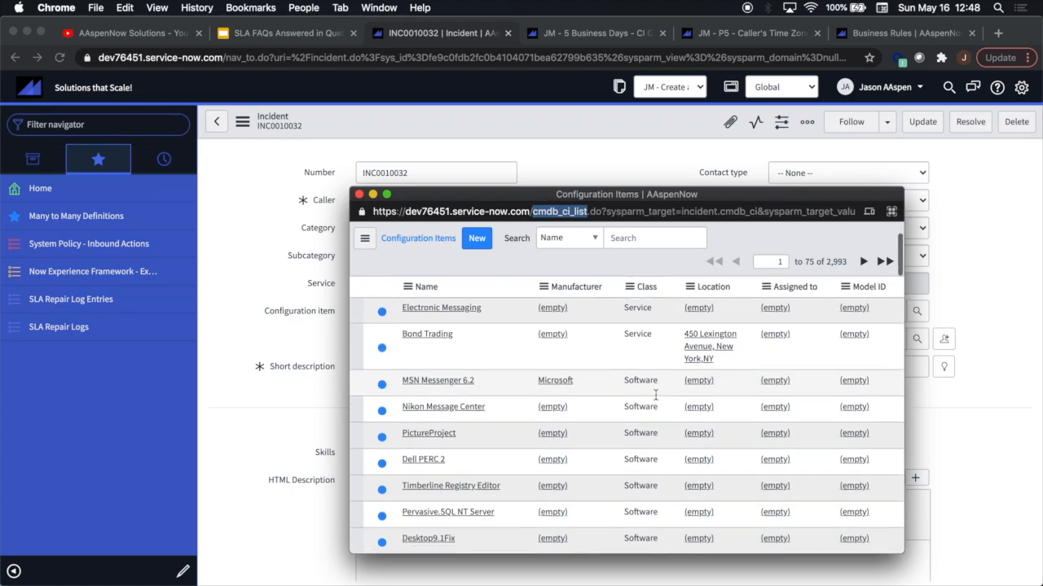
{"action": "scroll", "scroll_direction": "down", "scroll_amount": 3}
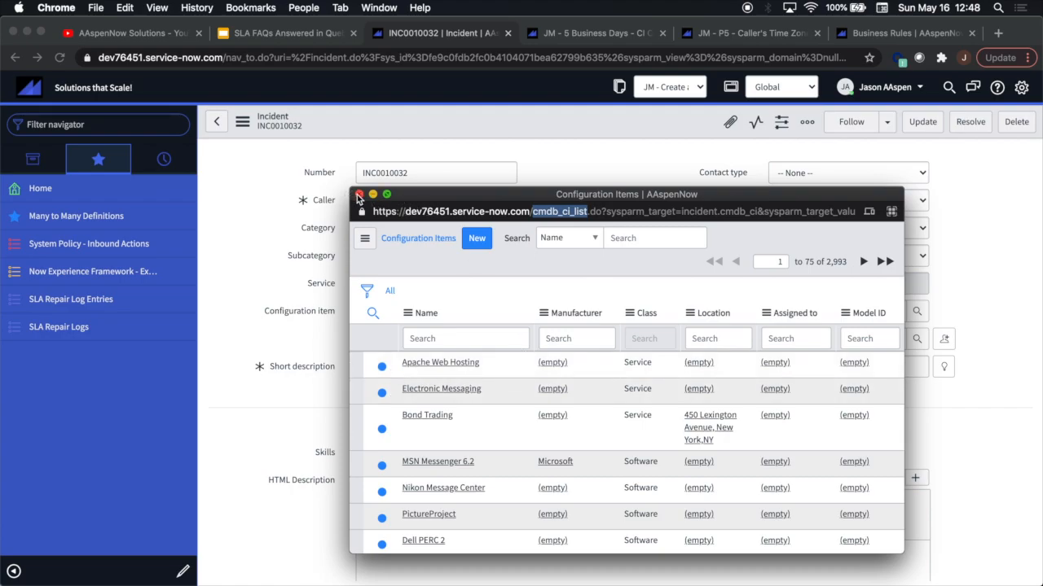
{"action": "scroll", "scroll_direction": "down", "scroll_amount": 3}
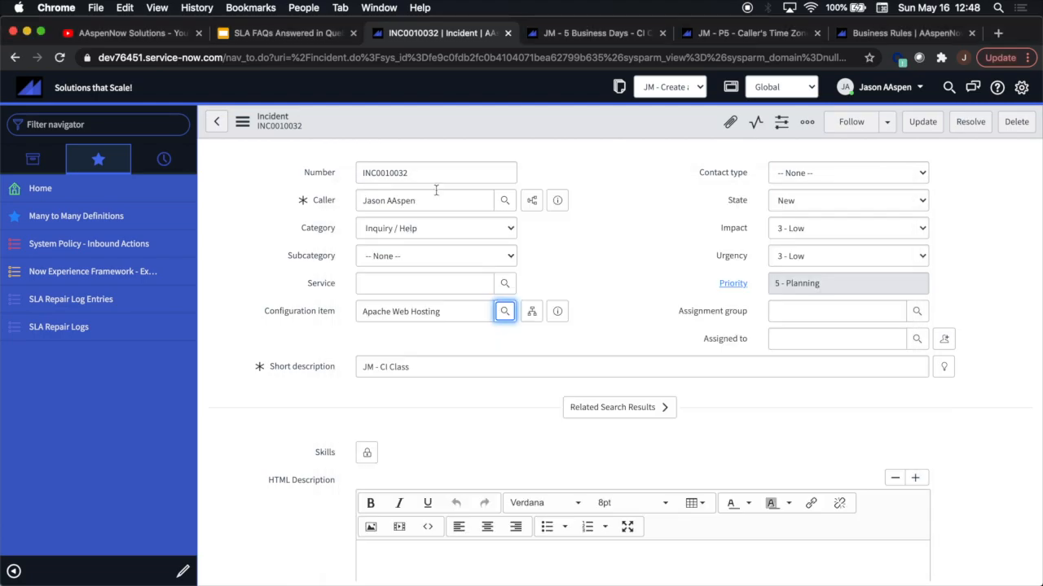
{"action": "left_click", "coordinate": [594, 32]}
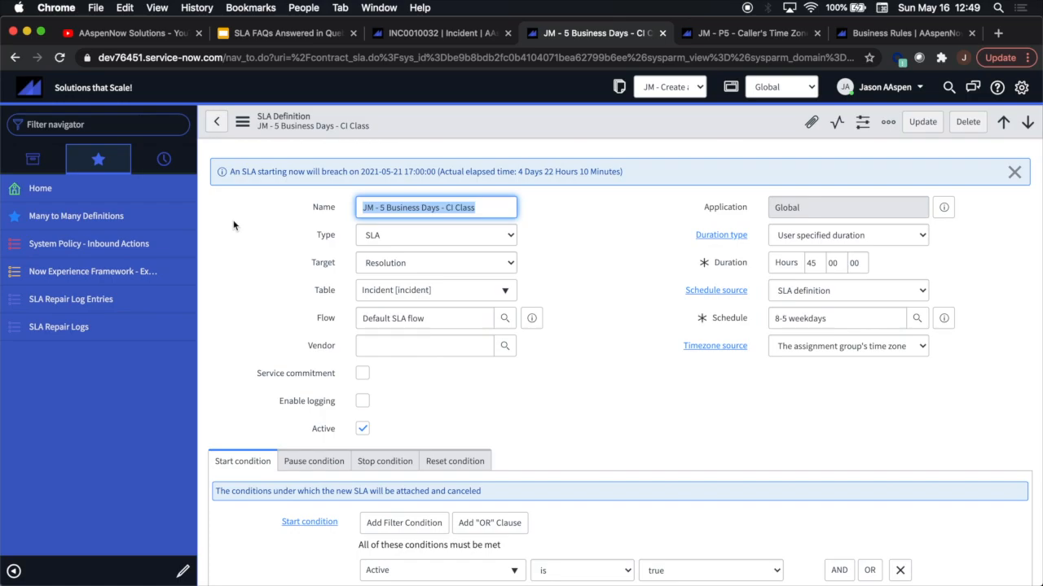
Add an AND start condition dot-walked through Show Related Fields to Configuration item fields.
{"action": "scroll", "scroll_direction": "down", "scroll_amount": 3}
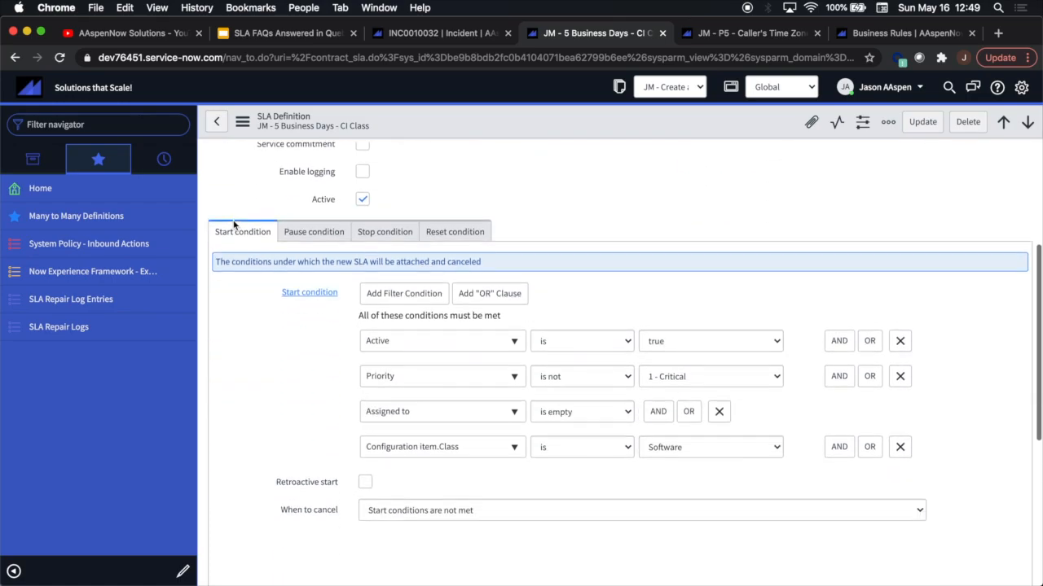
{"action": "scroll", "scroll_direction": "down", "scroll_amount": 3}
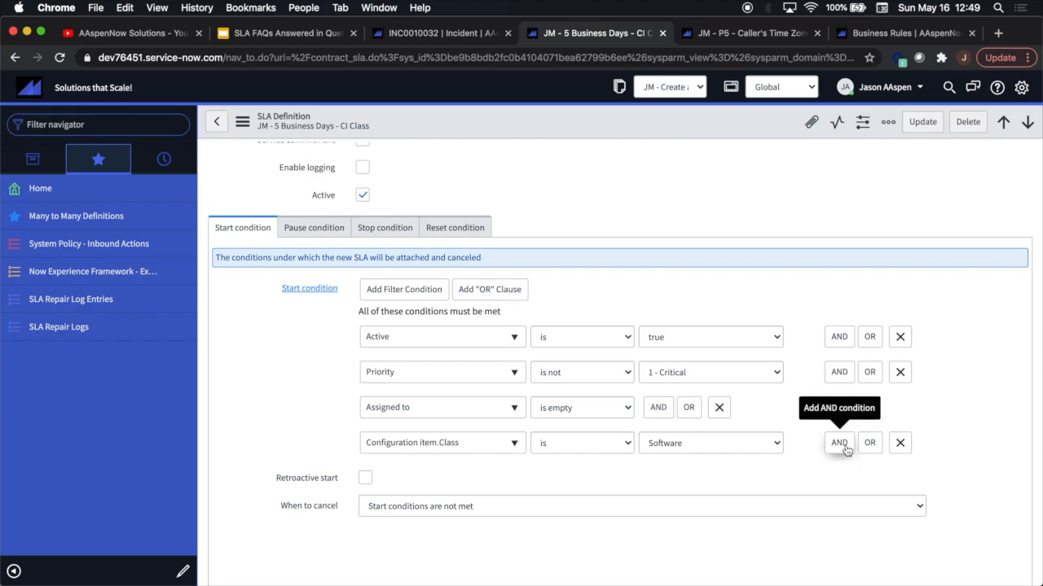
{"action": "left_click", "coordinate": [838, 443]}
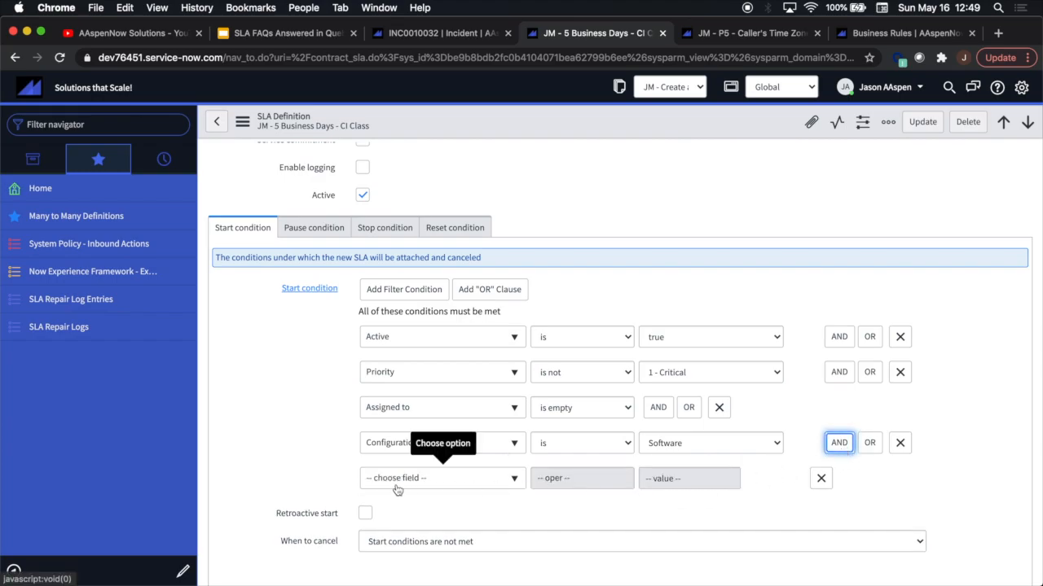
{"action": "left_click", "coordinate": [443, 479]}
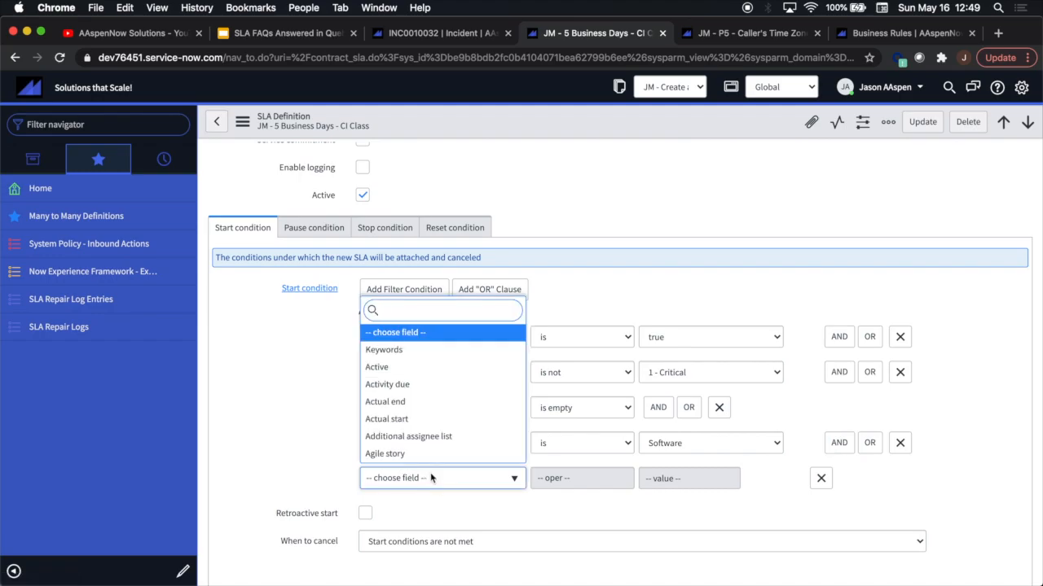
{"action": "type", "text": "con"}
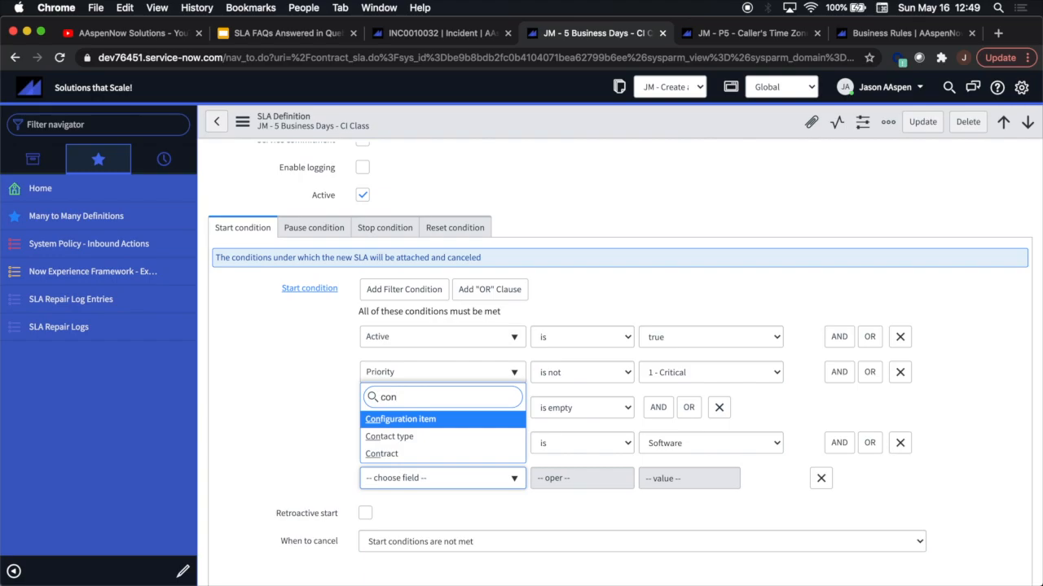
{"action": "type", "text": "show"}
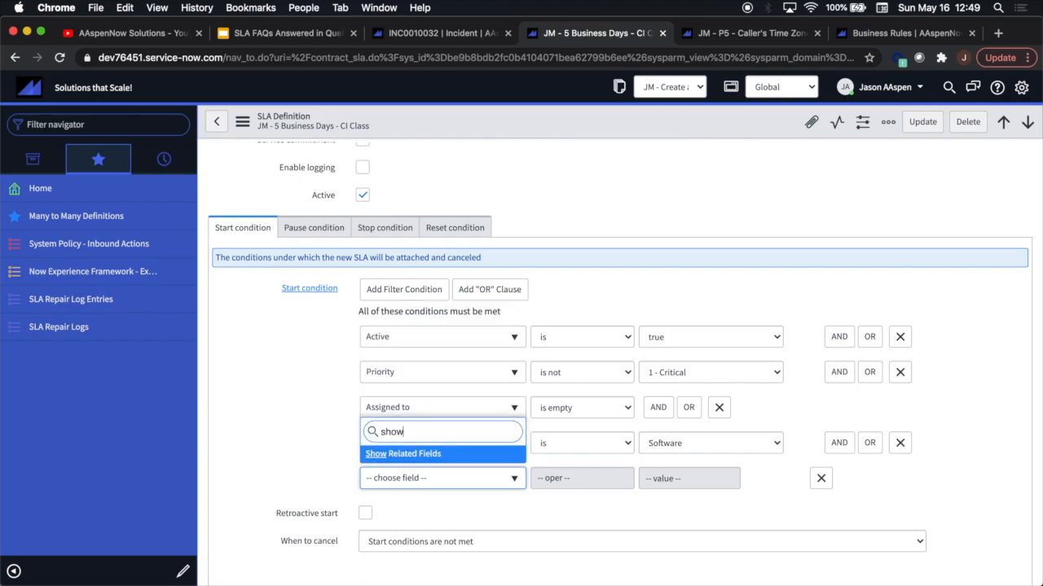
{"action": "left_click", "coordinate": [402, 453]}
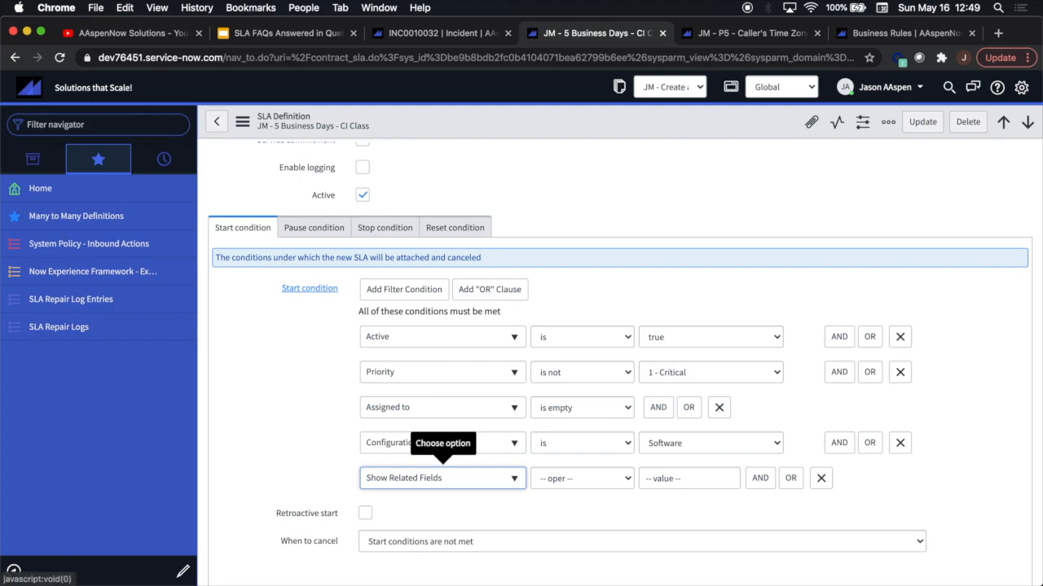
{"action": "type", "text": "confi"}
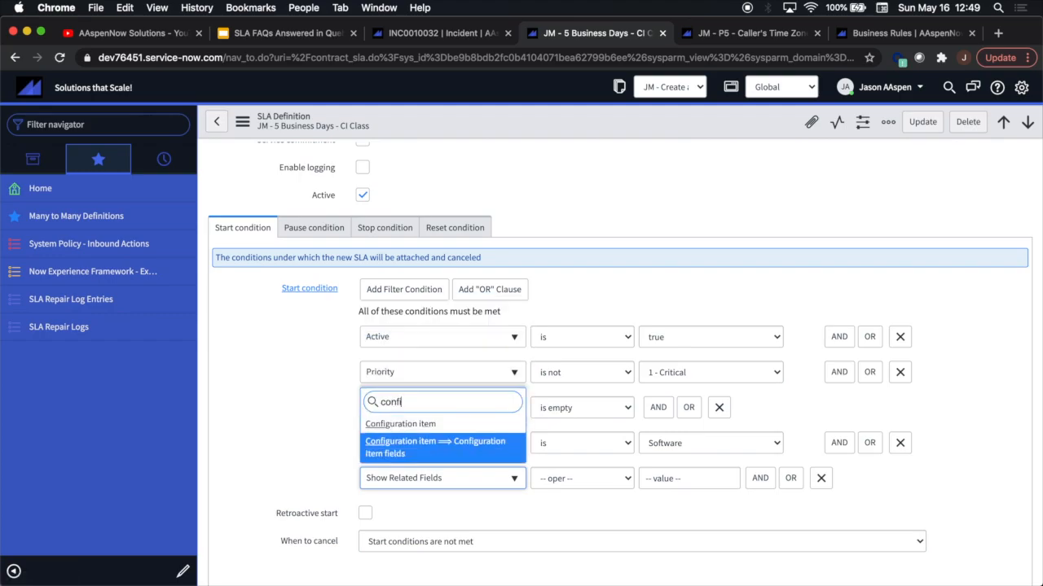
{"action": "left_click", "coordinate": [435, 446]}
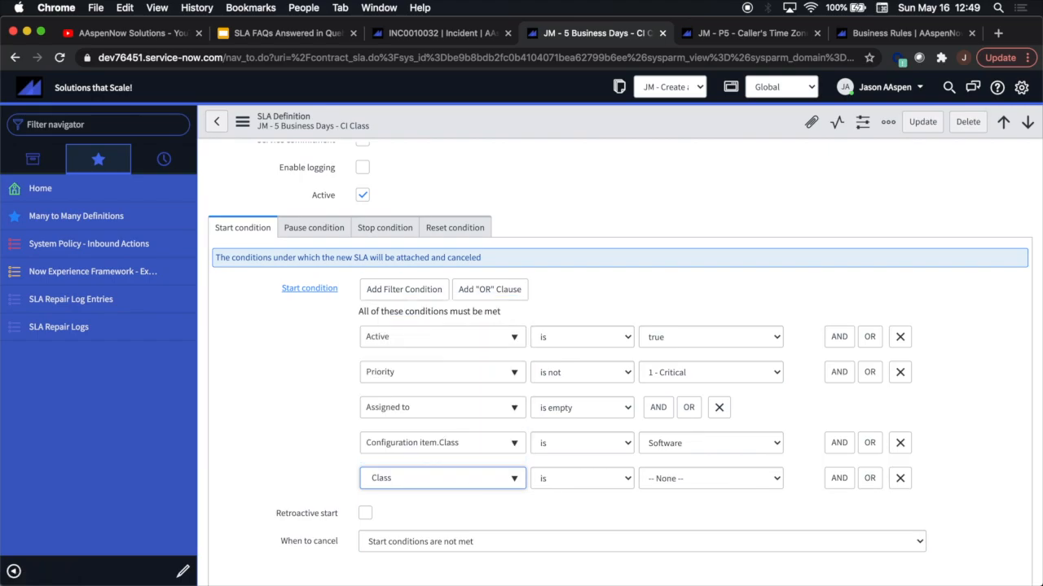
Set the condition to Configuration item Class is Software.
{"action": "left_click", "coordinate": [709, 479]}
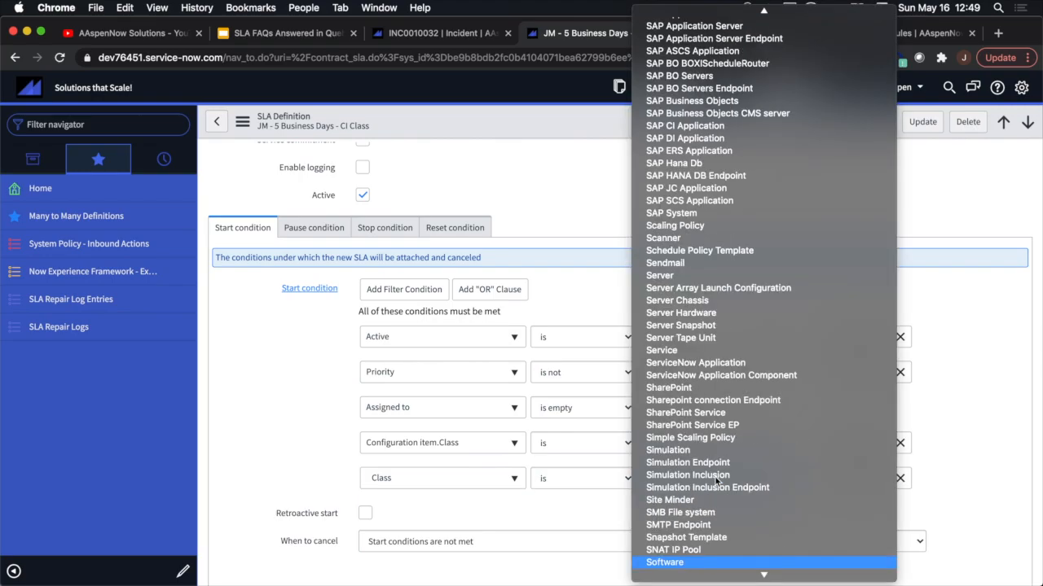
{"action": "mouse_move", "coordinate": [707, 487]}
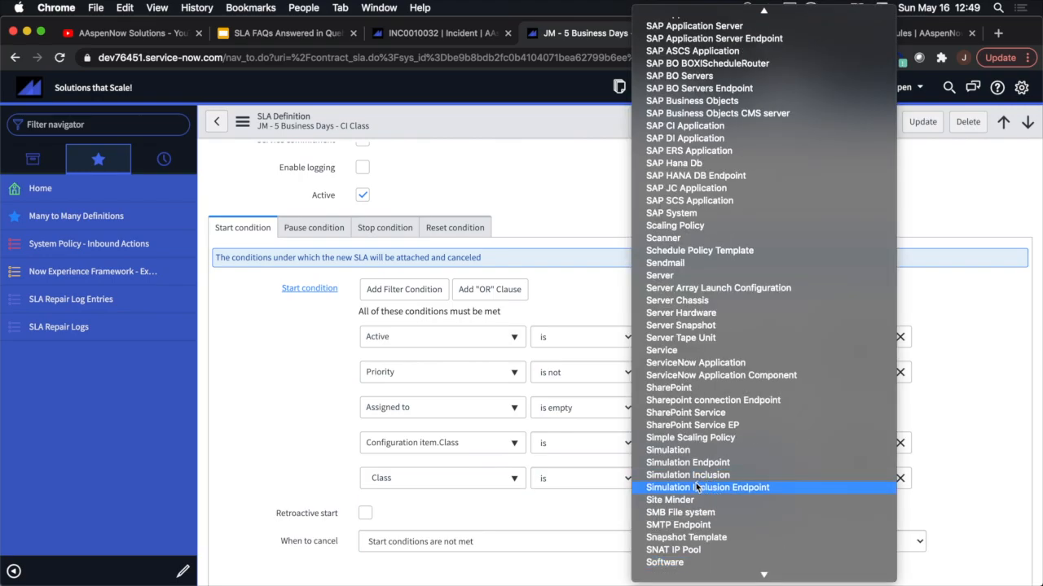
{"action": "left_click", "coordinate": [710, 479]}
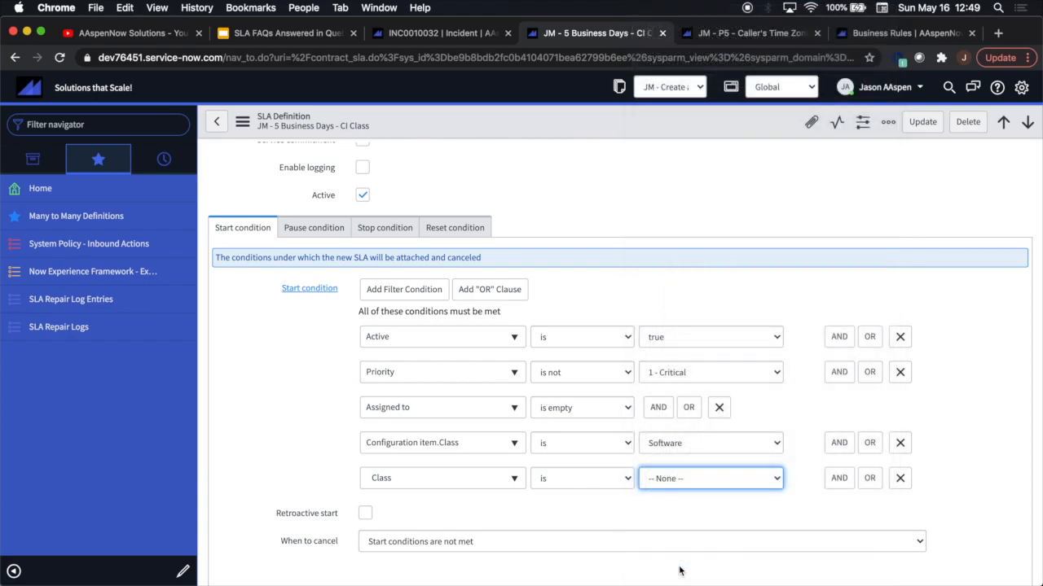
{"action": "left_click", "coordinate": [708, 478]}
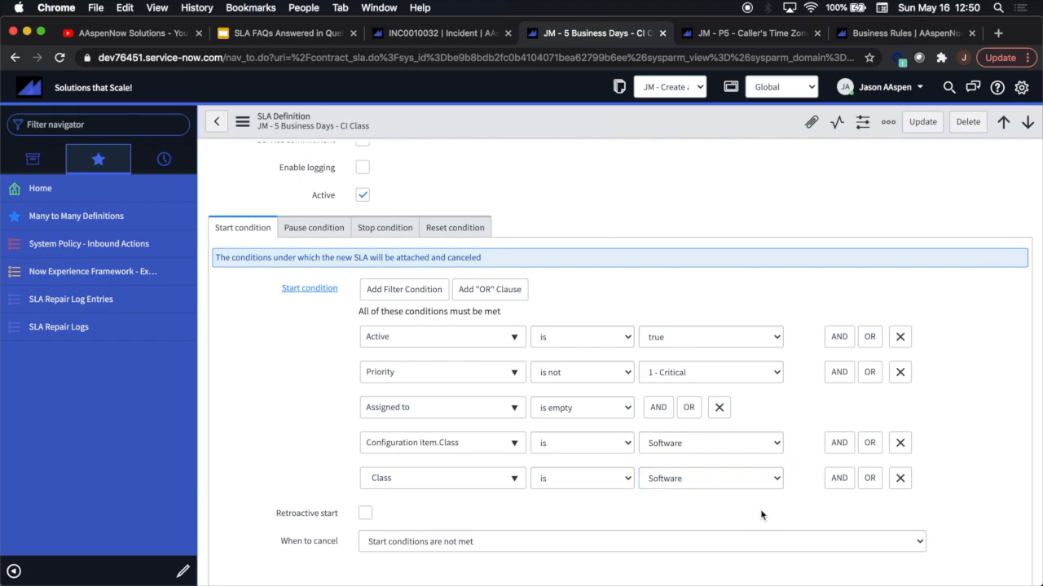
{"action": "mouse_move", "coordinate": [345, 485]}
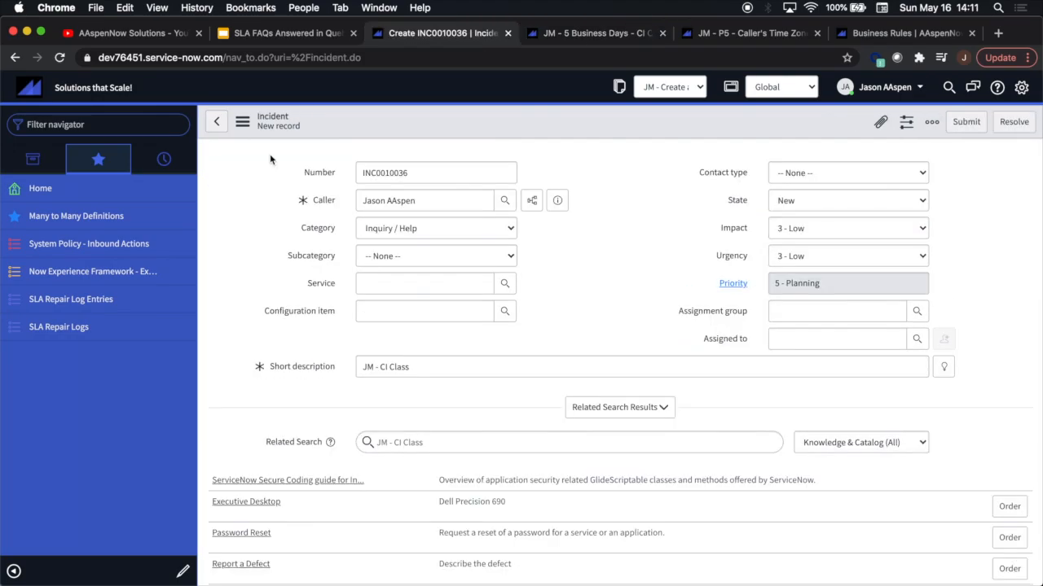
Save INC0010036 with configuration item MSN Messenger 6.2 and confirm the CI Class SLA attached under Task SLAs.
{"action": "left_click", "coordinate": [424, 311]}
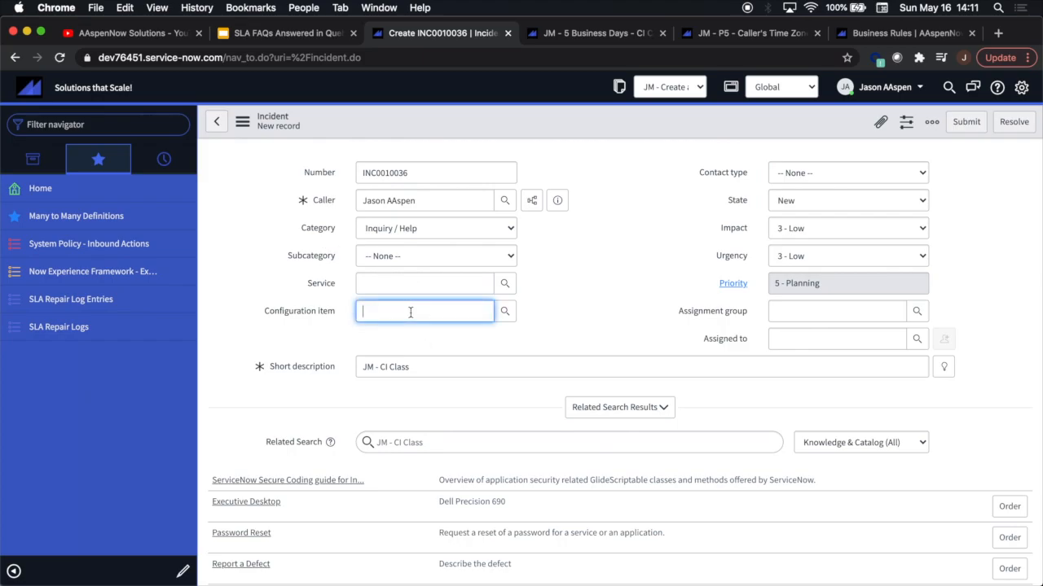
{"action": "left_click", "coordinate": [424, 311]}
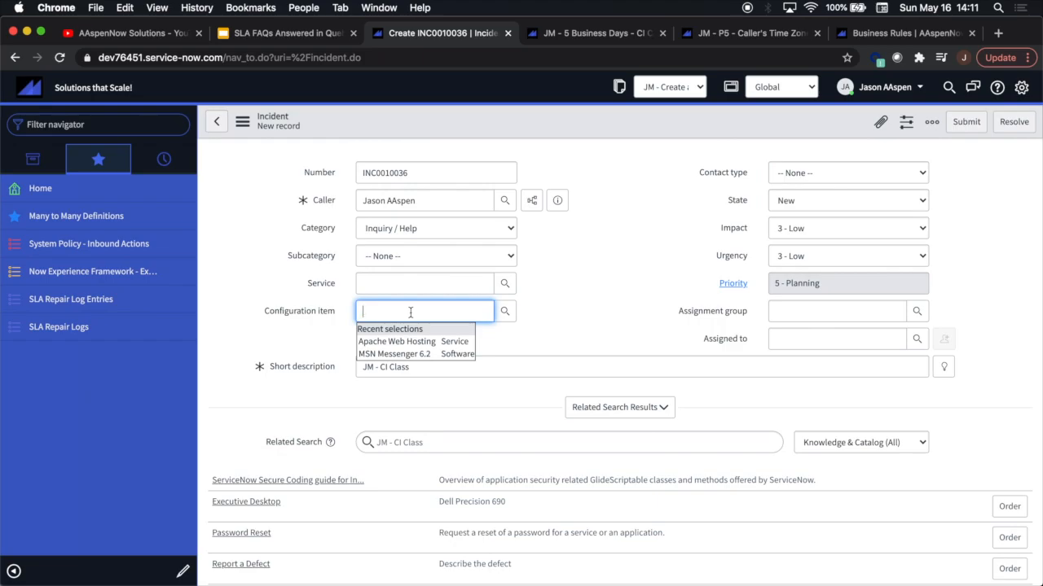
{"action": "left_click", "coordinate": [394, 354]}
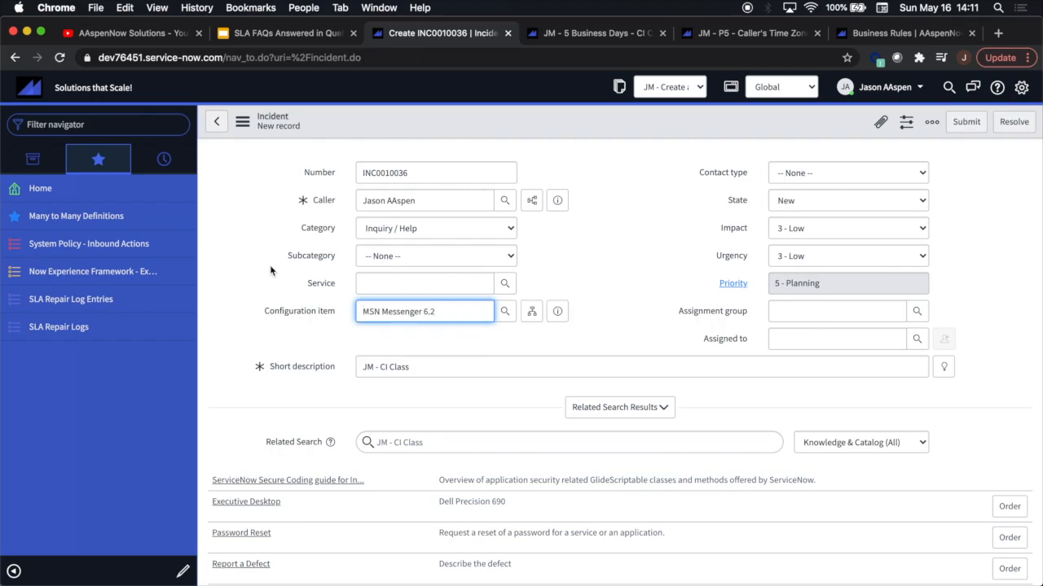
{"action": "left_click", "coordinate": [241, 121]}
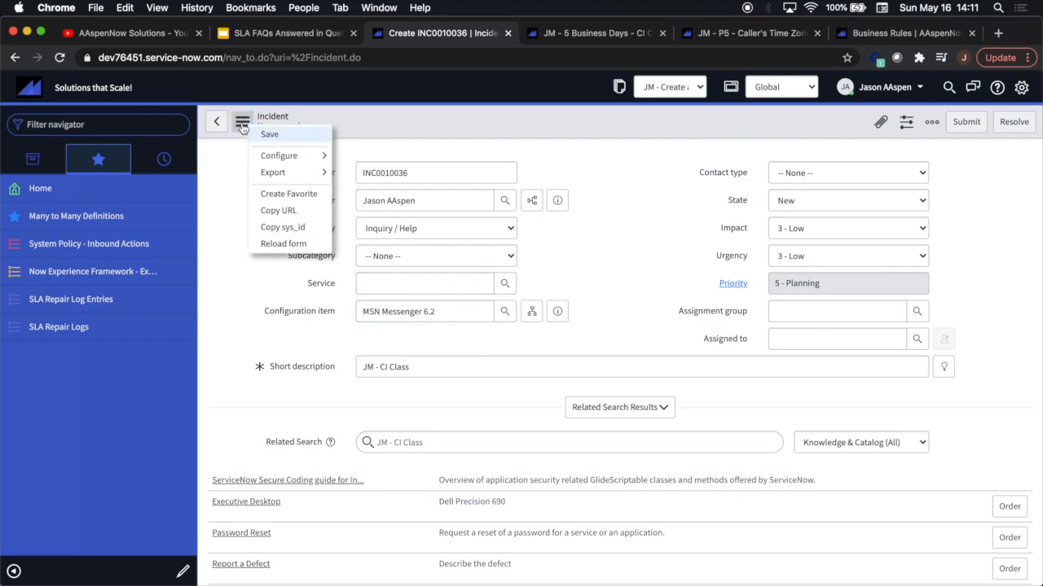
{"action": "left_click", "coordinate": [242, 120]}
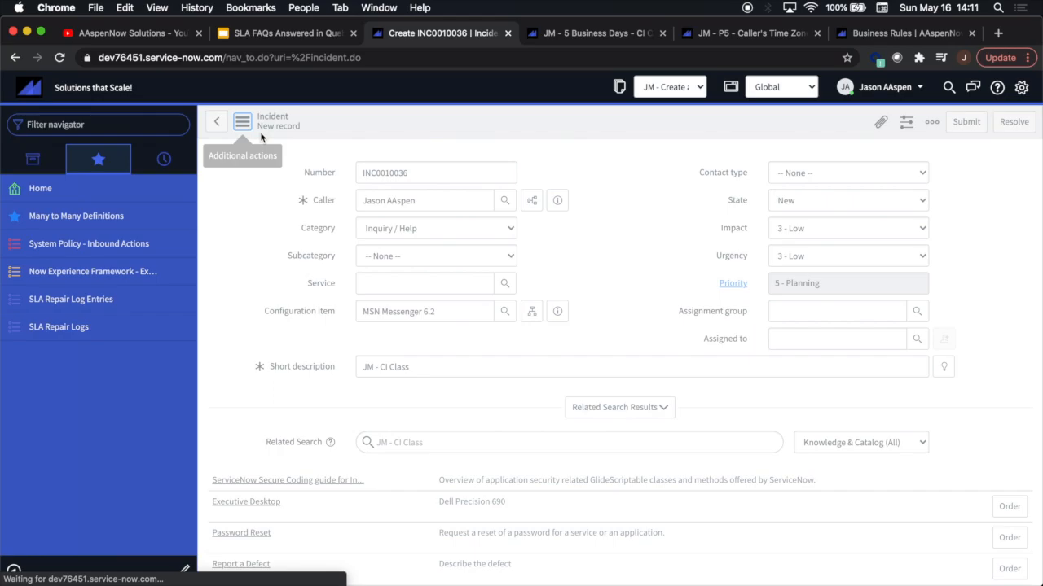
{"action": "left_click", "coordinate": [966, 121]}
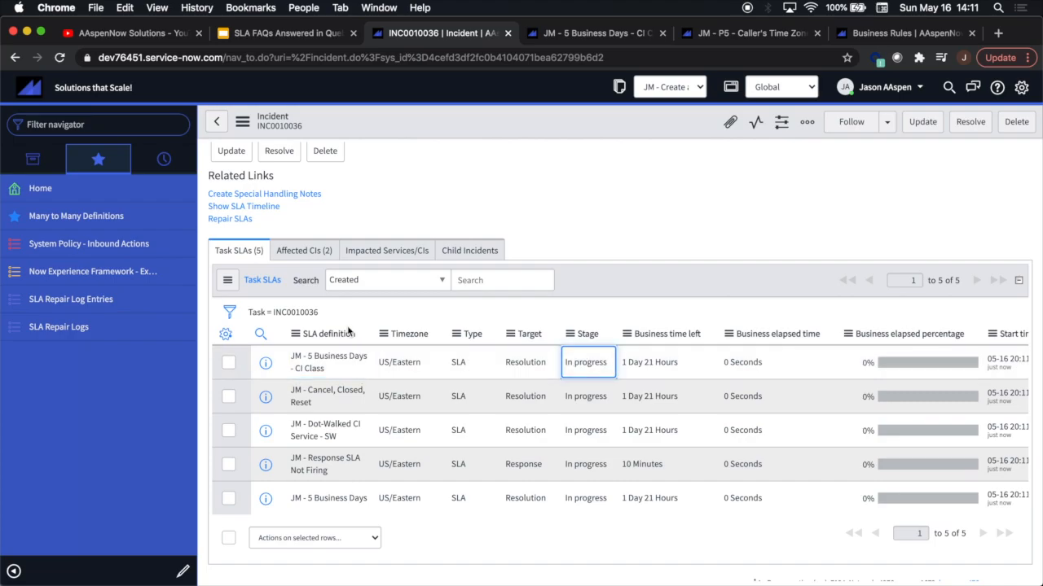
{"action": "left_click", "coordinate": [329, 361]}
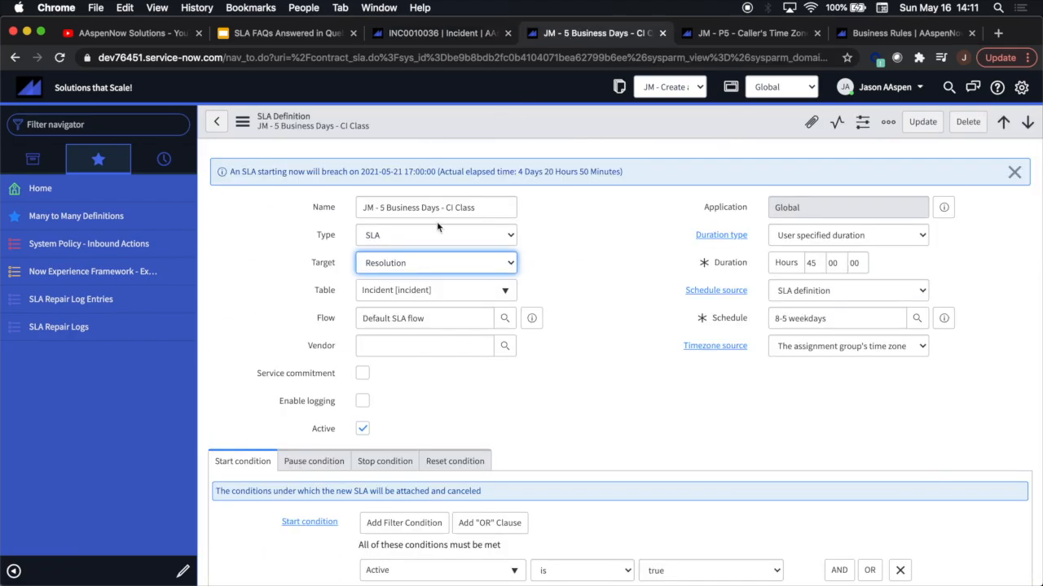
Review the Software start condition on the CI Class SLA and return to INC0010036.
{"action": "scroll", "scroll_direction": "down", "scroll_amount": 3}
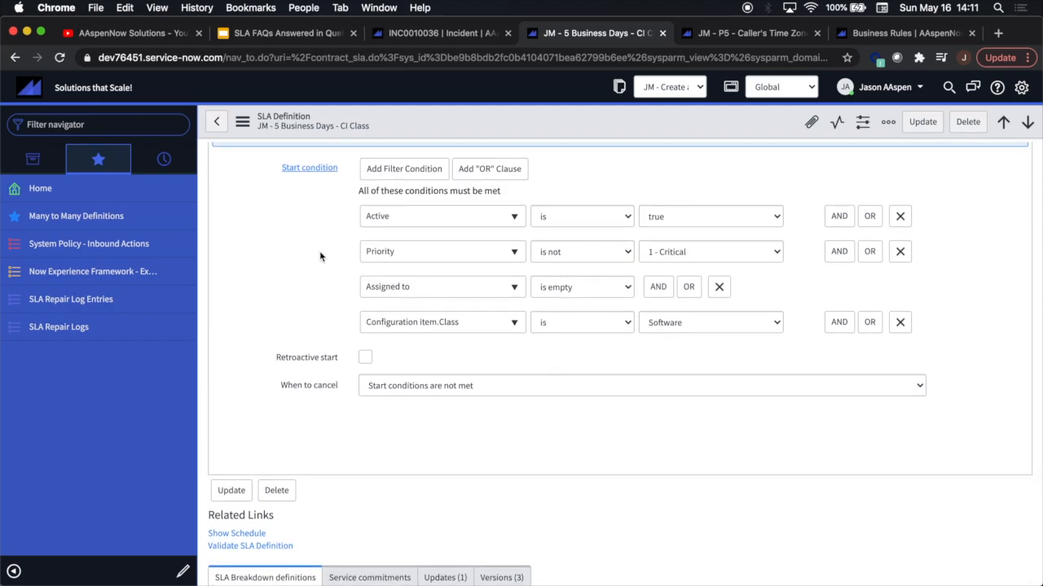
{"action": "mouse_move", "coordinate": [524, 372]}
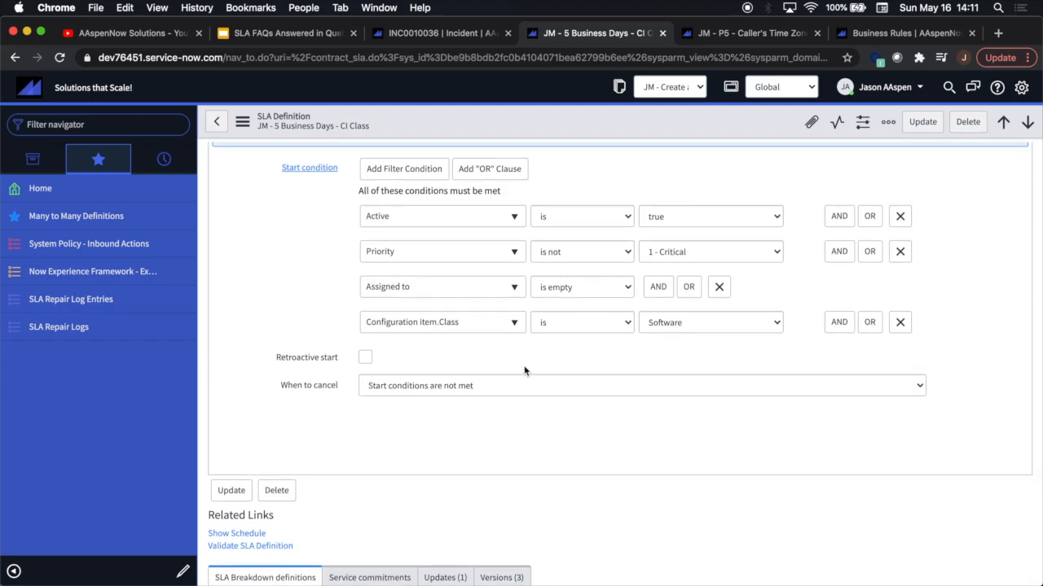
{"action": "left_click", "coordinate": [440, 32]}
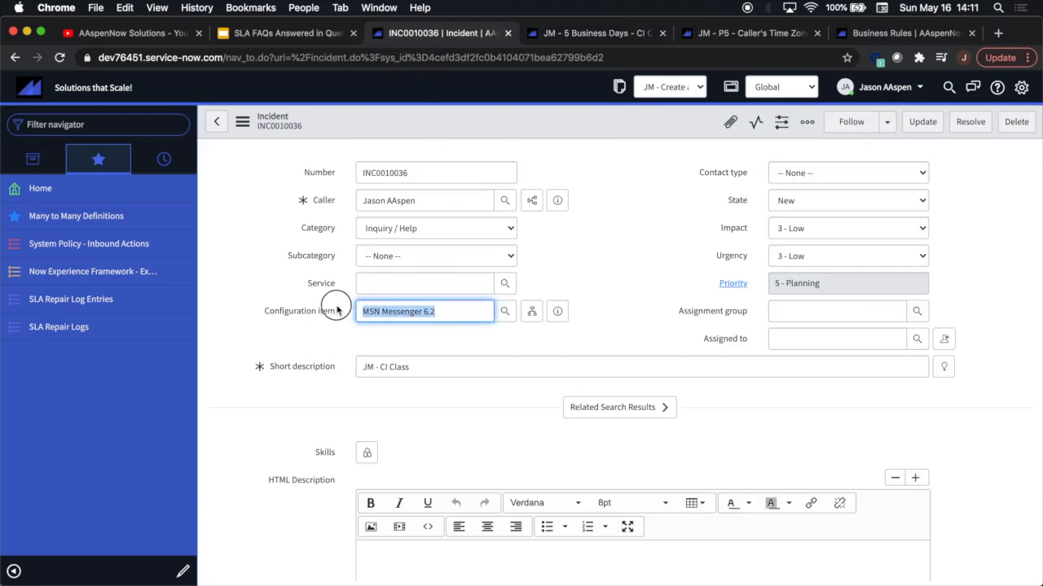
Change the configuration item to Apache Web Hosting and save, leaving the CI Class SLA Cancelled in Task SLAs.
{"action": "left_click", "coordinate": [424, 311]}
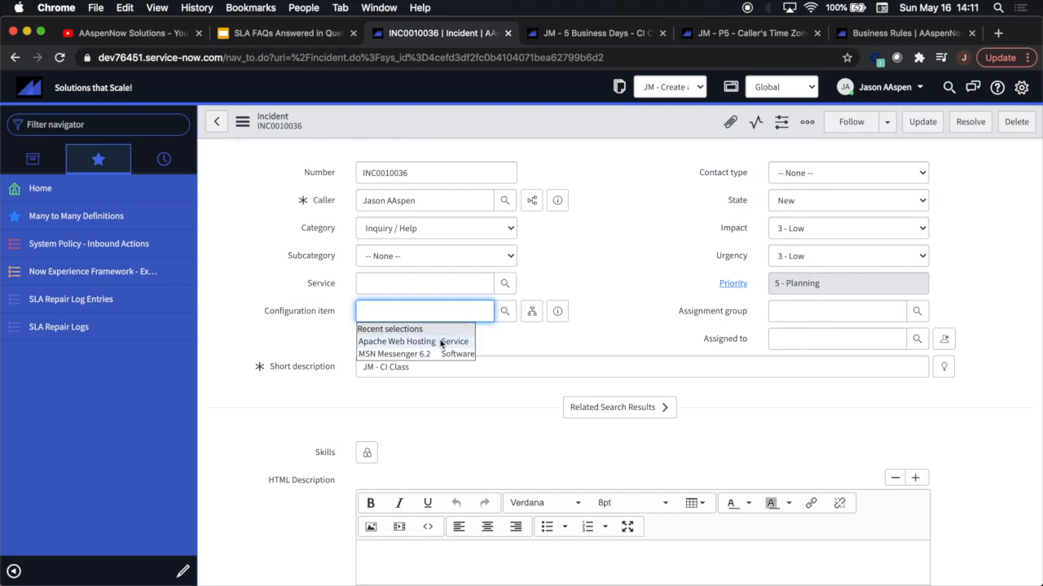
{"action": "left_click", "coordinate": [397, 342]}
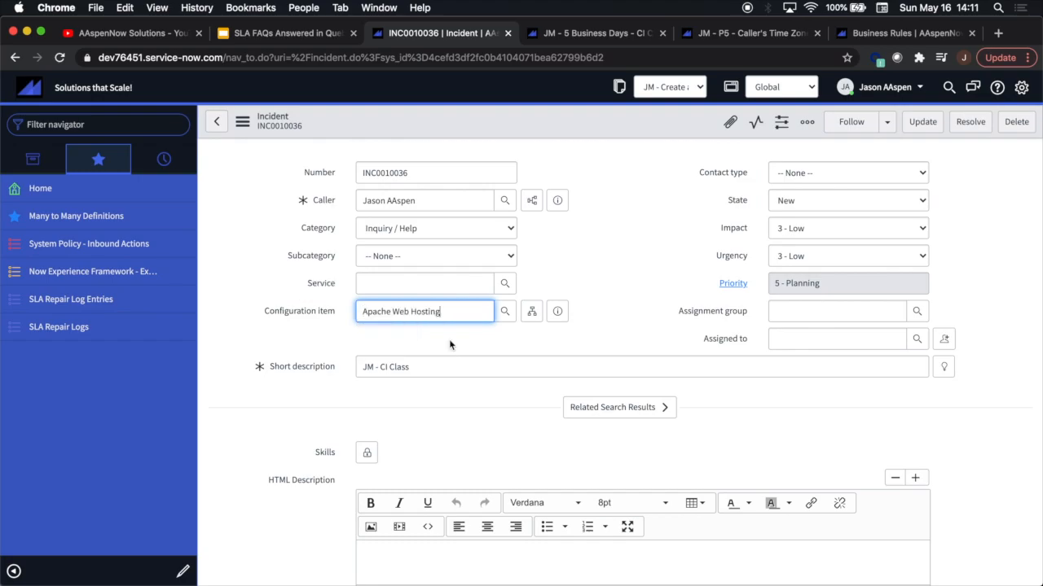
{"action": "left_click", "coordinate": [241, 121]}
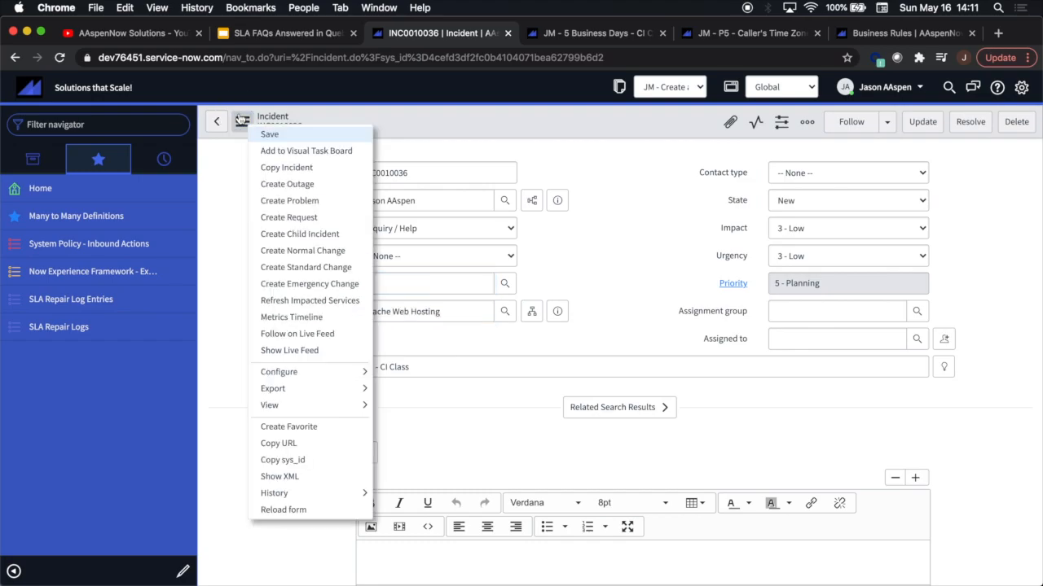
{"action": "left_click", "coordinate": [241, 120]}
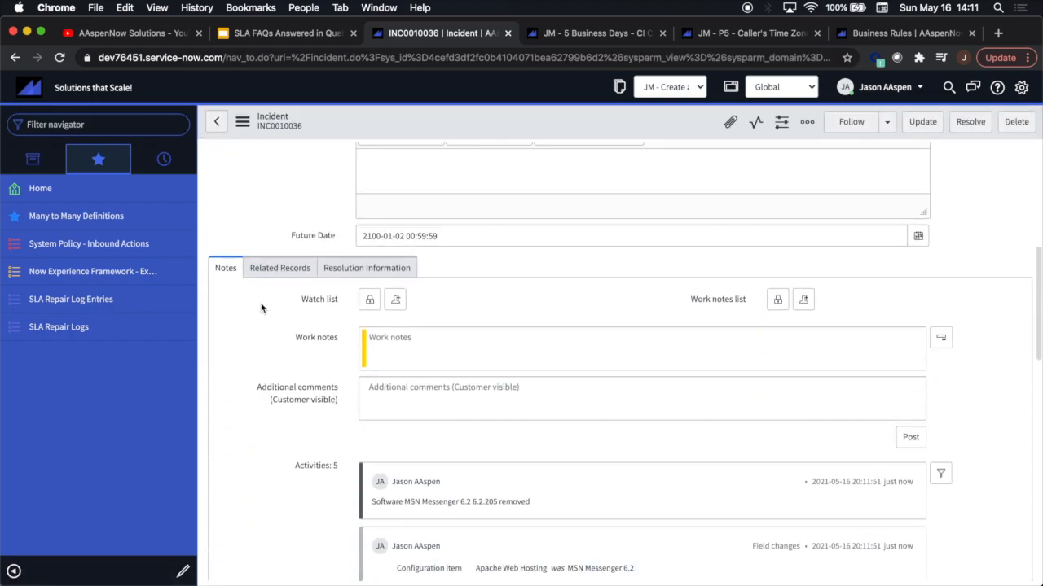
{"action": "scroll", "scroll_direction": "down", "scroll_amount": 3}
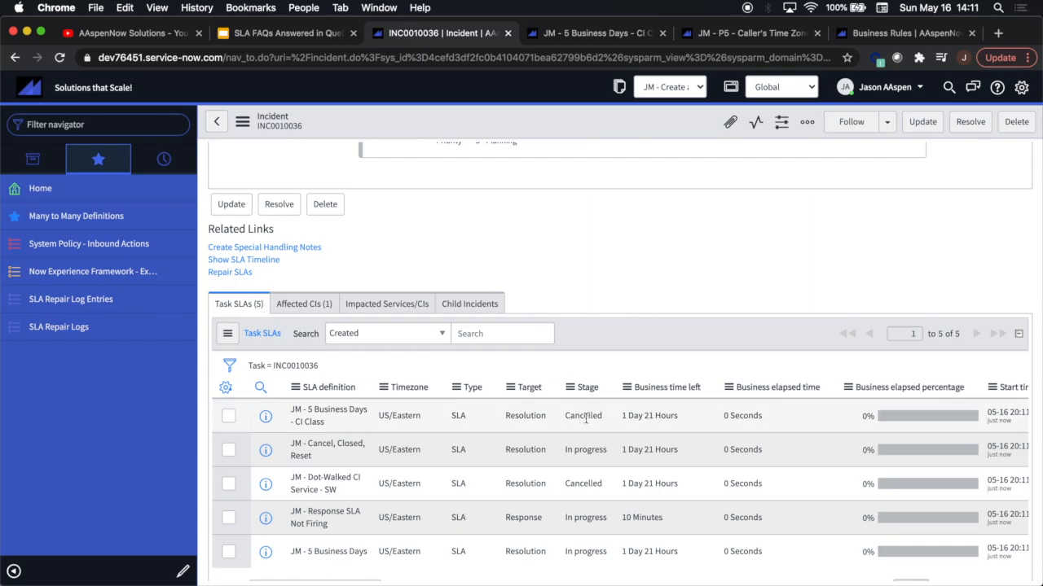
{"action": "left_click", "coordinate": [583, 416]}
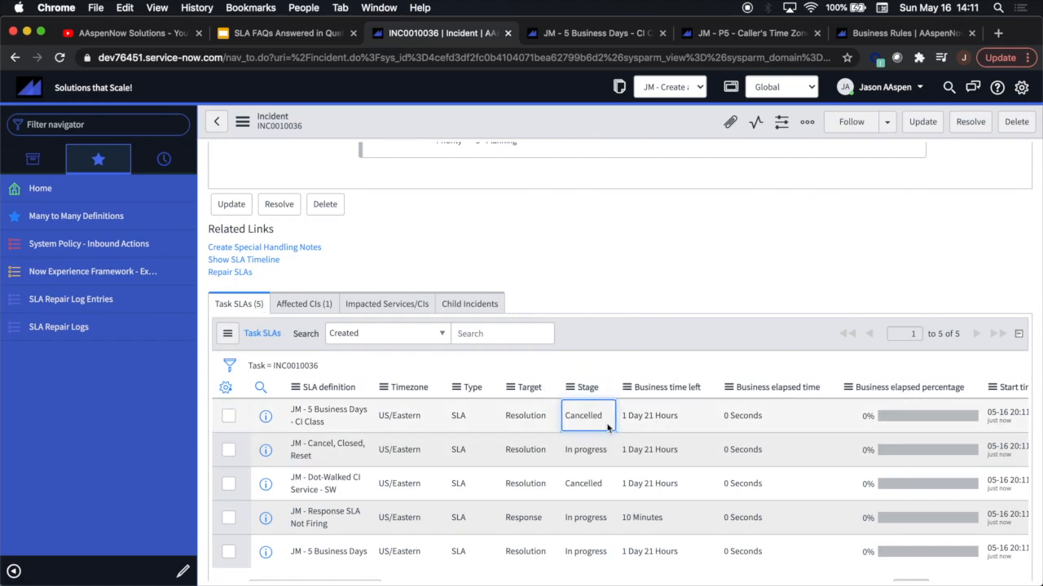